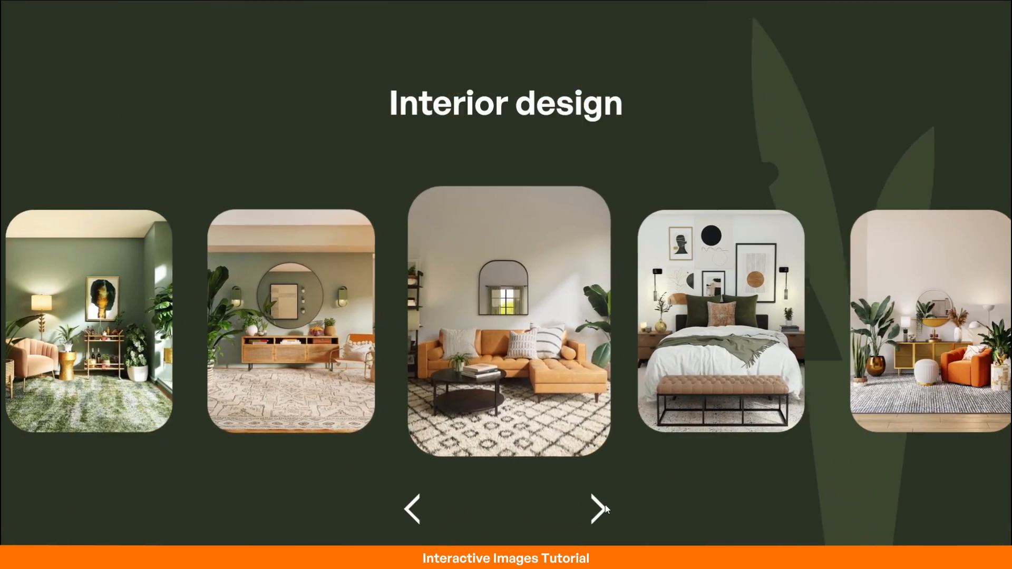
Start from a blank slide ready for the gallery photos.
{"action": "left_click", "coordinate": [505, 323]}
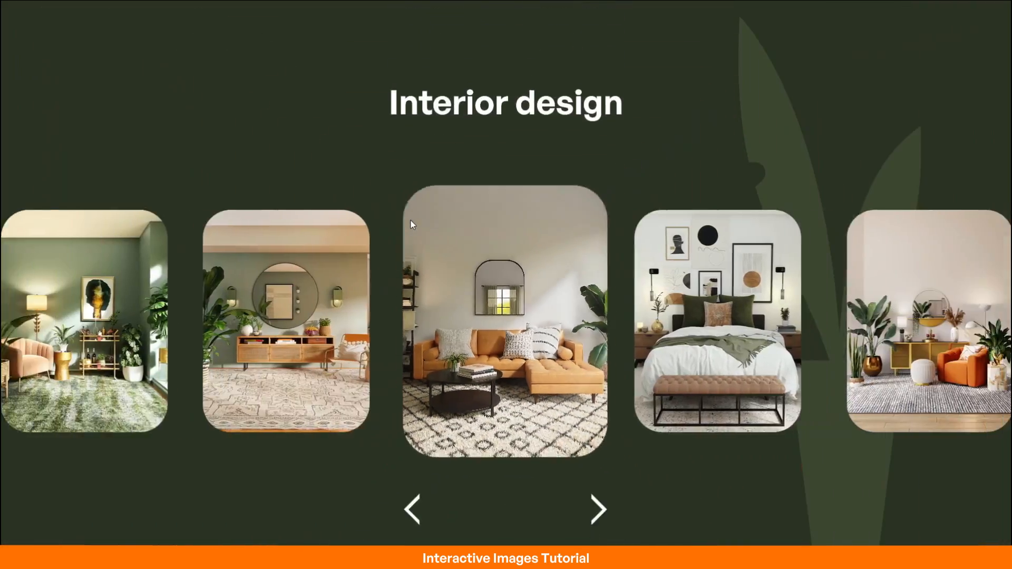
{"action": "left_click", "coordinate": [414, 509]}
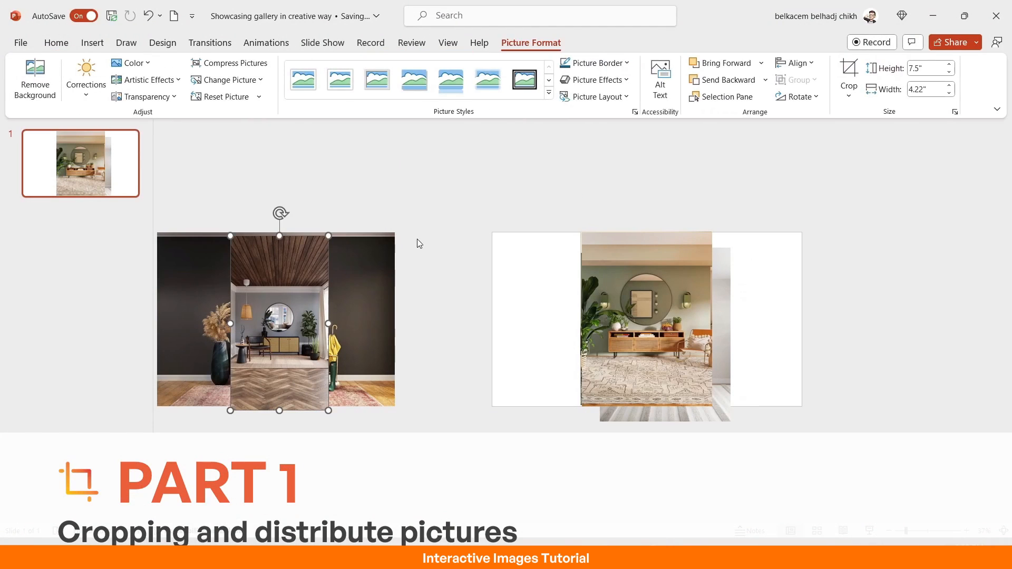
{"action": "left_click", "coordinate": [849, 79]}
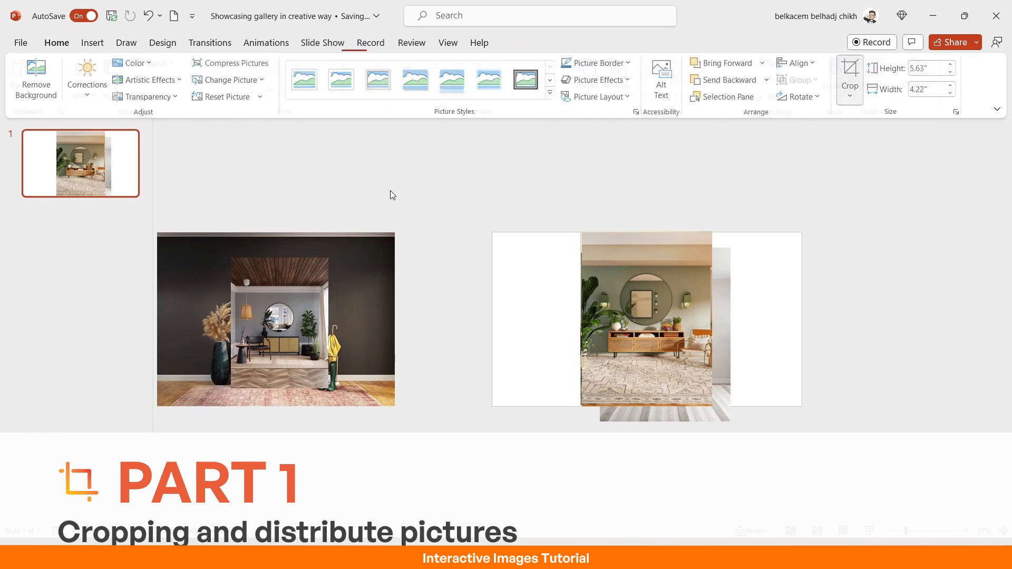
{"action": "left_click", "coordinate": [645, 322]}
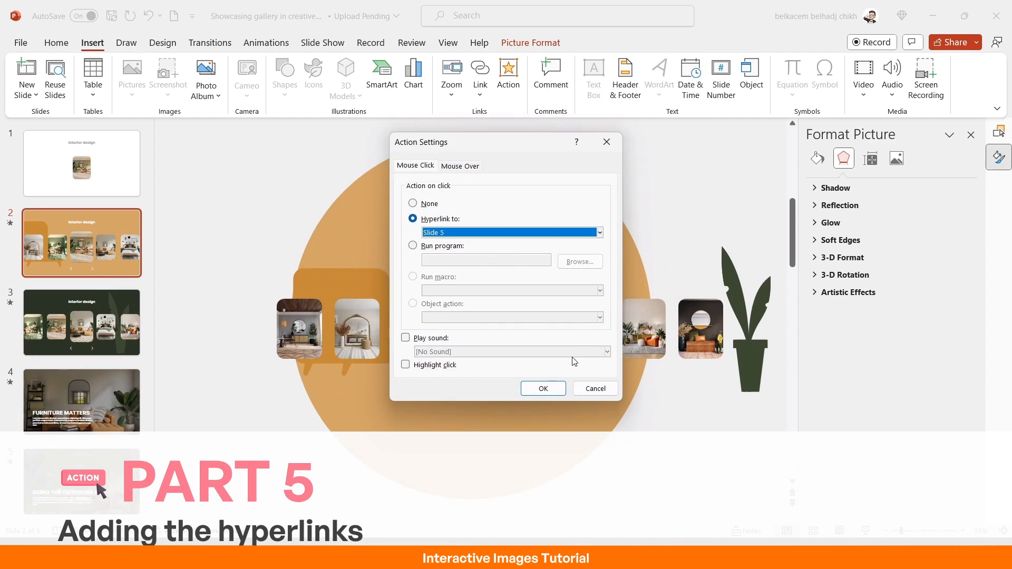
{"action": "left_click", "coordinate": [543, 388]}
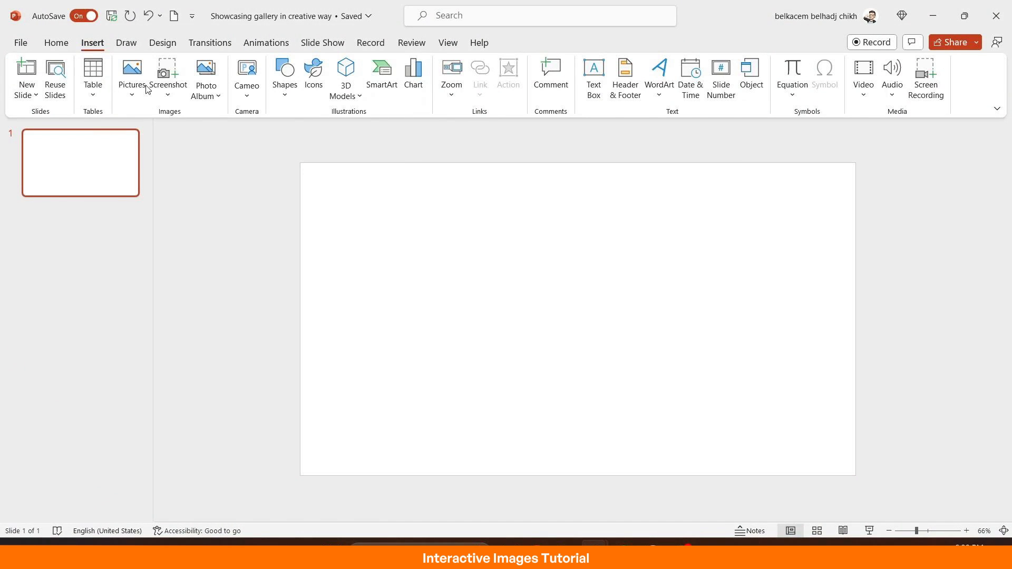
Insert all eight interior photos from the Pictures folder on this device.
{"action": "left_click", "coordinate": [131, 74]}
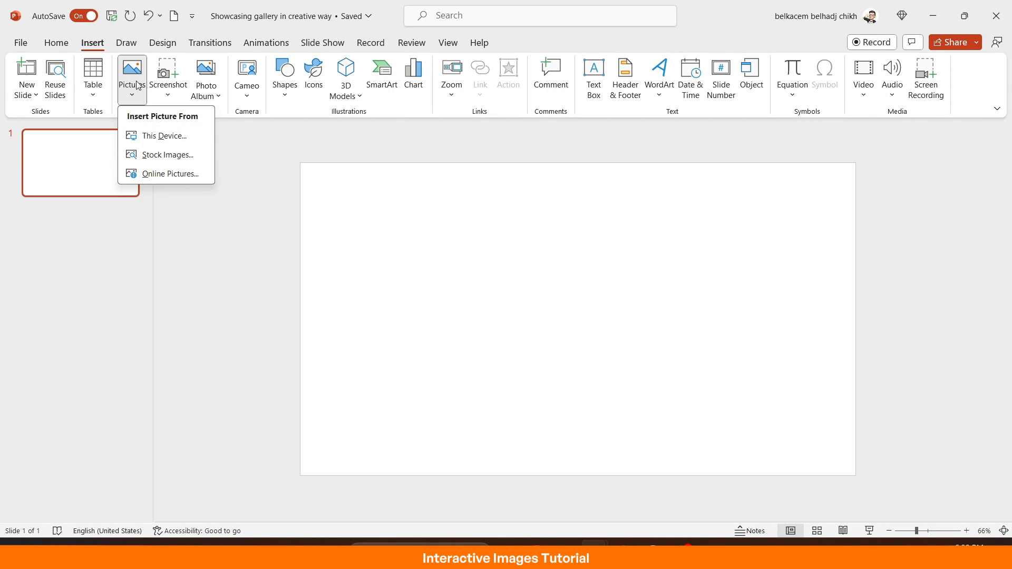
{"action": "left_click", "coordinate": [163, 136]}
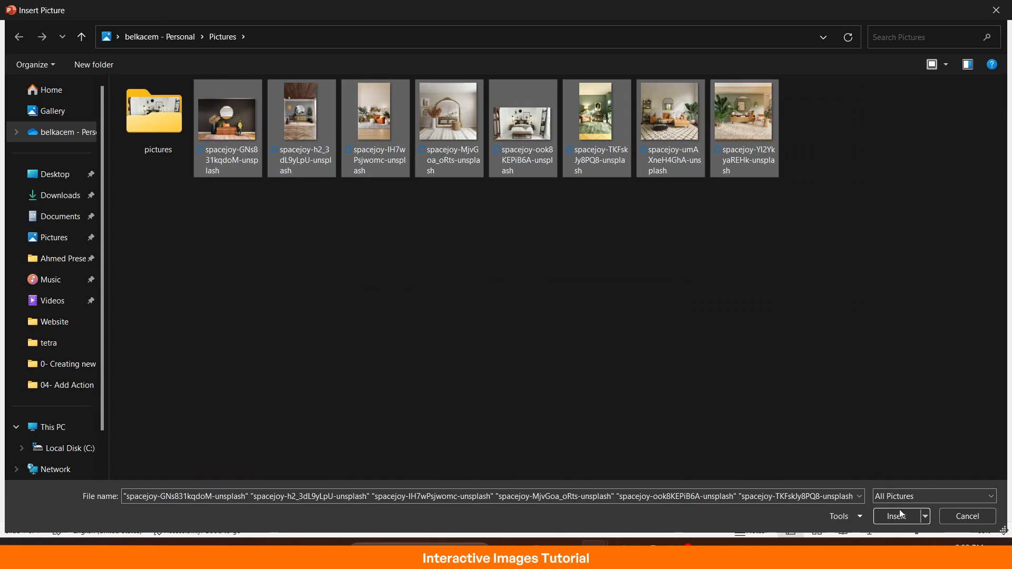
{"action": "left_click", "coordinate": [895, 517]}
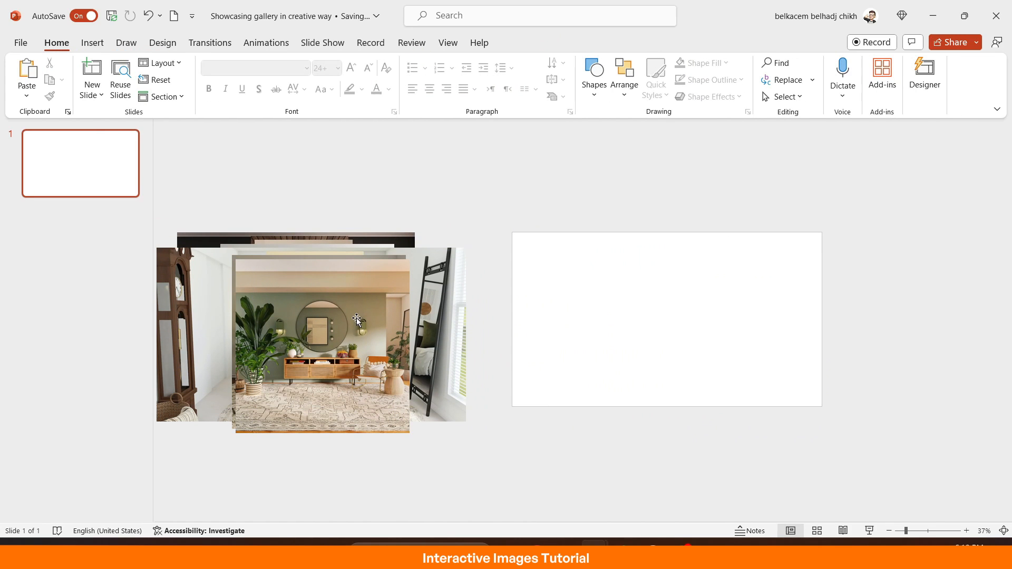
Crop the round-mirror living-room photo to 3:4 portrait and centre it on the slide.
{"action": "left_click", "coordinate": [356, 319]}
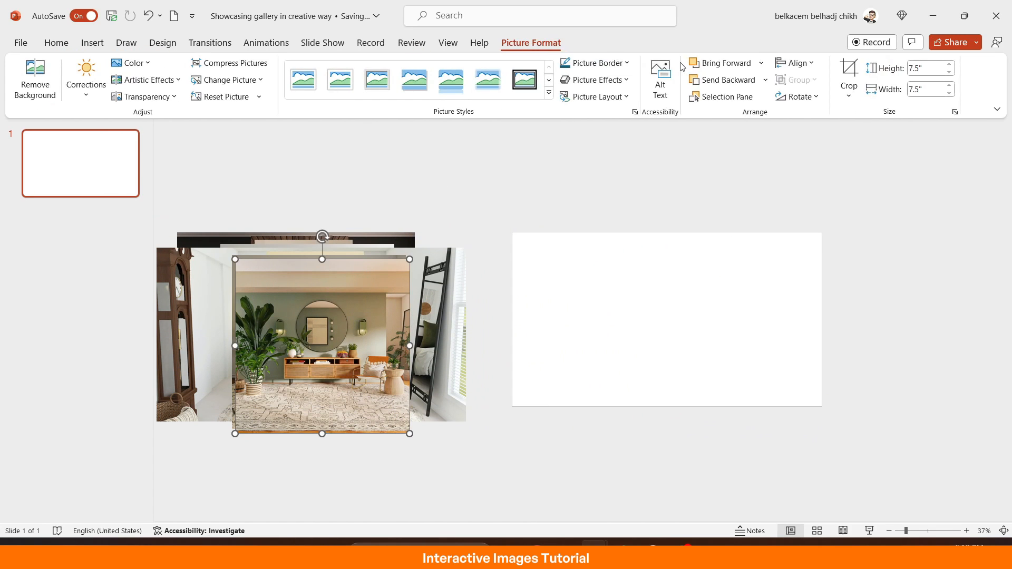
{"action": "left_click", "coordinate": [848, 95]}
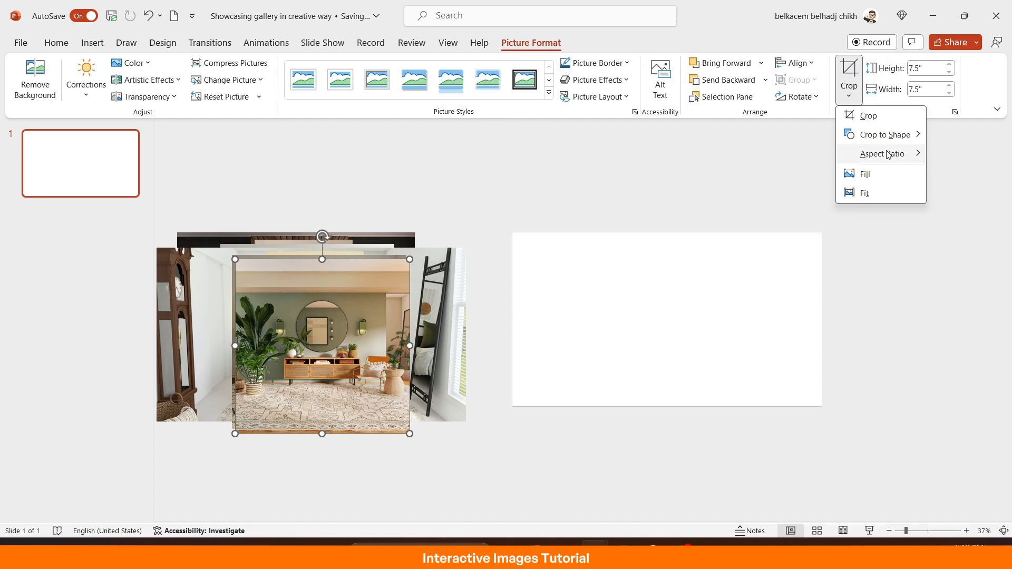
{"action": "left_click", "coordinate": [881, 154]}
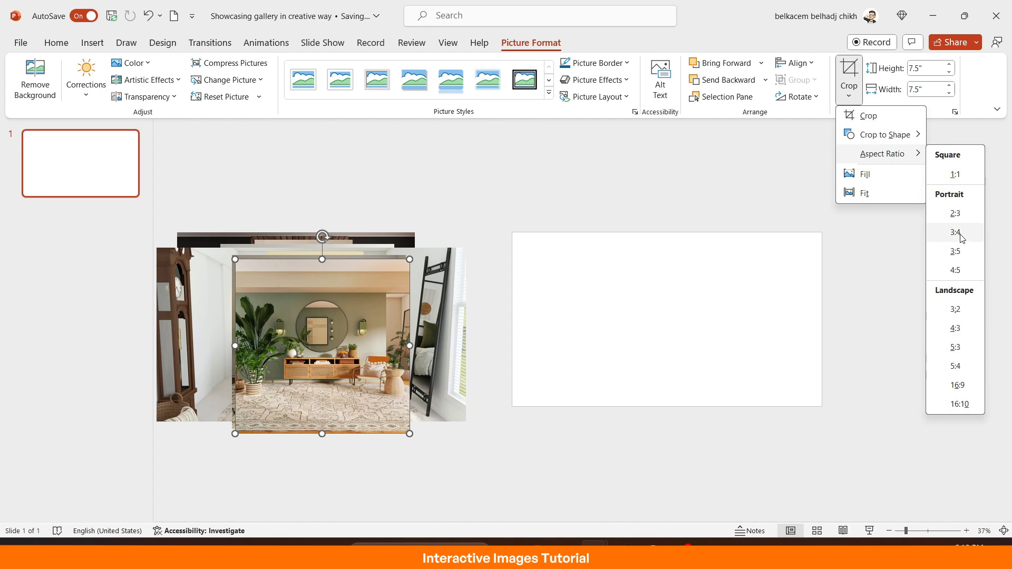
{"action": "left_click", "coordinate": [955, 231]}
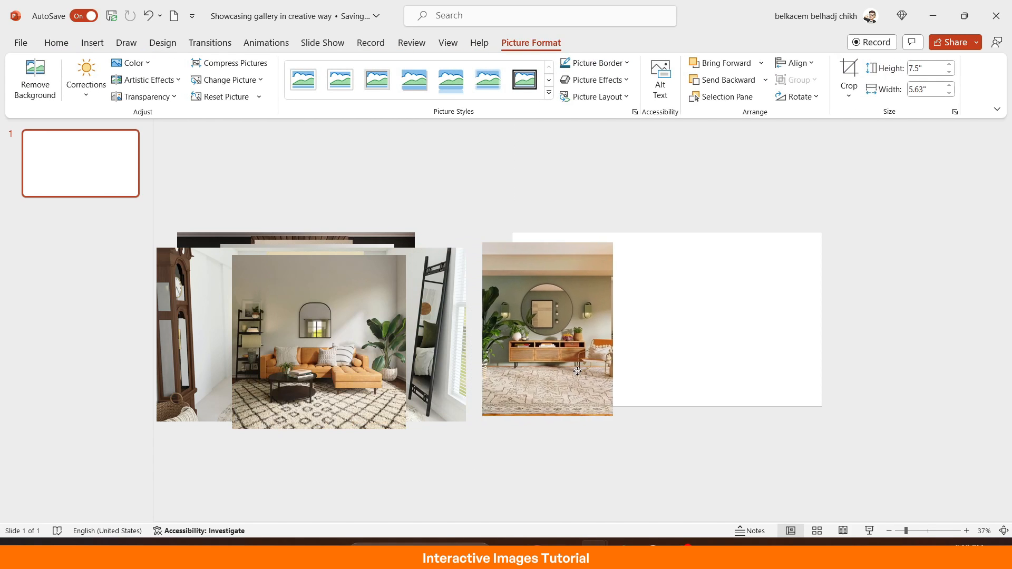
{"action": "left_click_drag", "start_coordinate": [578, 371], "coordinate": [690, 362]}
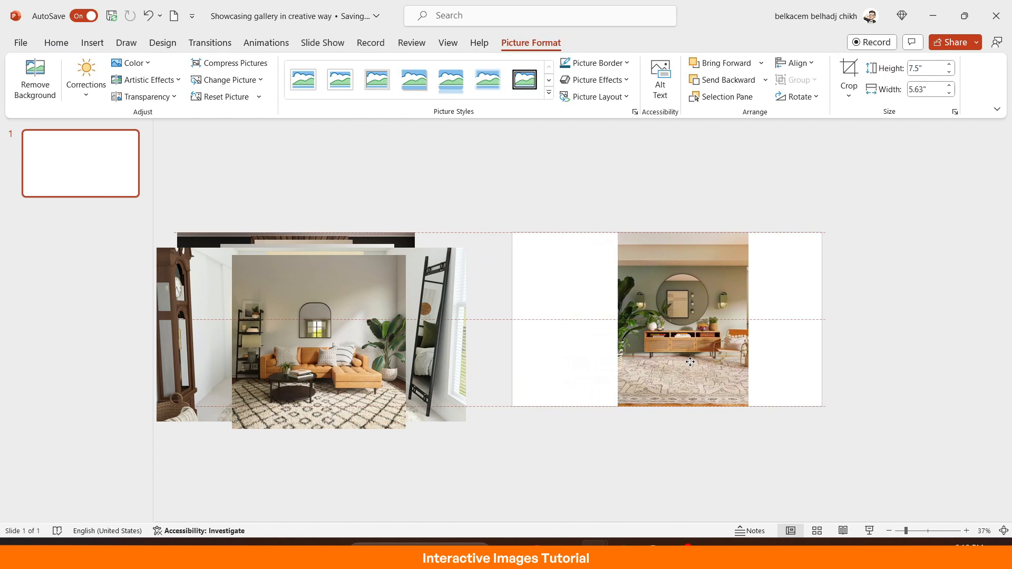
{"action": "left_click_drag", "start_coordinate": [683, 361], "coordinate": [666, 364]}
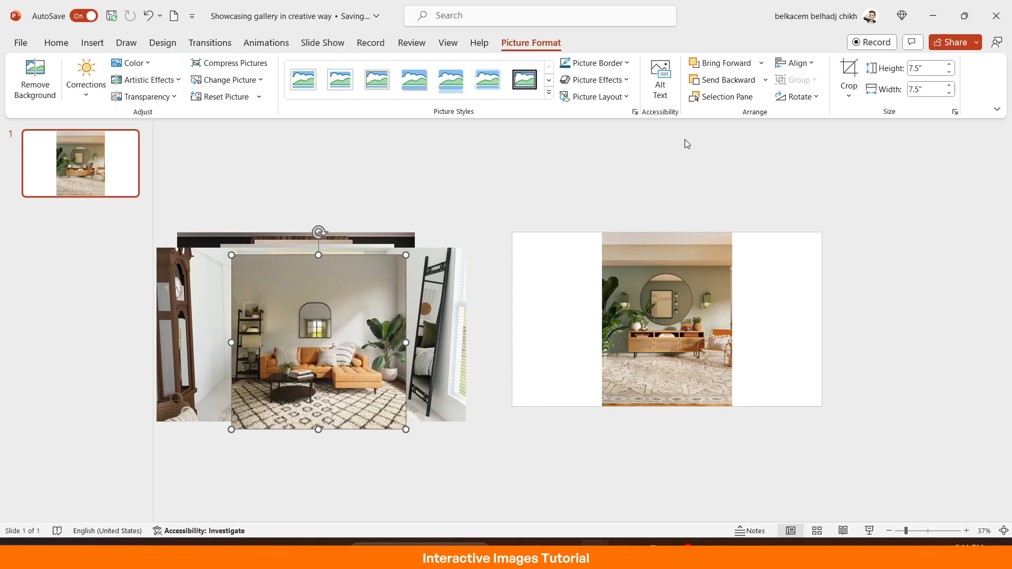
Crop the sofa photo to a 3:4 portrait ratio as well.
{"action": "left_click", "coordinate": [848, 79]}
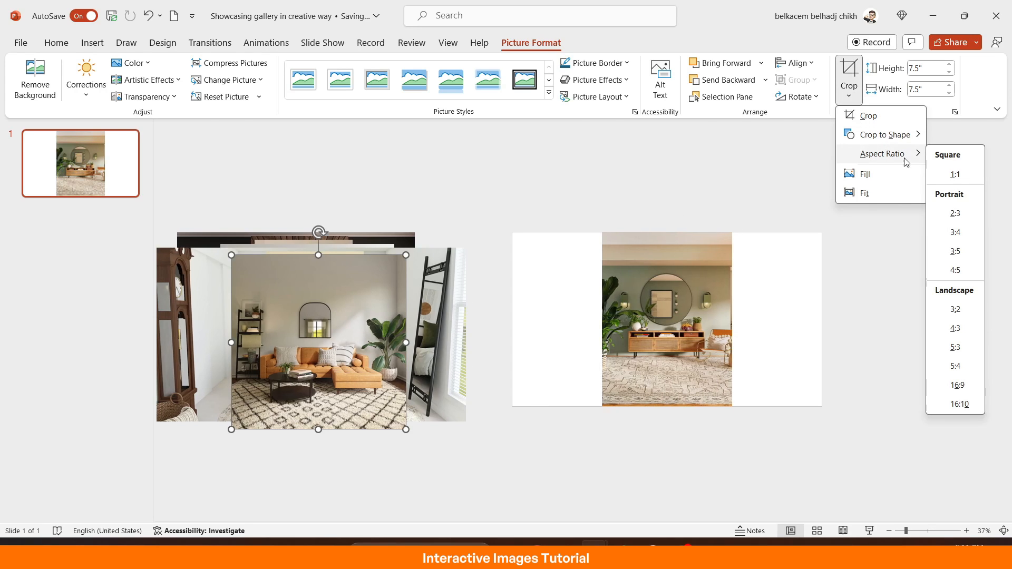
{"action": "left_click", "coordinate": [955, 232]}
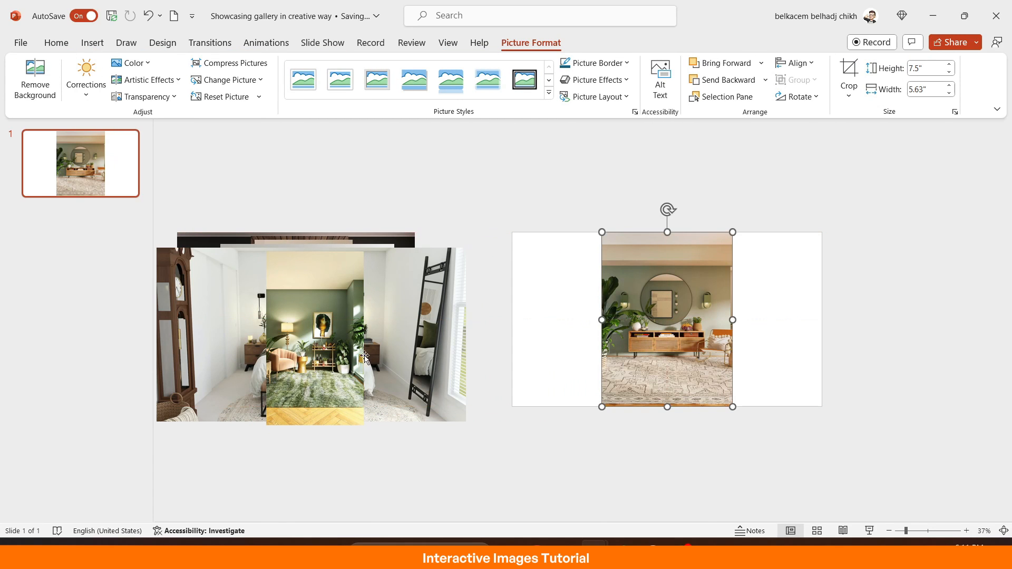
{"action": "left_click", "coordinate": [848, 94]}
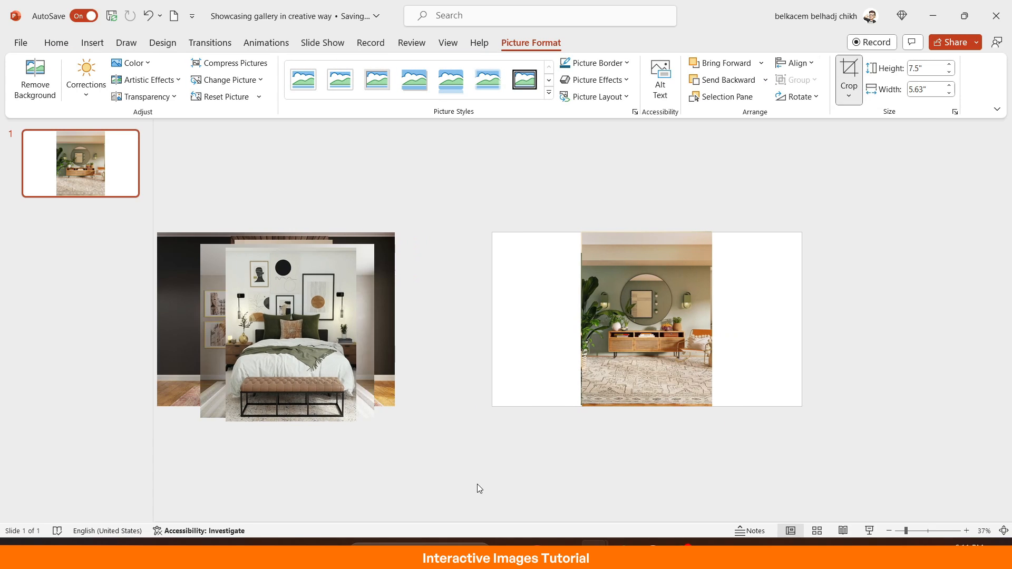
Crop the next photo to 3:4 portrait and stack it over the centred photo.
{"action": "left_click", "coordinate": [848, 95]}
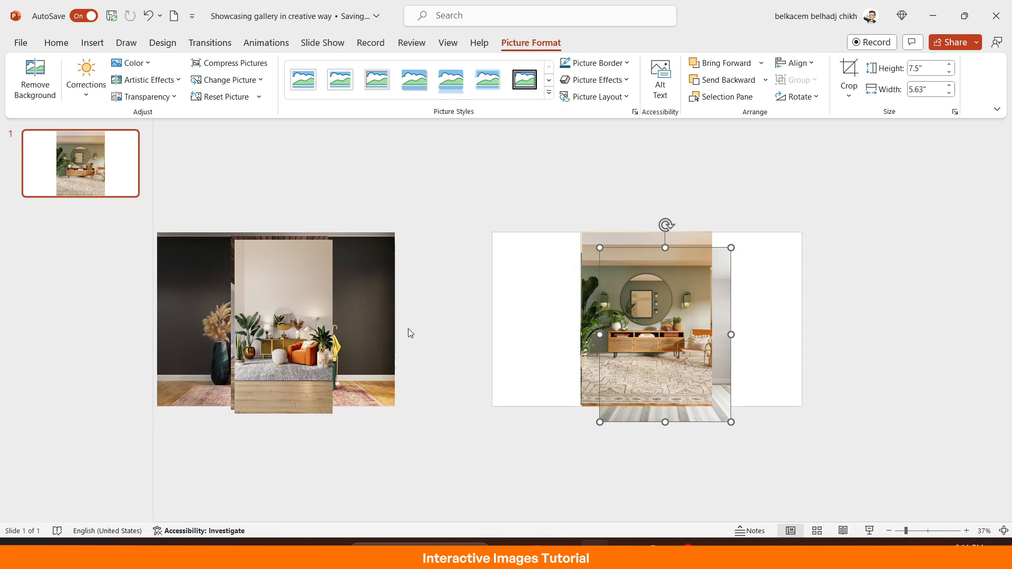
{"action": "left_click", "coordinate": [848, 80]}
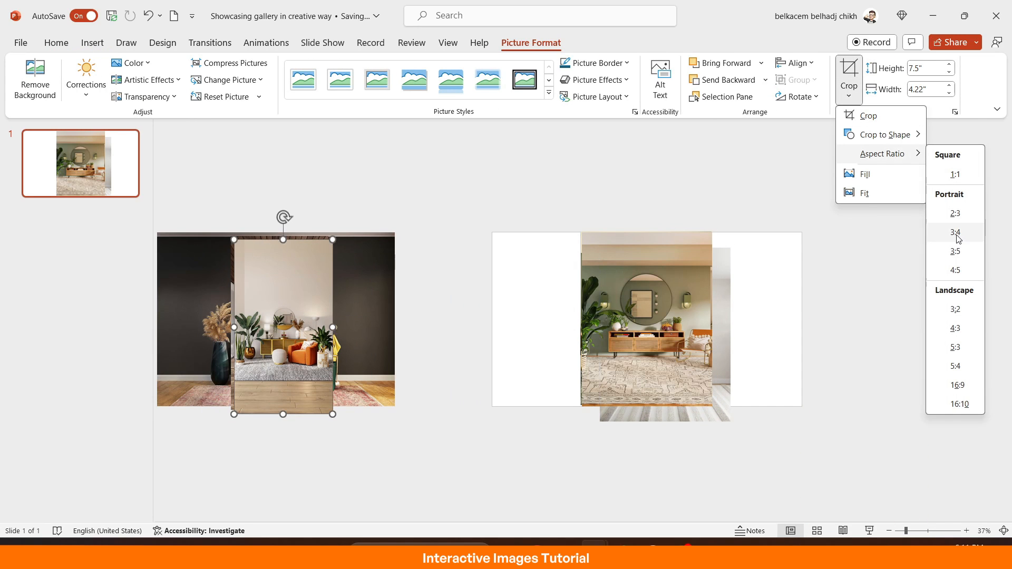
{"action": "left_click", "coordinate": [955, 232]}
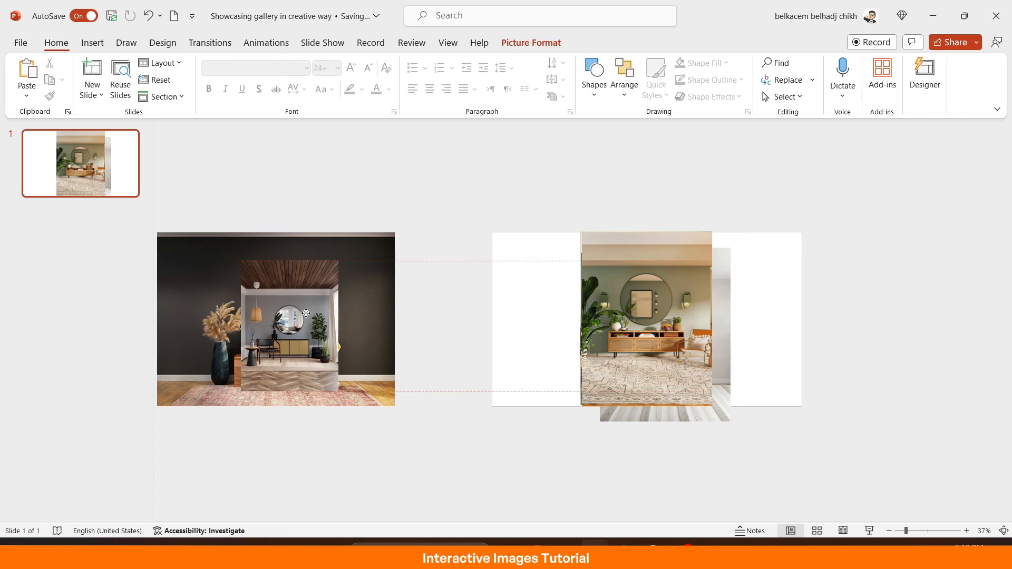
{"action": "left_click", "coordinate": [849, 74]}
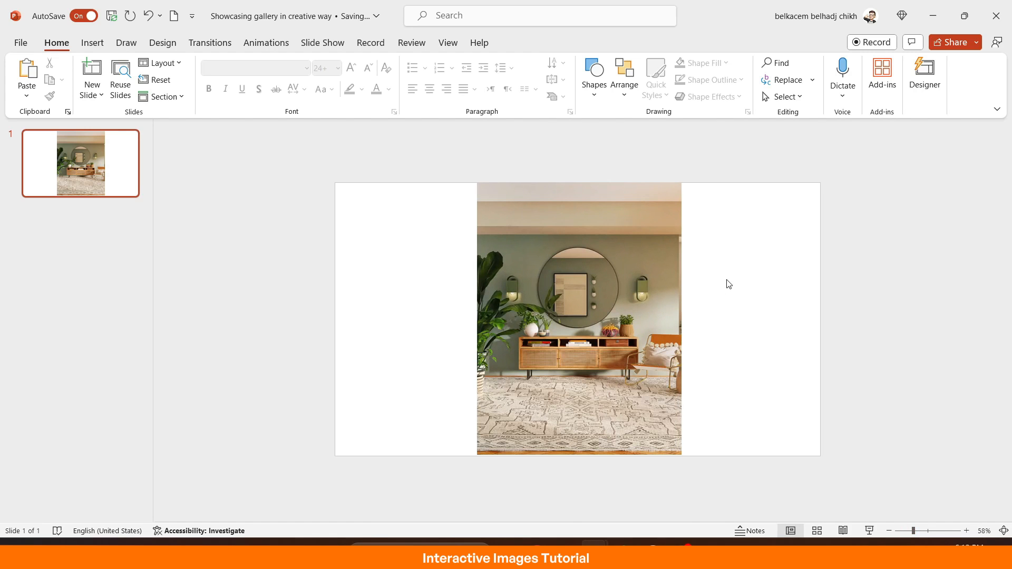
Shrink the stacked portrait photos and select them all for formatting.
{"action": "left_click", "coordinate": [580, 318]}
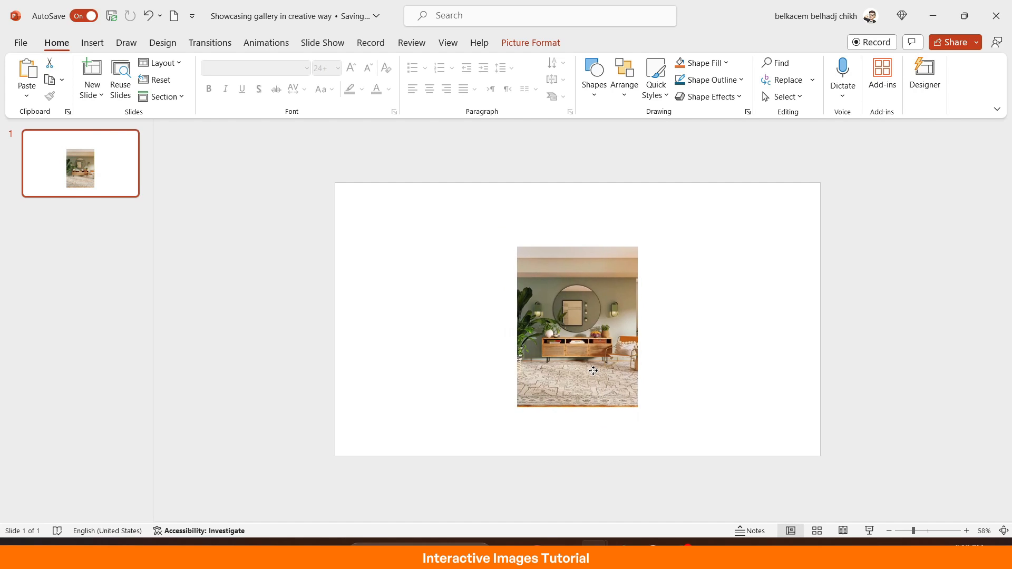
{"action": "left_click", "coordinate": [578, 327]}
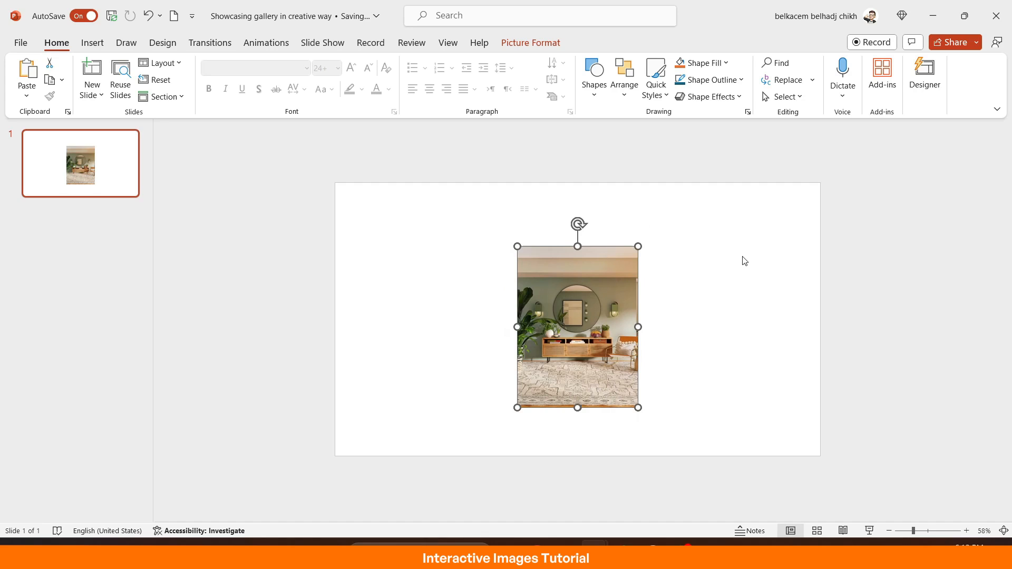
{"action": "left_click", "coordinate": [664, 386]}
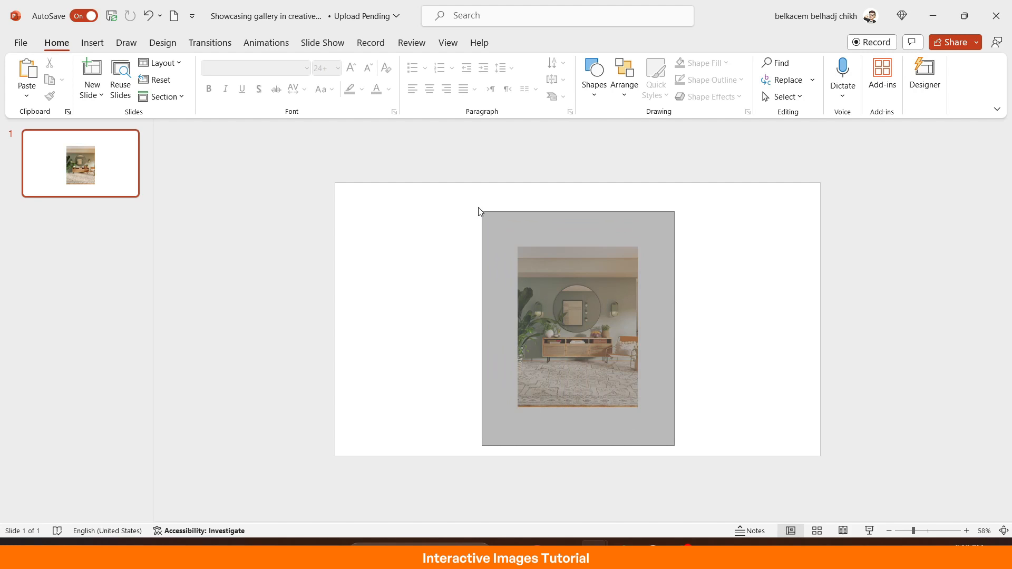
{"action": "left_click", "coordinate": [578, 327]}
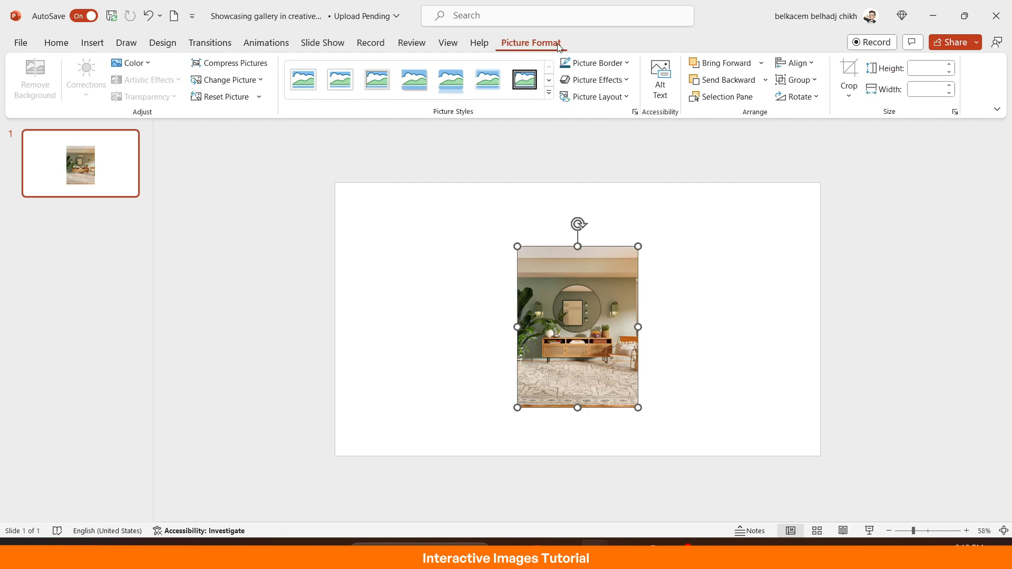
Crop the selected photos to a Rounded Rectangle shape.
{"action": "left_click", "coordinate": [849, 79]}
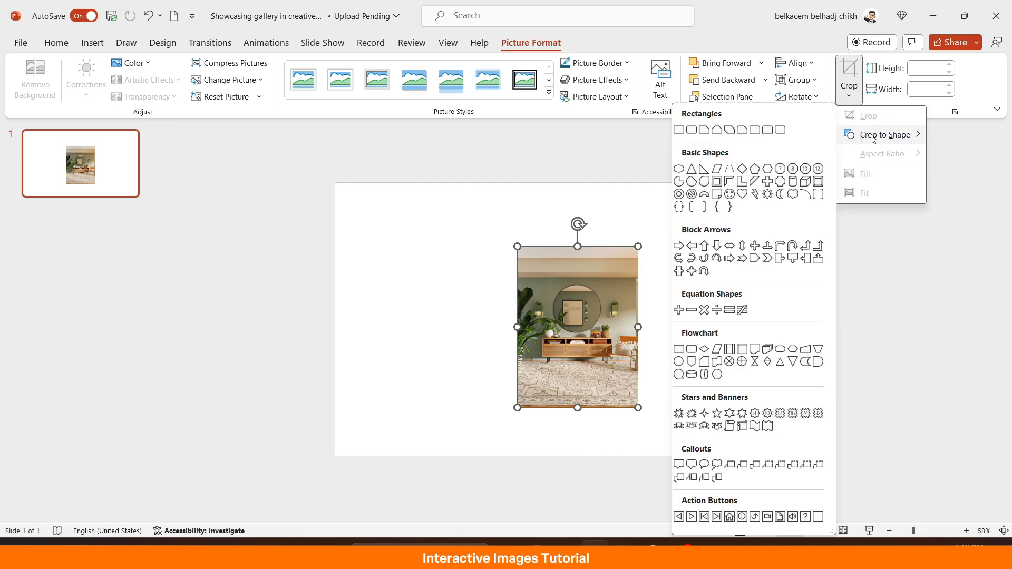
{"action": "left_click", "coordinate": [690, 128]}
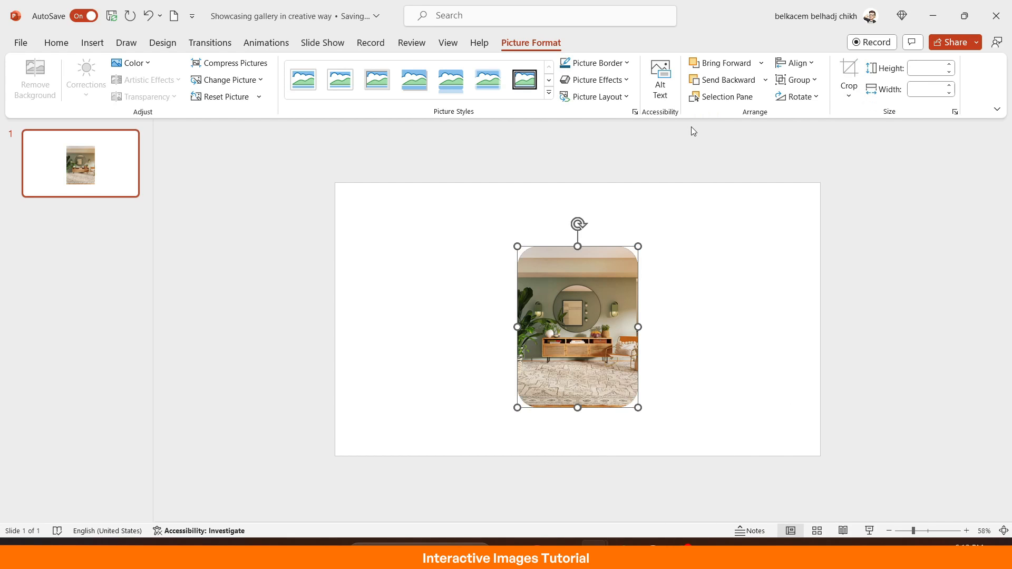
{"action": "left_click", "coordinate": [747, 301]}
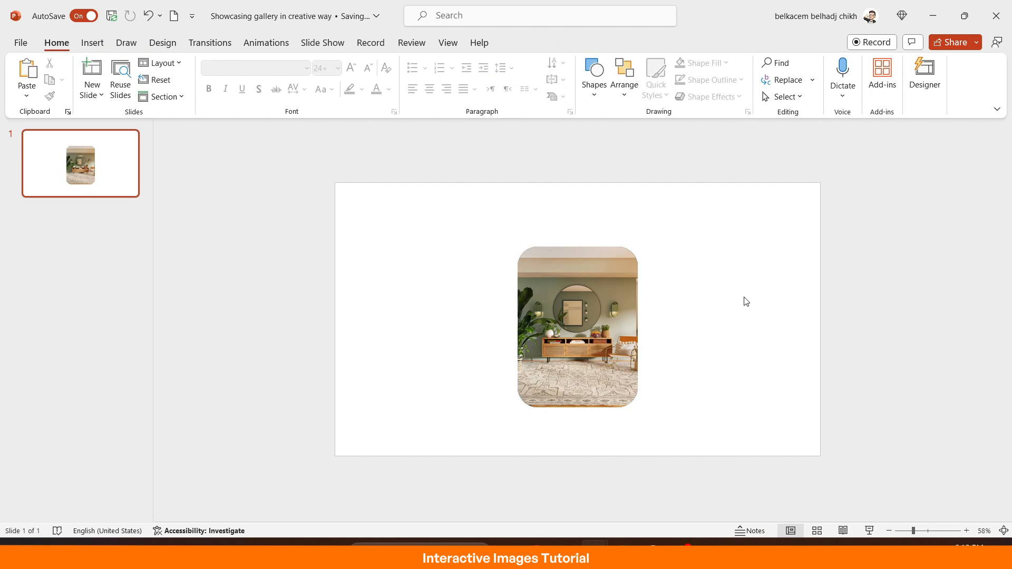
{"action": "mouse_move", "coordinate": [659, 296]}
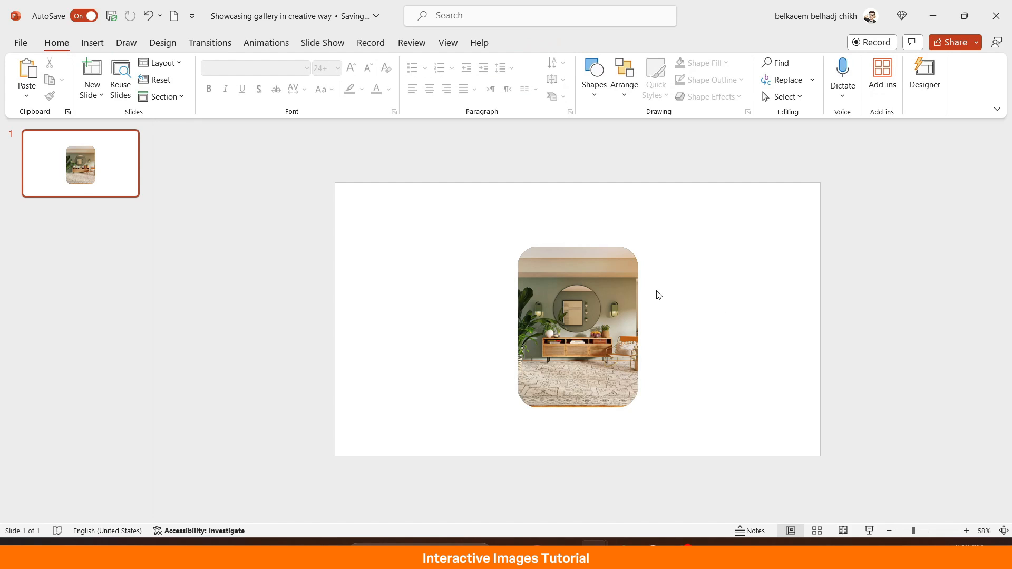
{"action": "left_click", "coordinate": [577, 326]}
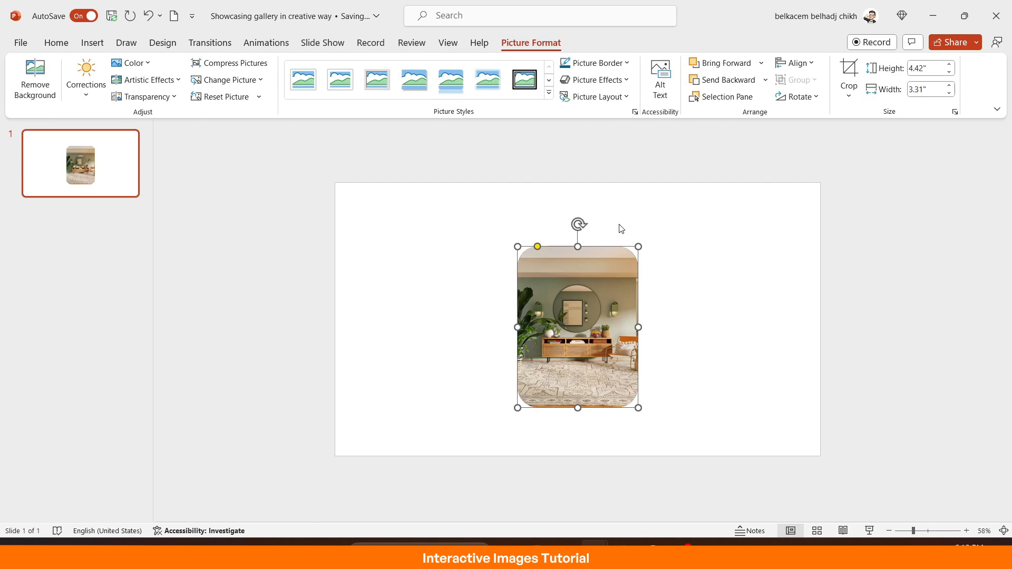
Toggle Picture 18's visibility in the Selection Pane to check the photo beneath, then close the pane.
{"action": "left_click", "coordinate": [725, 96]}
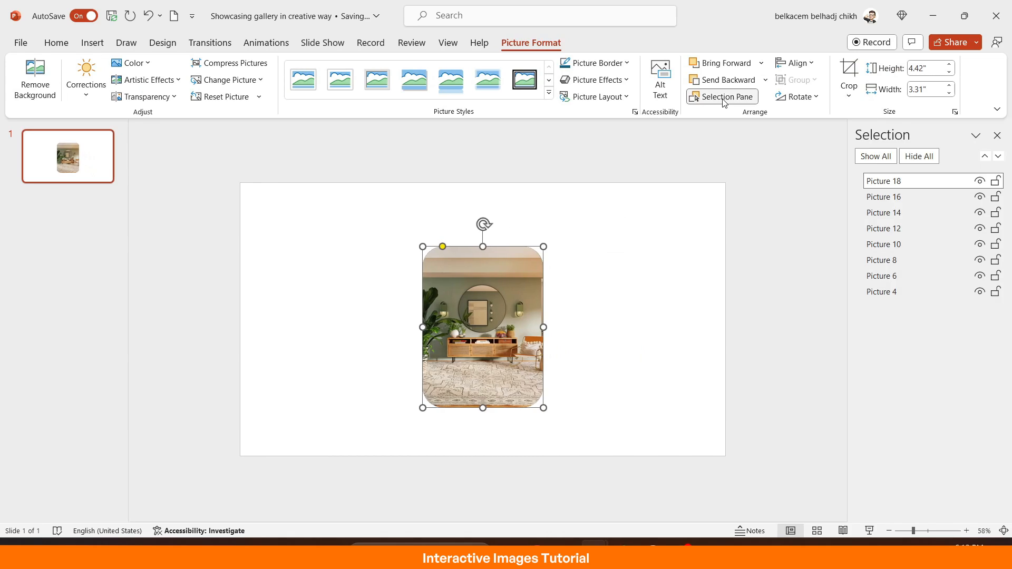
{"action": "mouse_move", "coordinate": [609, 313]}
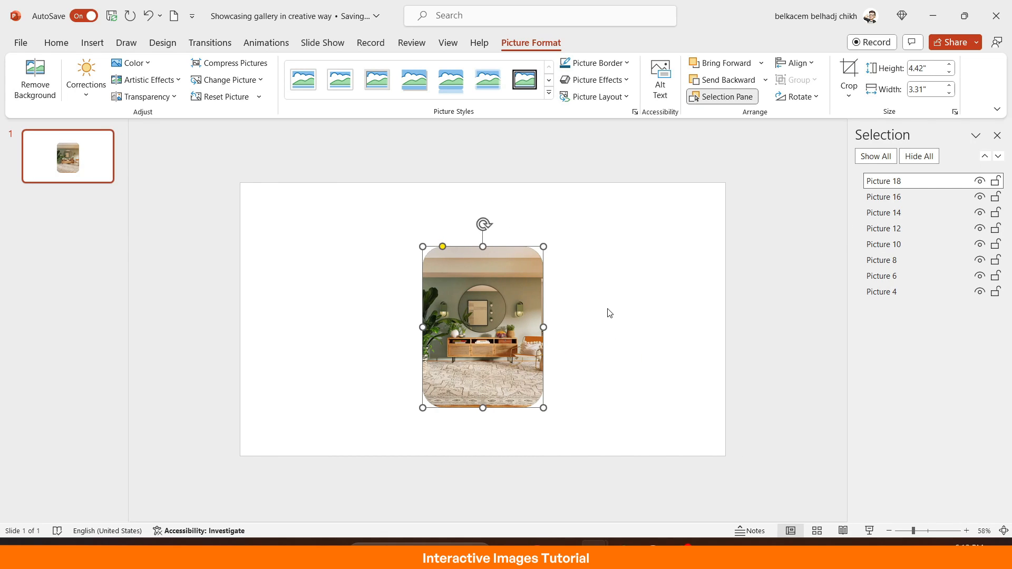
{"action": "mouse_move", "coordinate": [986, 184]}
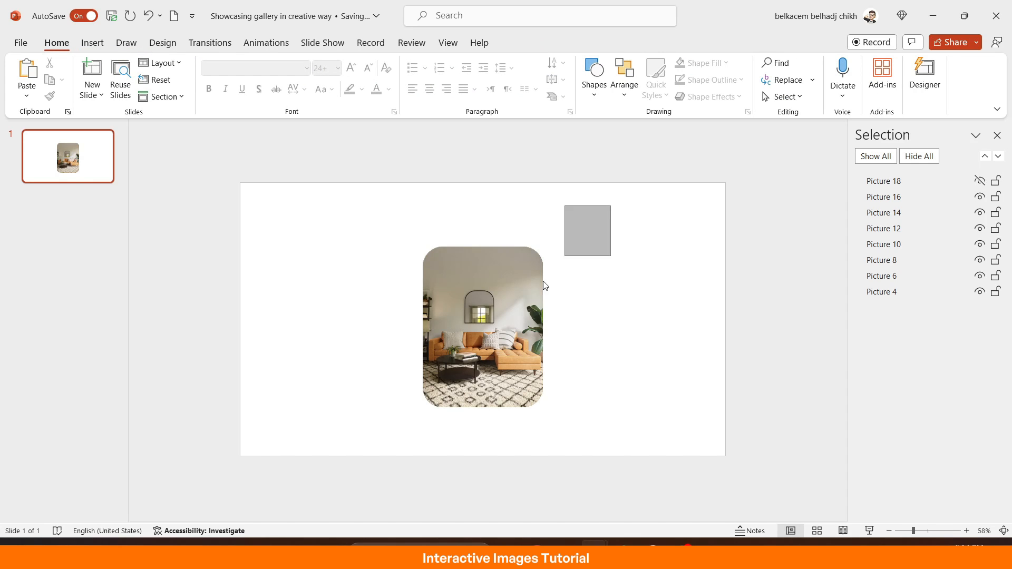
{"action": "left_click", "coordinate": [482, 331]}
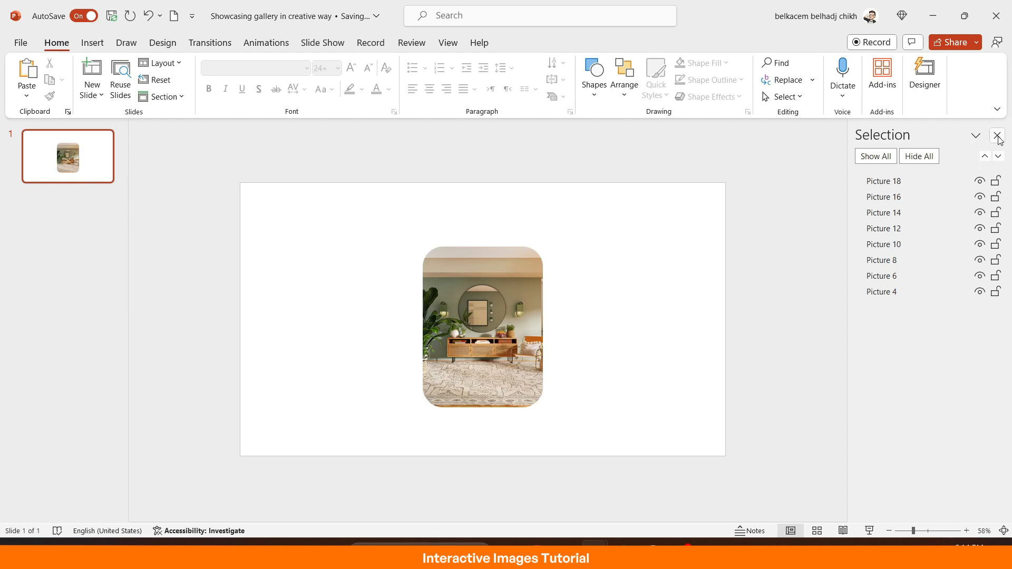
{"action": "left_click", "coordinate": [997, 135]}
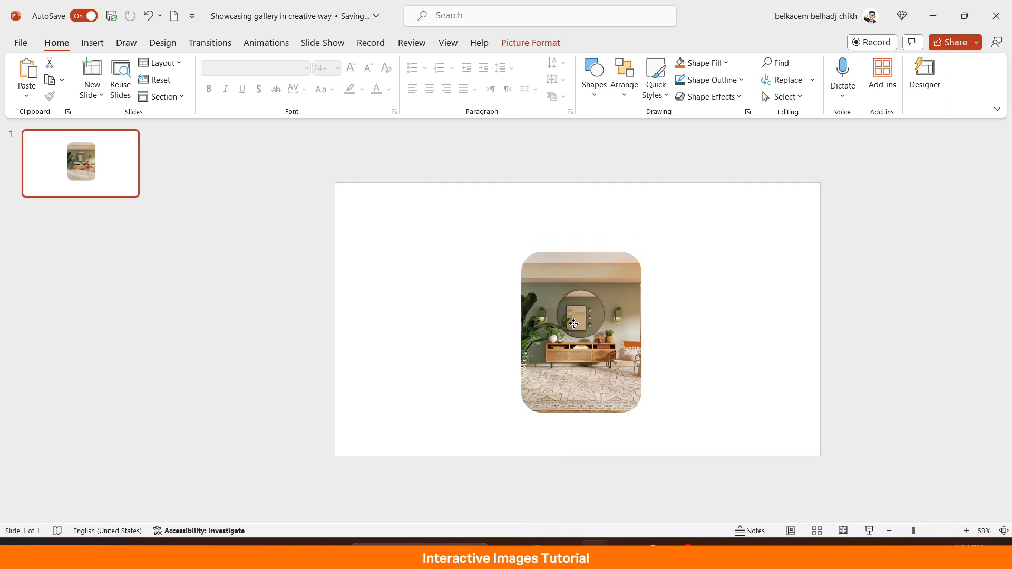
{"action": "left_click", "coordinate": [553, 196]}
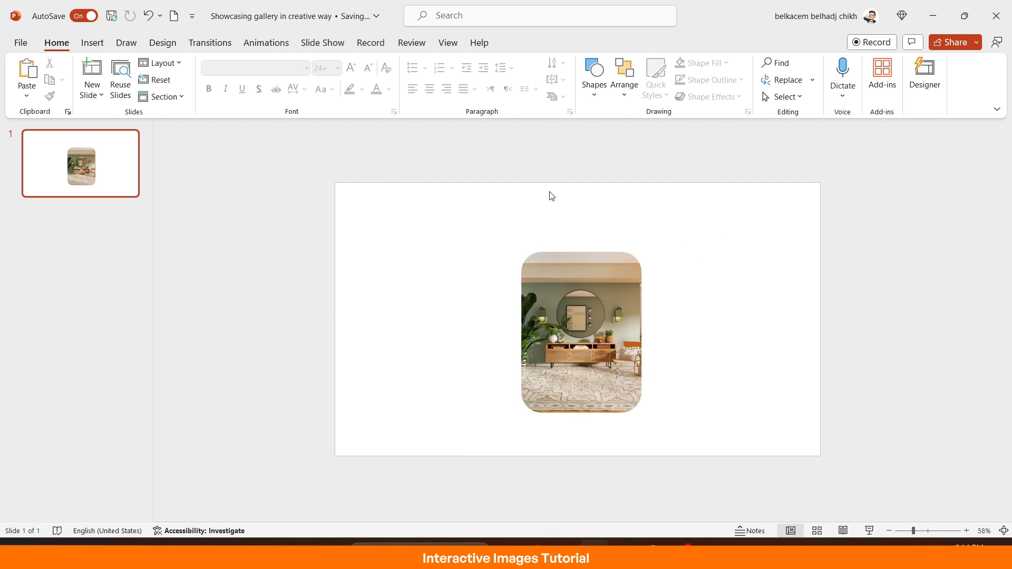
Add a centred 'Interior design' heading text box above the photo stack.
{"action": "left_click", "coordinate": [93, 42]}
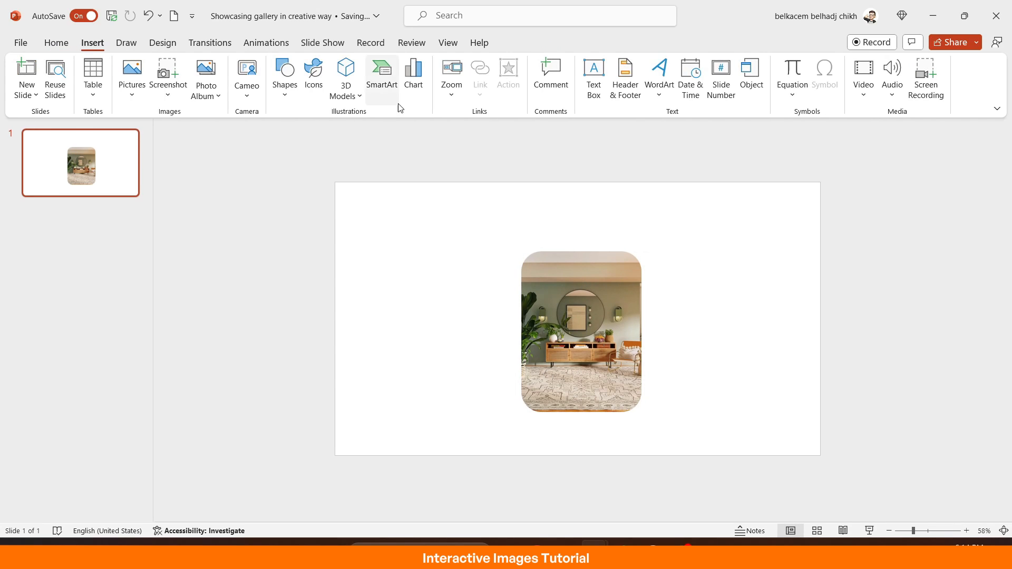
{"action": "left_click", "coordinate": [582, 331]}
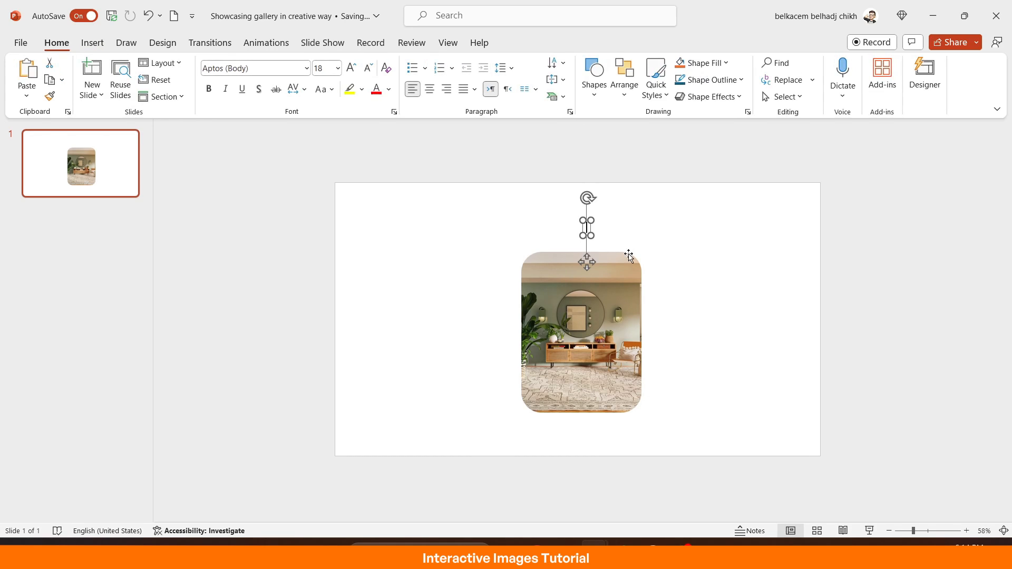
{"action": "type", "text": "interior des"}
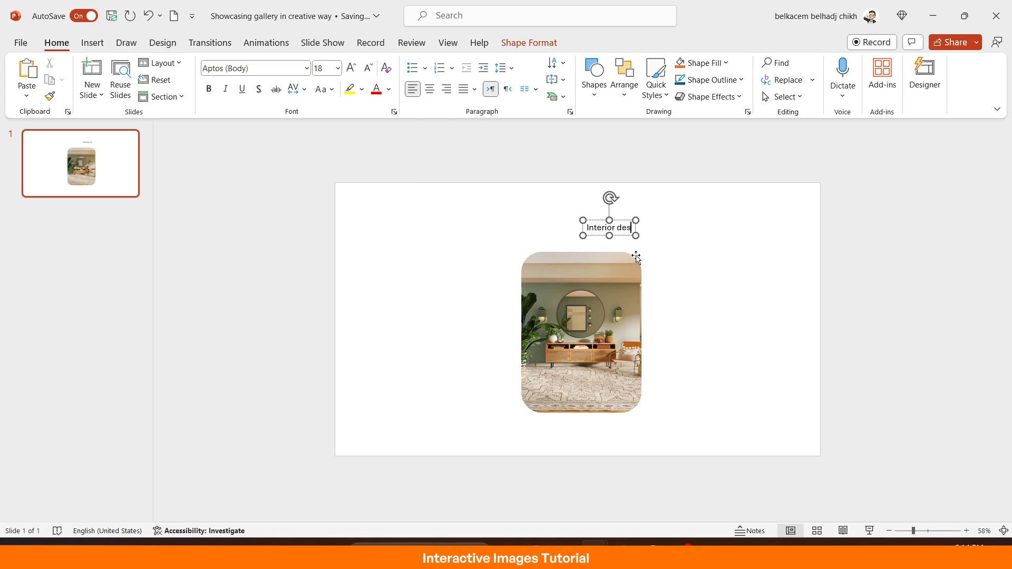
{"action": "type", "text": "ign"}
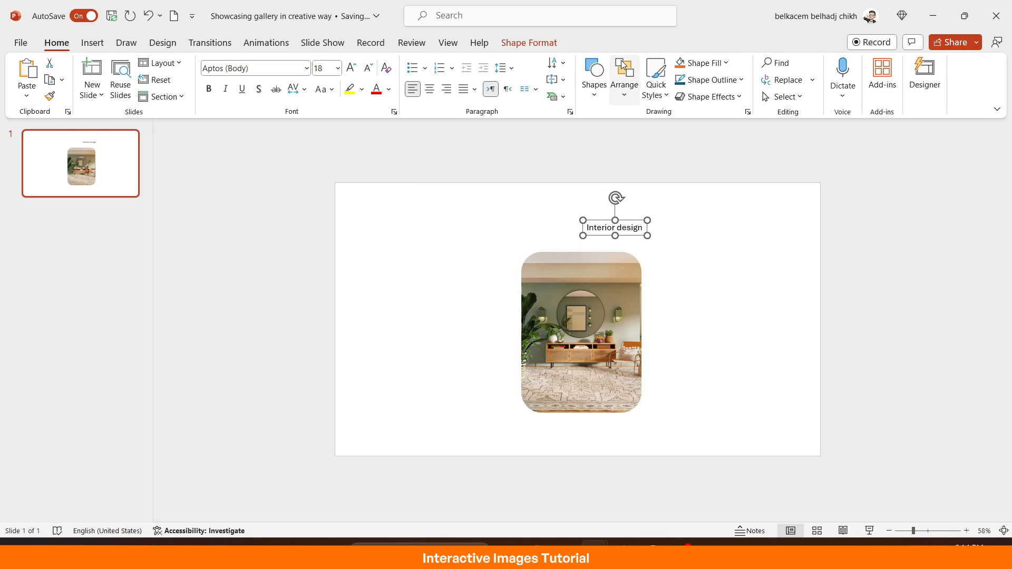
{"action": "left_click", "coordinate": [624, 76]}
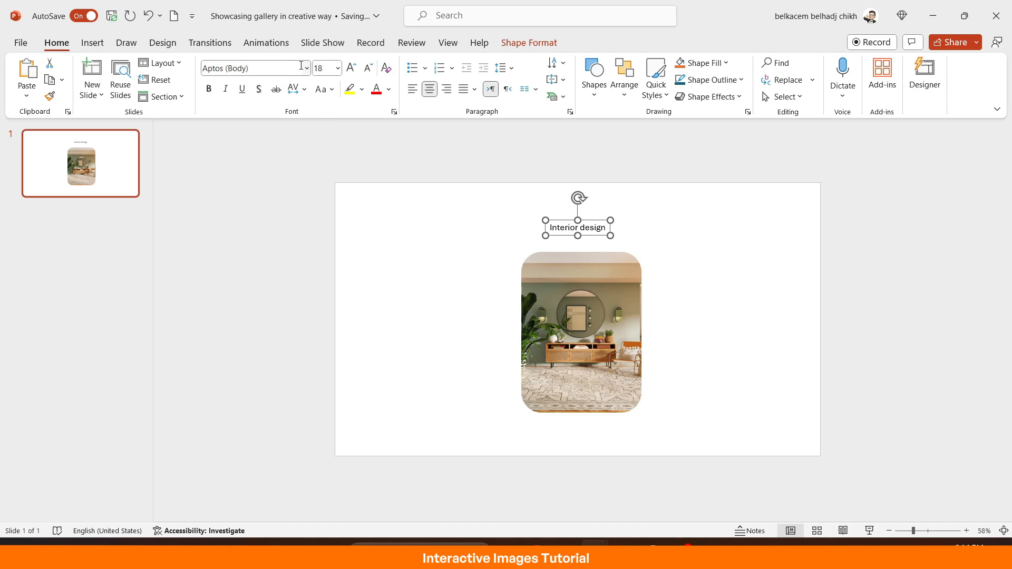
Set the heading to General Sans Semibold and enlarge it twice to 32 pt.
{"action": "left_click", "coordinate": [304, 68]}
{"action": "type", "text": "General Sans S"}
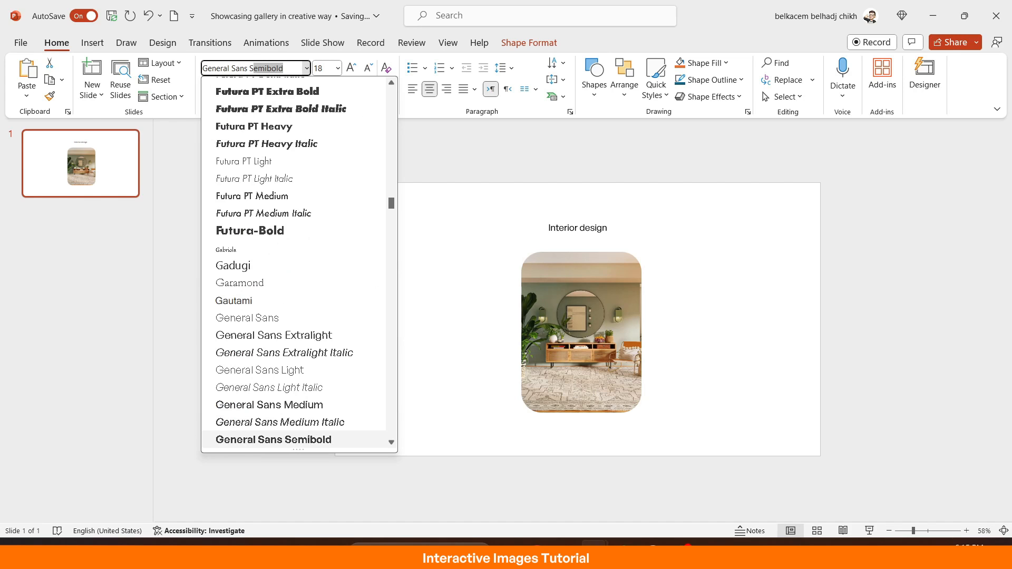
{"action": "left_click", "coordinate": [273, 439]}
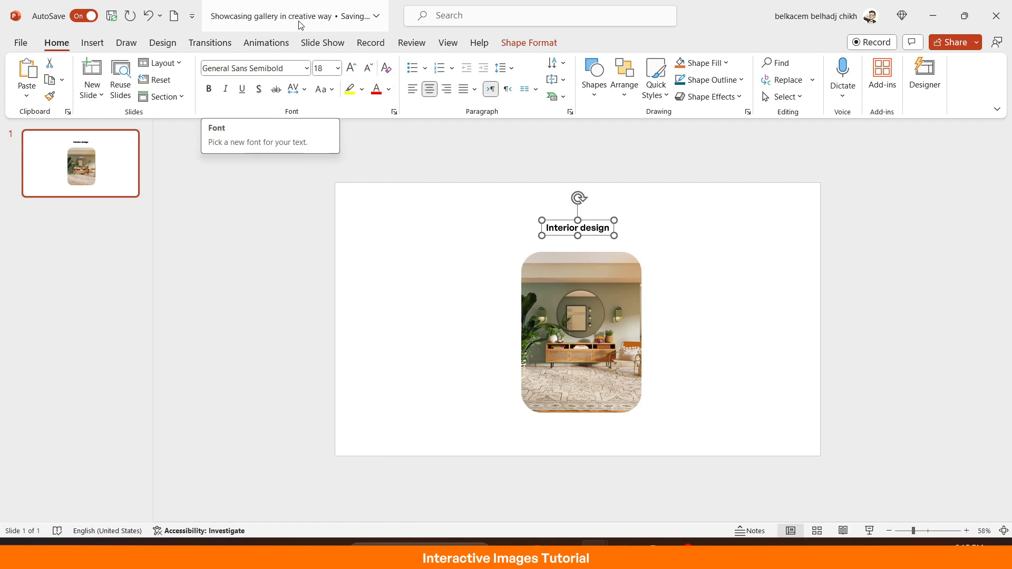
{"action": "left_click", "coordinate": [351, 67]}
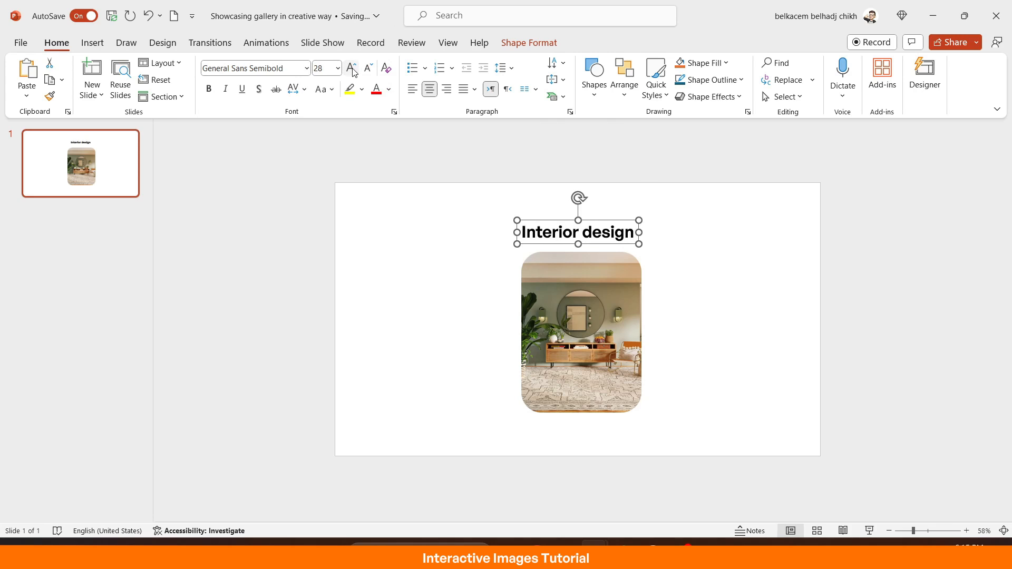
{"action": "left_click", "coordinate": [350, 67]}
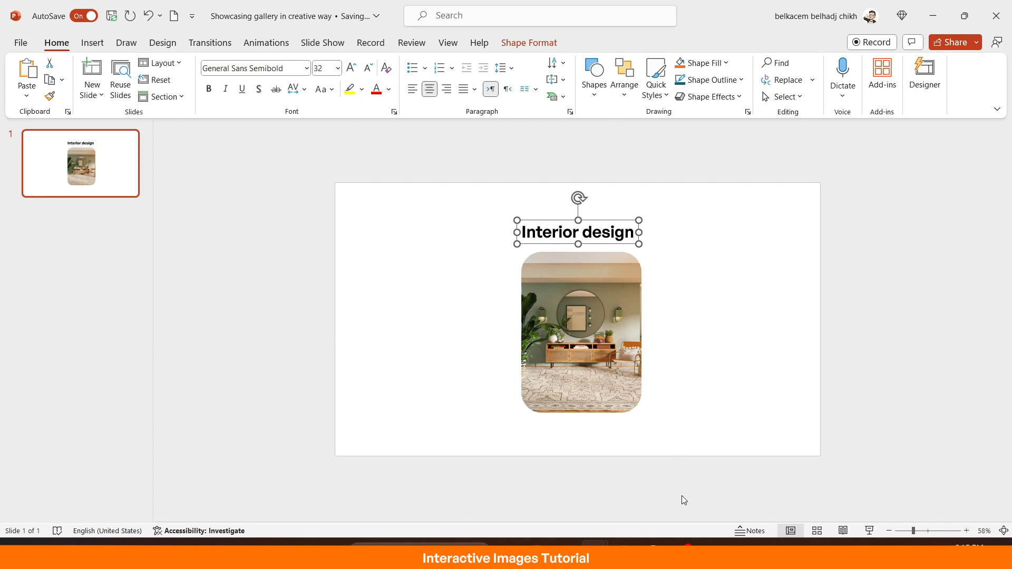
{"action": "left_click", "coordinate": [580, 332]}
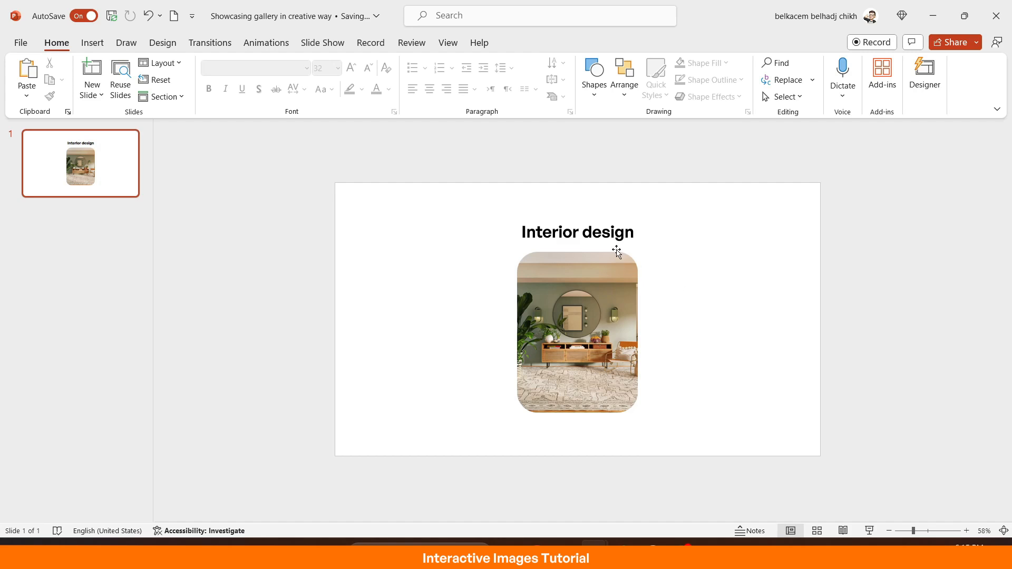
Recolour the Interior design heading text grey.
{"action": "left_click", "coordinate": [577, 232]}
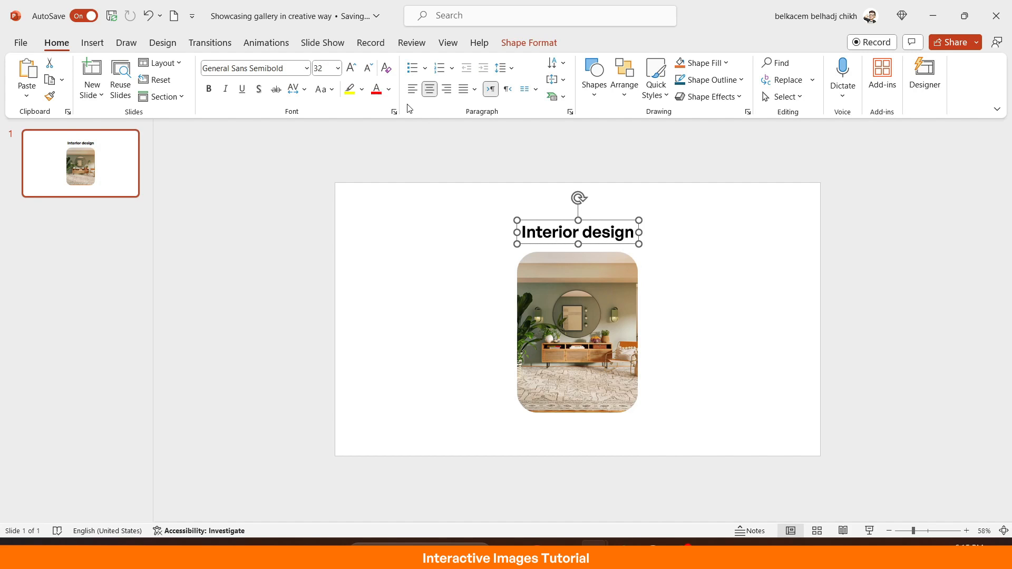
{"action": "left_click", "coordinate": [388, 88]}
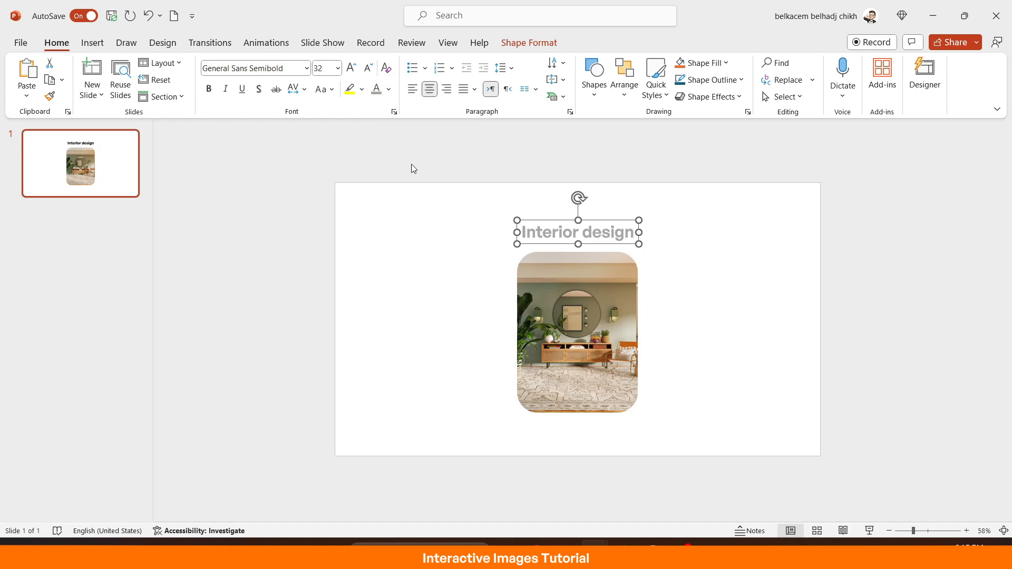
{"action": "left_click", "coordinate": [763, 288]}
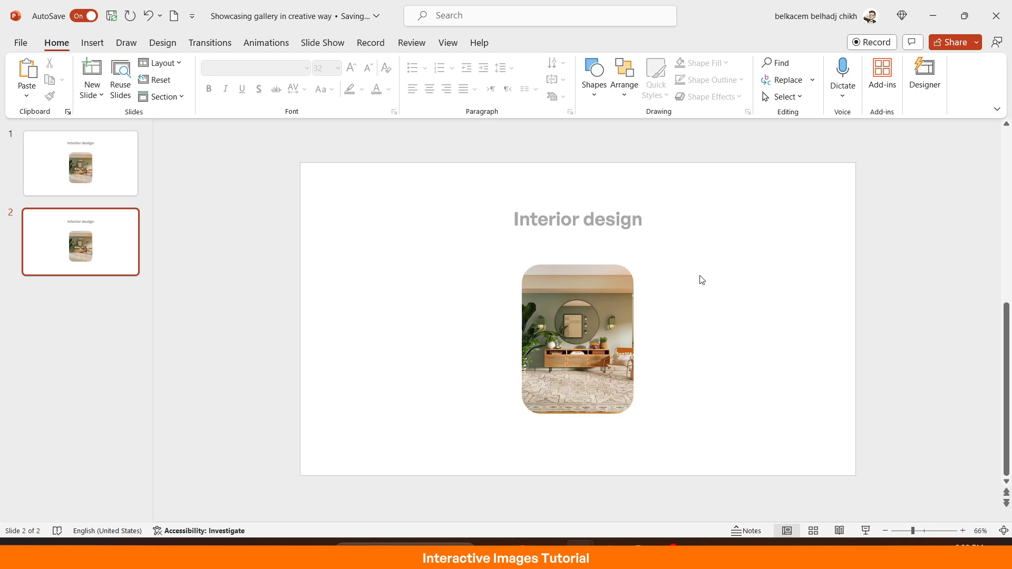
Hide the top photo via the Selection Pane to reach the photos stacked beneath.
{"action": "left_click", "coordinate": [578, 339]}
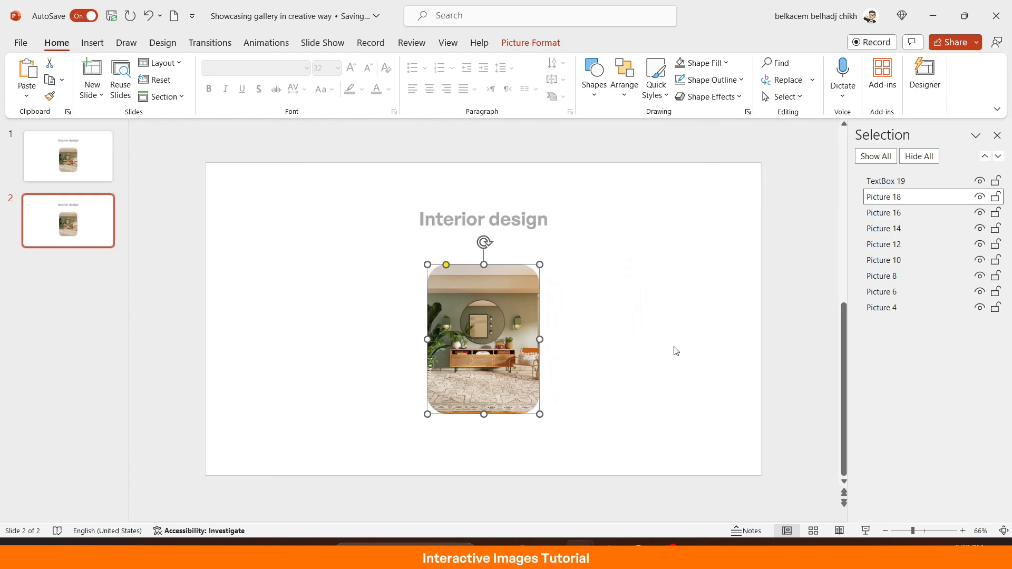
{"action": "left_click", "coordinate": [979, 196]}
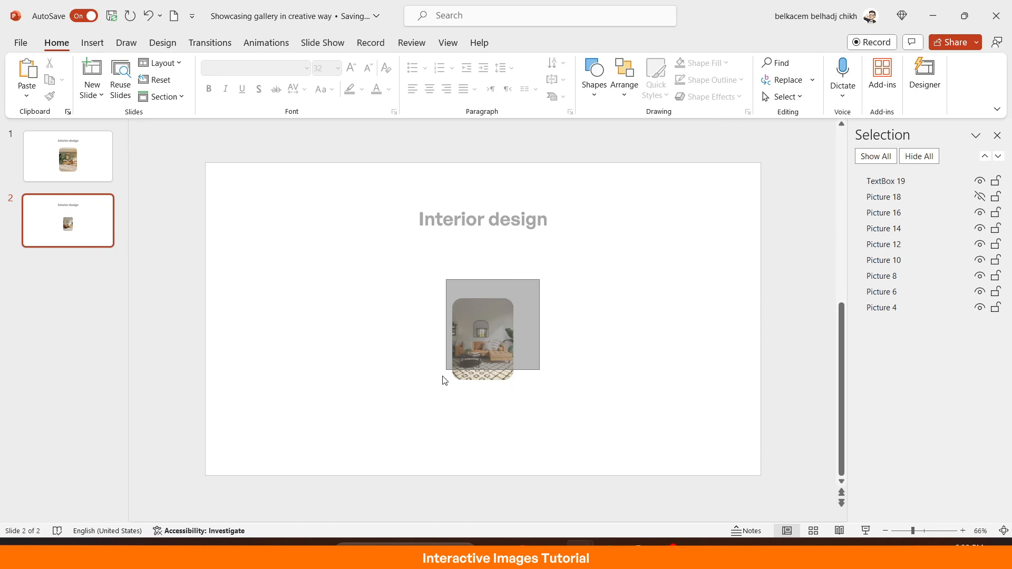
{"action": "left_click", "coordinate": [482, 335]}
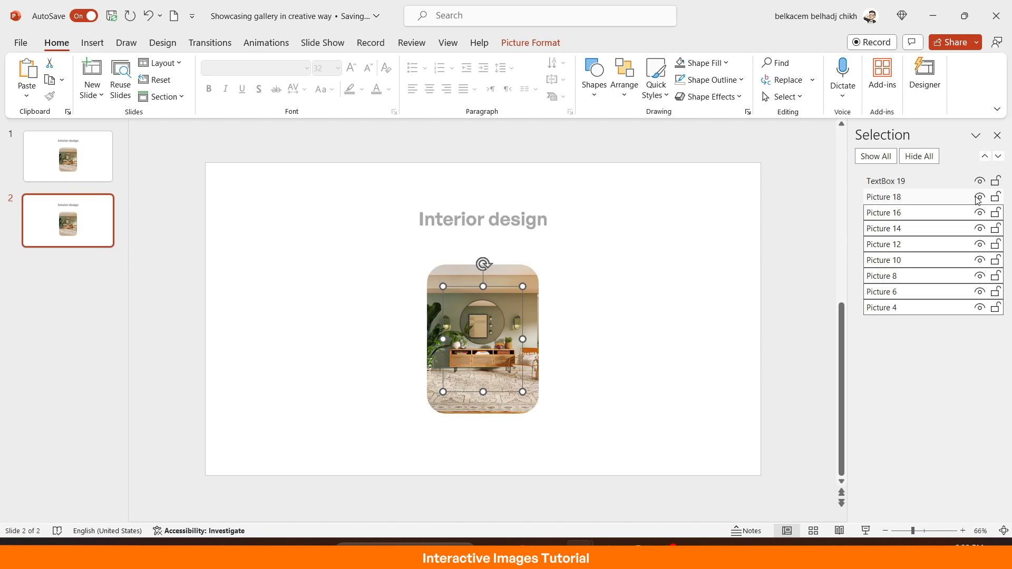
{"action": "left_click", "coordinate": [979, 196]}
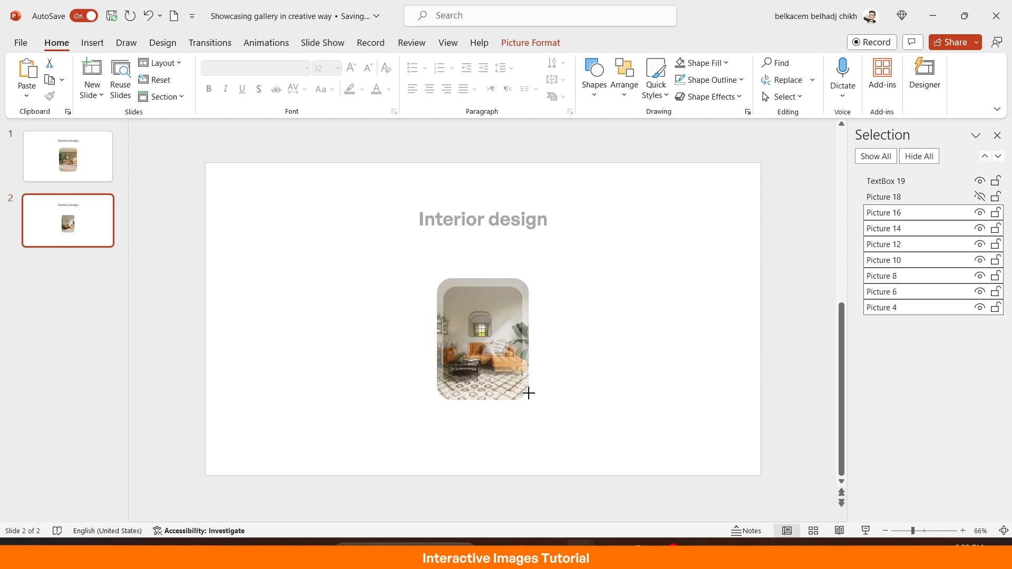
{"action": "left_click", "coordinate": [979, 196]}
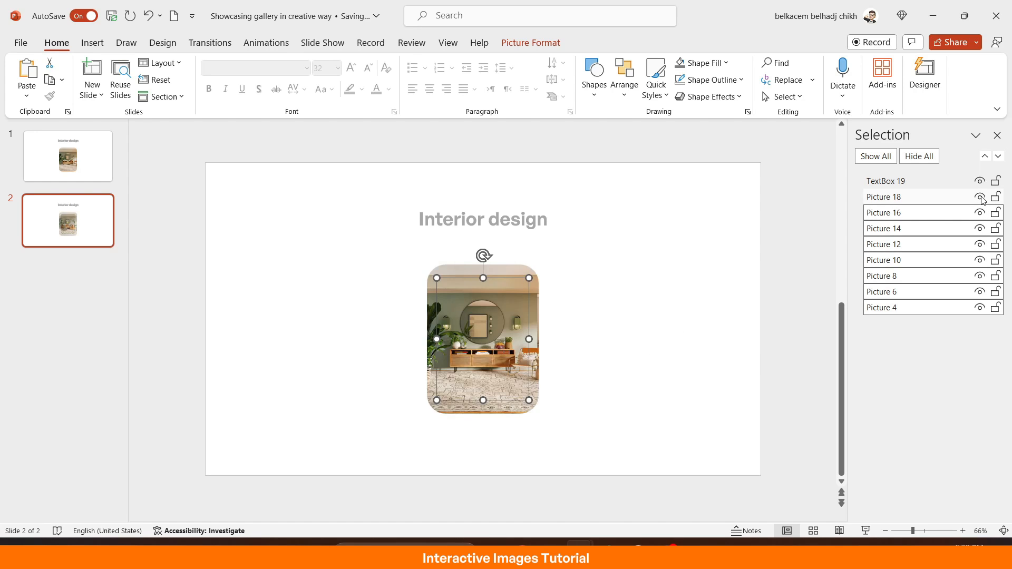
{"action": "left_click", "coordinate": [980, 196]}
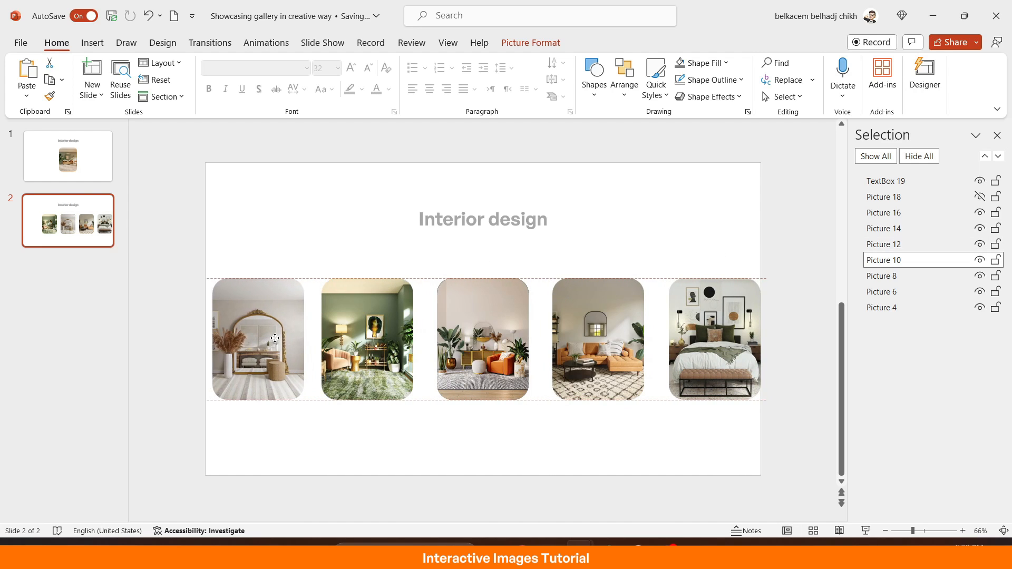
Drag the room photos apart into a horizontal row, the dark-walled room at the right end.
{"action": "left_click", "coordinate": [483, 340]}
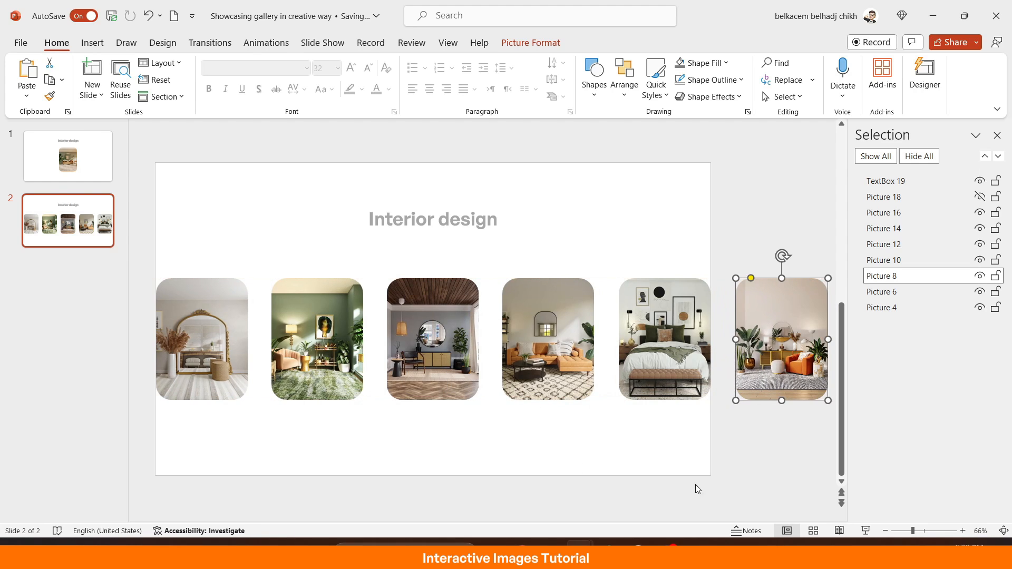
{"action": "left_click_drag", "start_coordinate": [923, 530], "coordinate": [902, 530]}
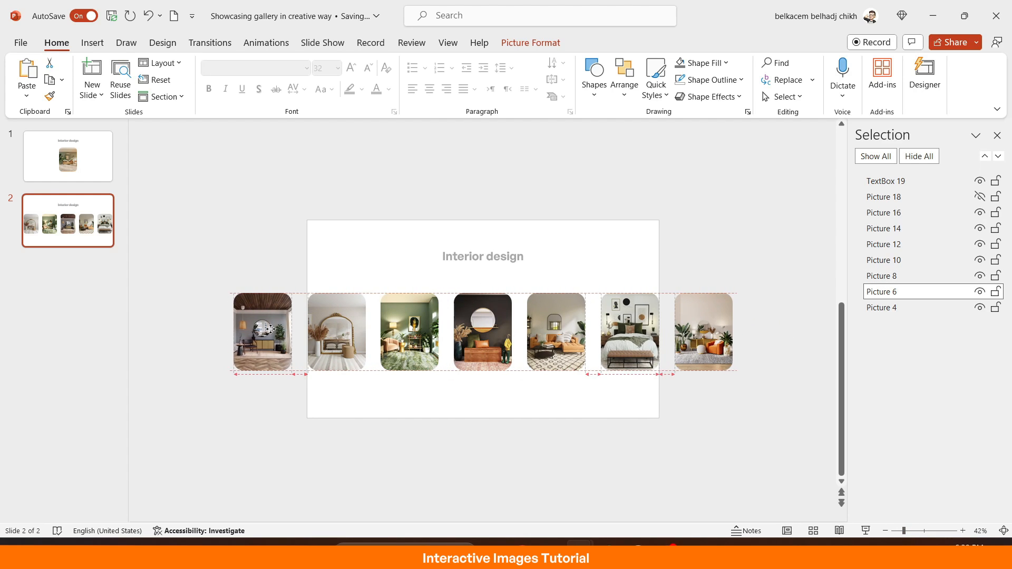
{"action": "left_click", "coordinate": [483, 333]}
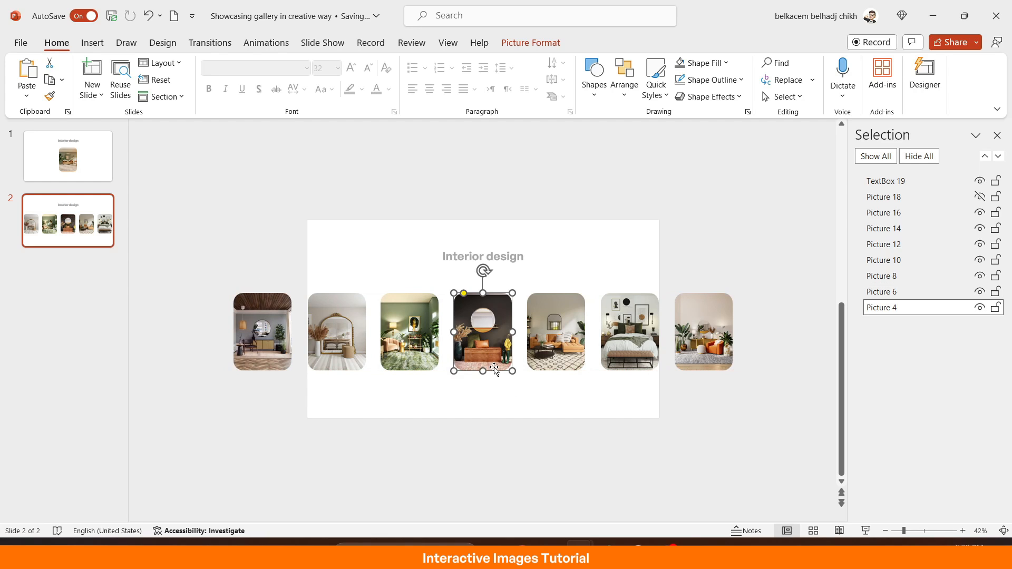
{"action": "left_click_drag", "start_coordinate": [482, 331], "coordinate": [781, 331]}
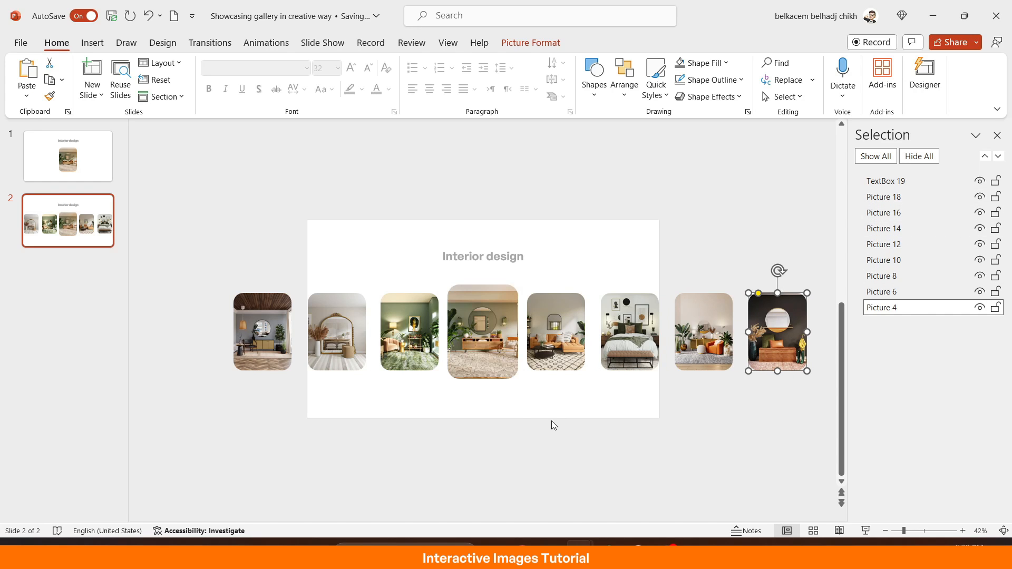
Apply the Morph transition to slide two and return to the carousel slide for editing.
{"action": "left_click", "coordinate": [553, 403]}
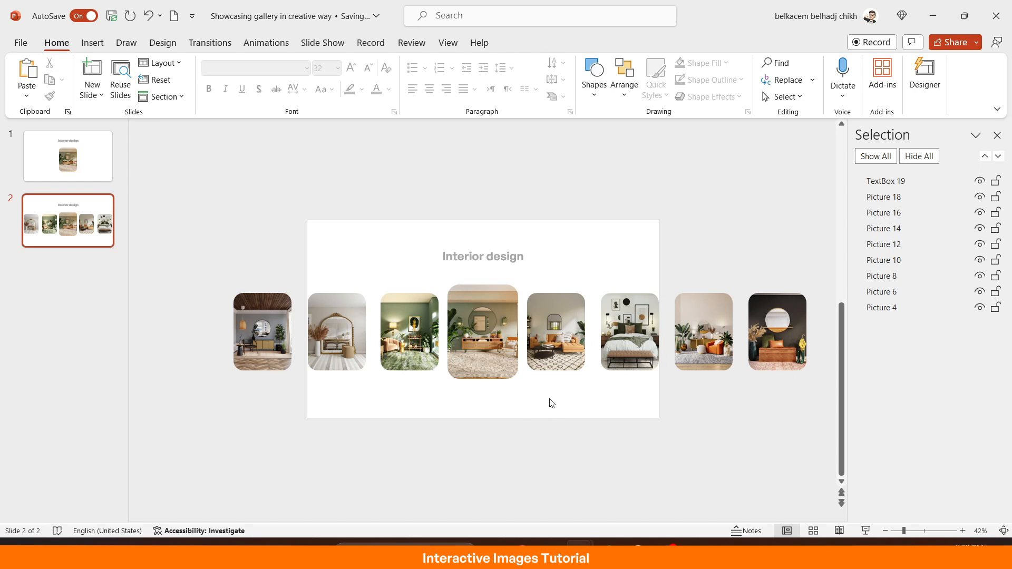
{"action": "mouse_move", "coordinate": [250, 428]}
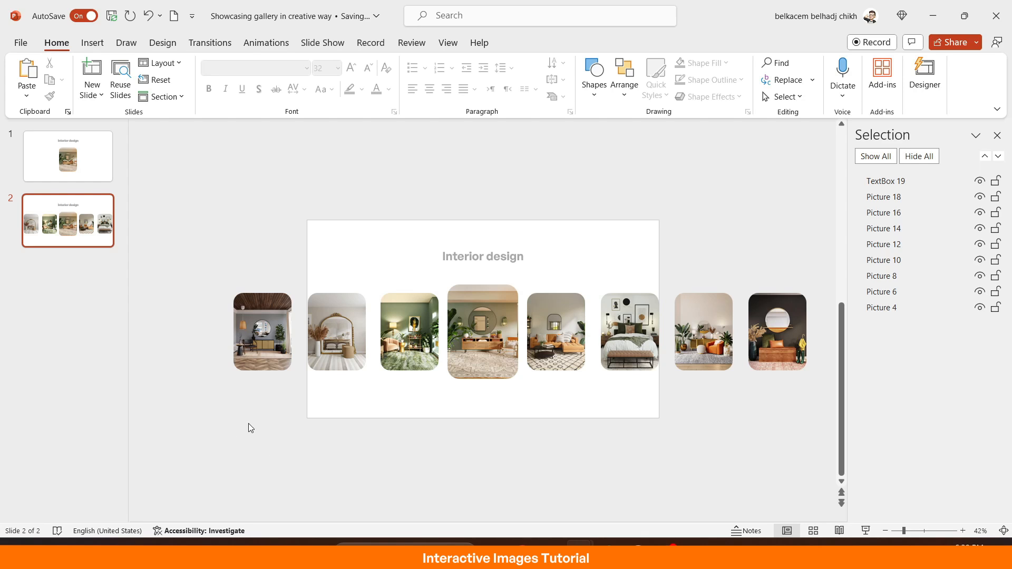
{"action": "left_click", "coordinate": [208, 43]}
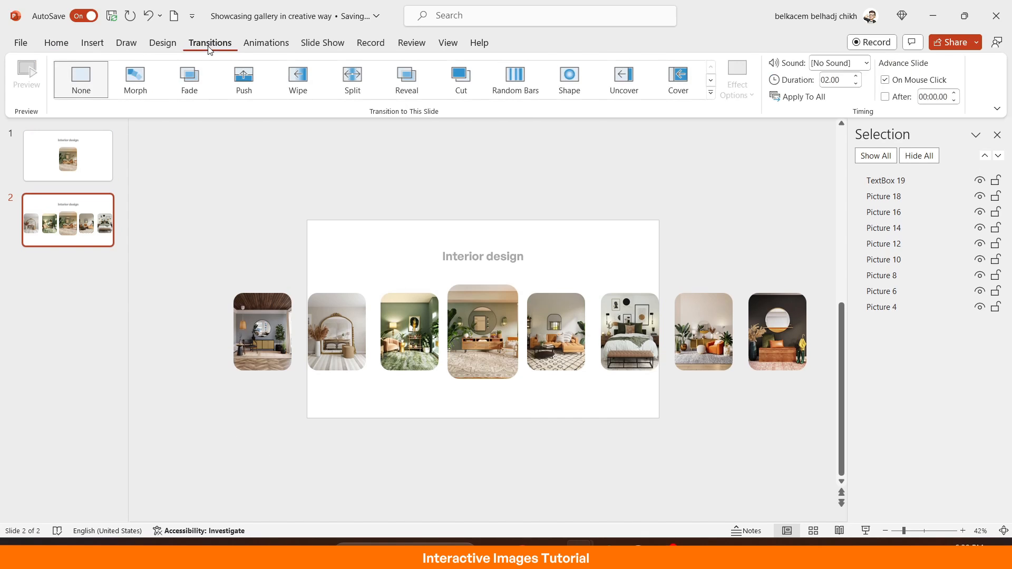
{"action": "left_click", "coordinate": [135, 79]}
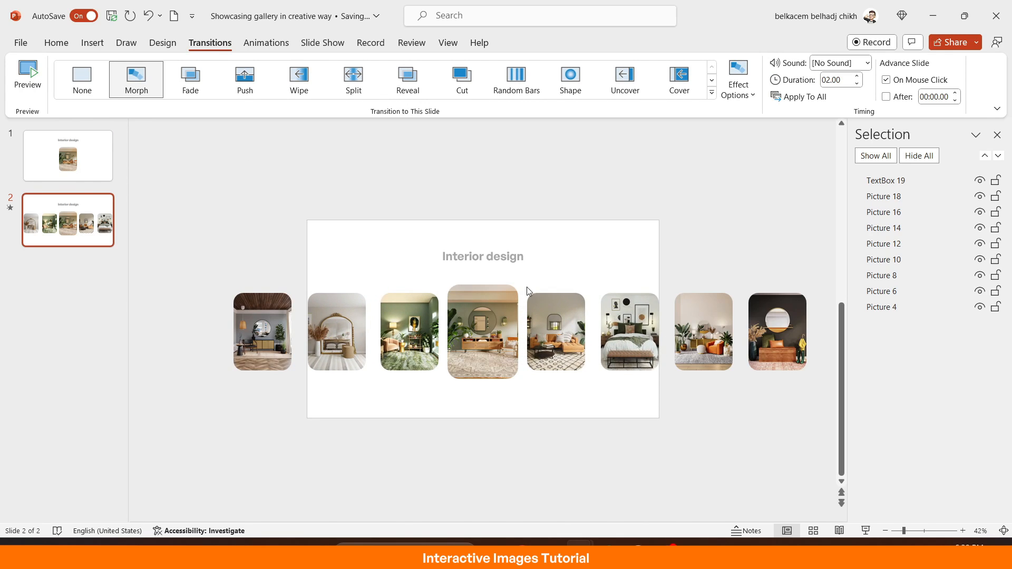
{"action": "left_click", "coordinate": [67, 156]}
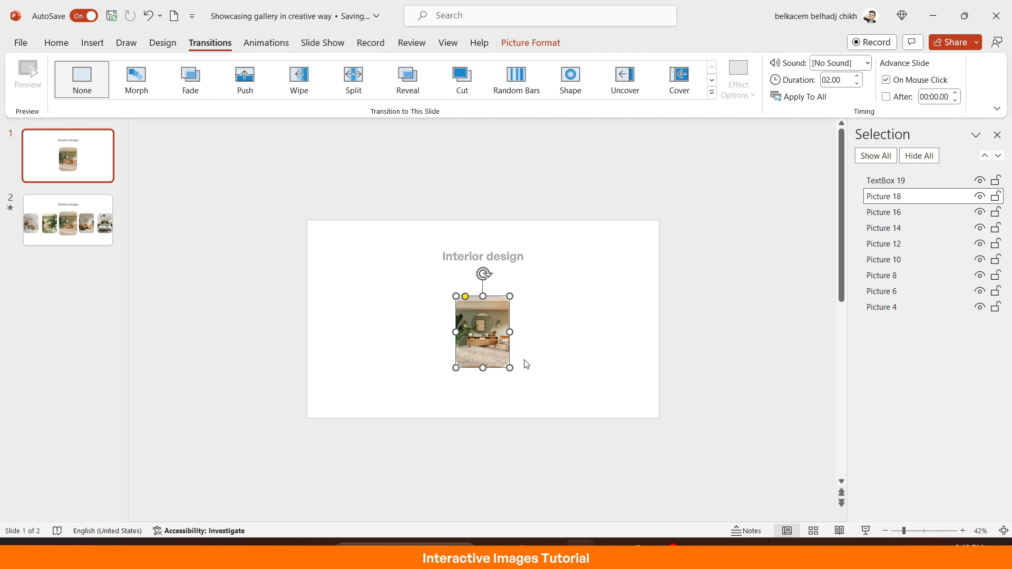
{"action": "left_click", "coordinate": [771, 415]}
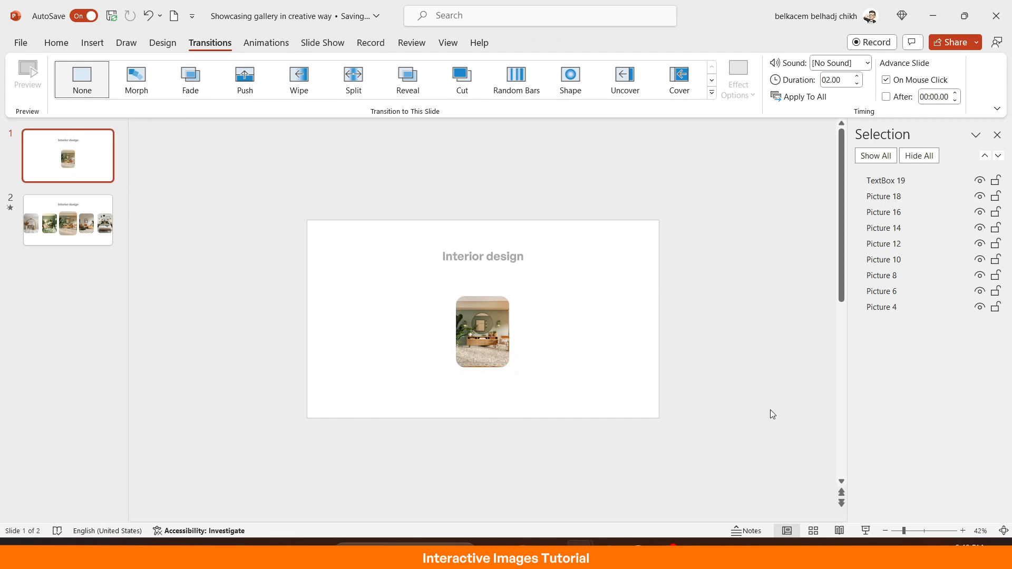
{"action": "left_click", "coordinate": [67, 220]}
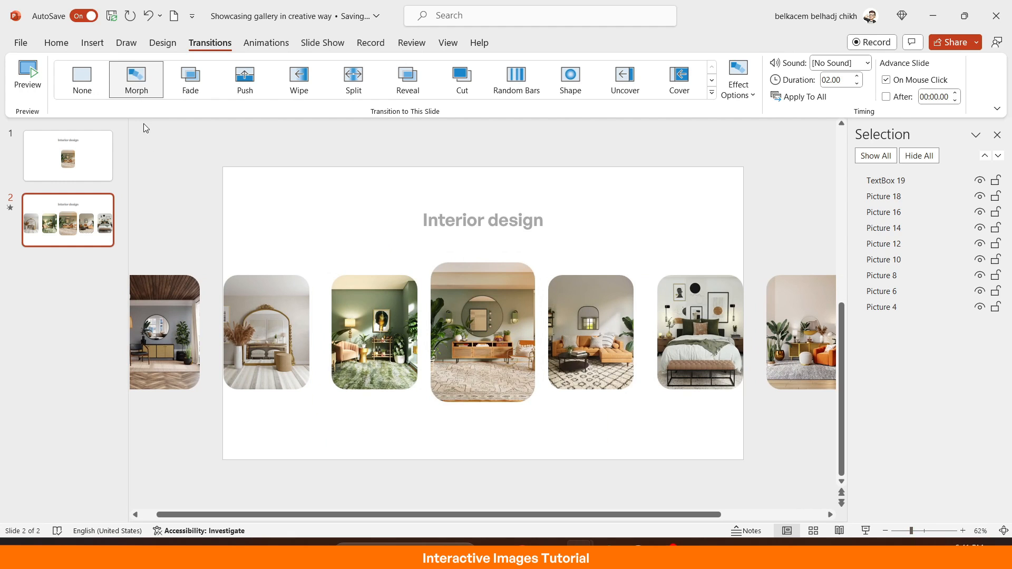
Draw a Half Frame below the carousel and rotate it into a chevron arrow.
{"action": "left_click", "coordinate": [92, 42]}
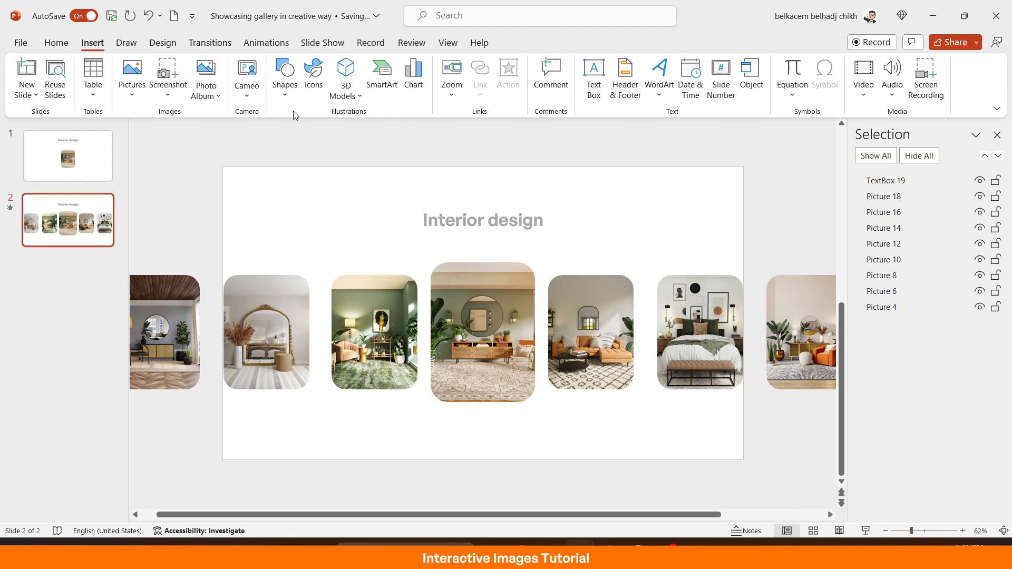
{"action": "left_click", "coordinate": [285, 72]}
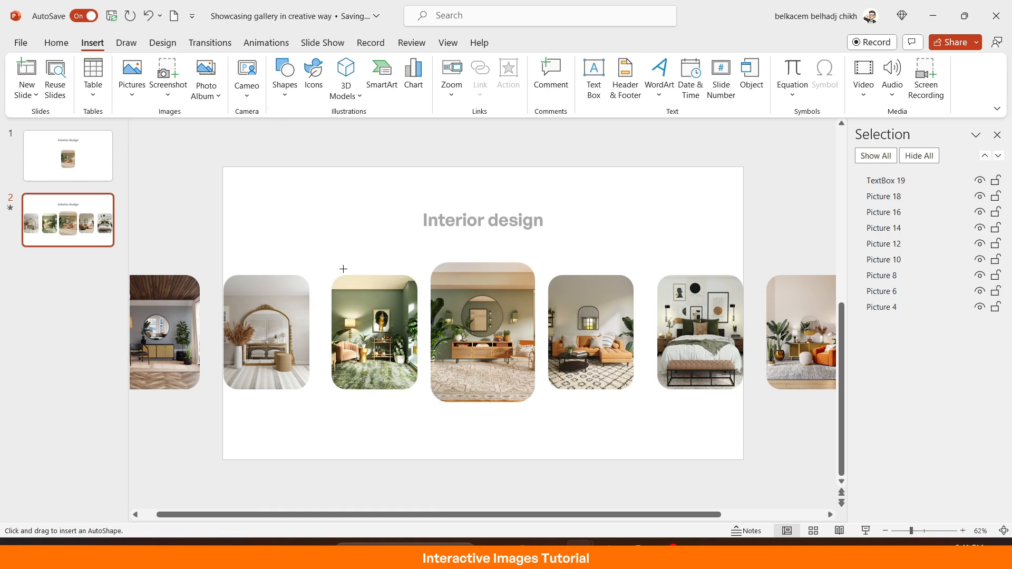
{"action": "left_click_drag", "start_coordinate": [343, 269], "coordinate": [539, 459]}
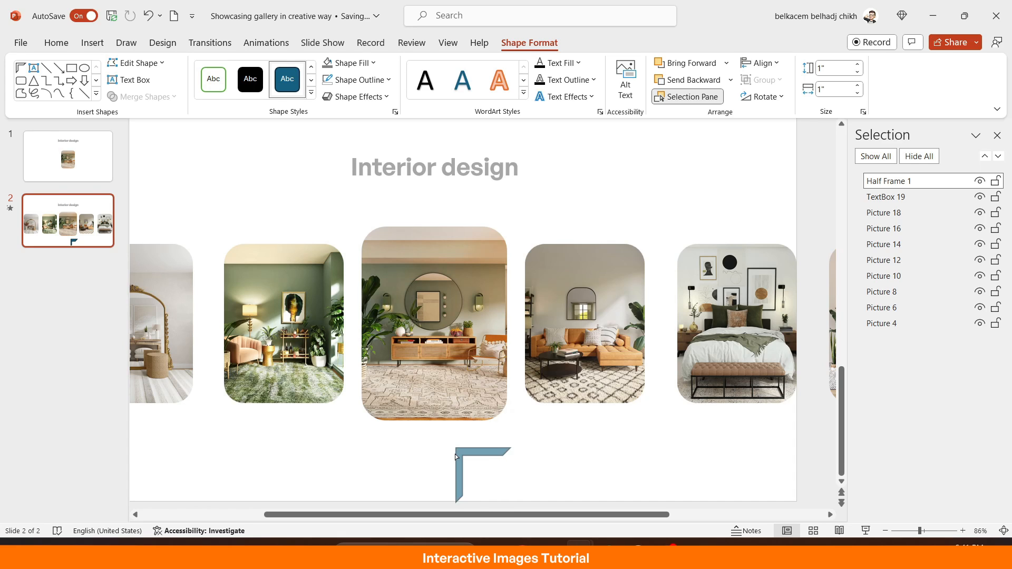
{"action": "left_click", "coordinate": [457, 473]}
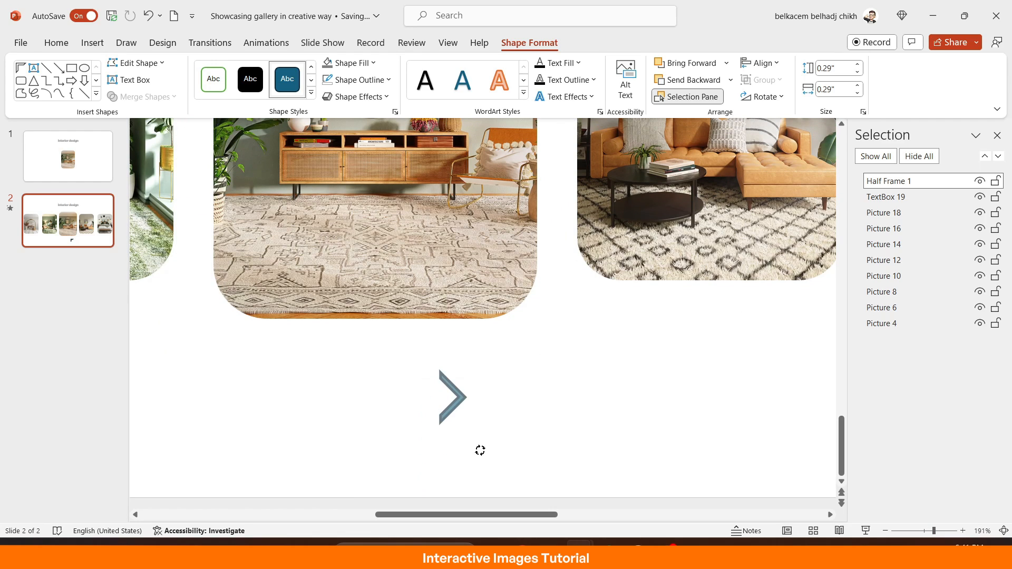
Fill the chevron grey and place the arrow beneath the pictures.
{"action": "left_click", "coordinate": [451, 396]}
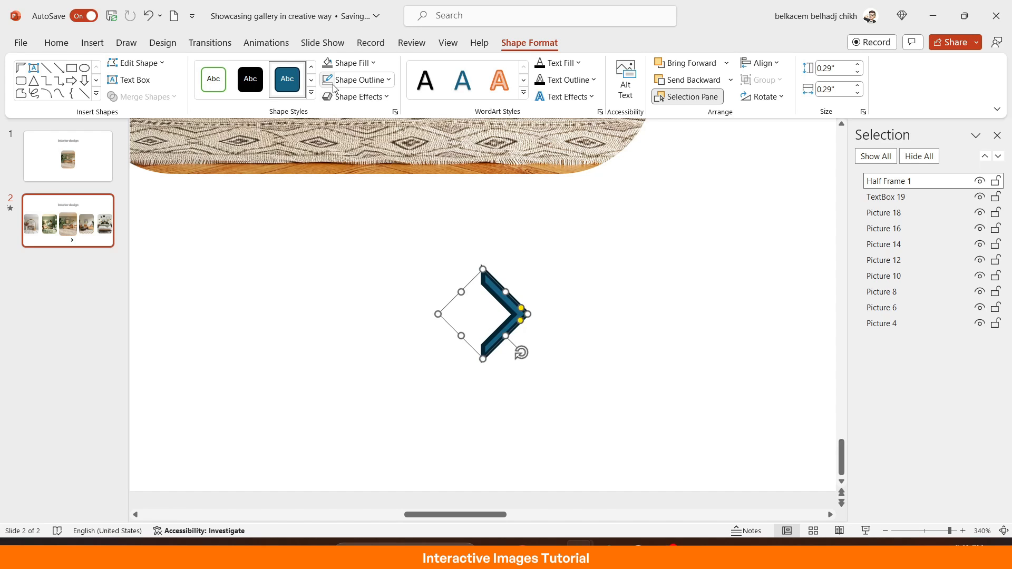
{"action": "left_click", "coordinate": [352, 63]}
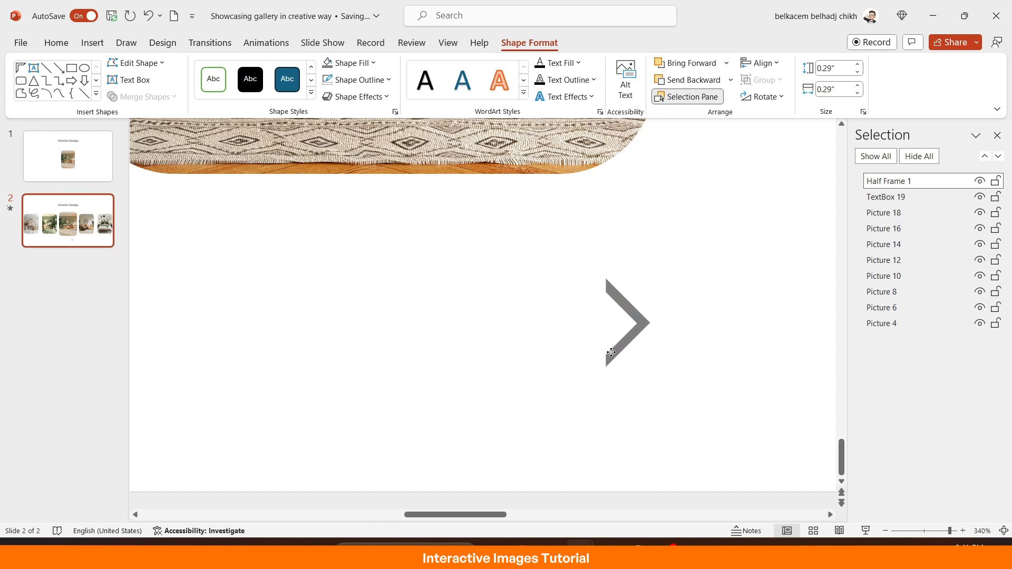
{"action": "left_click", "coordinate": [624, 322]}
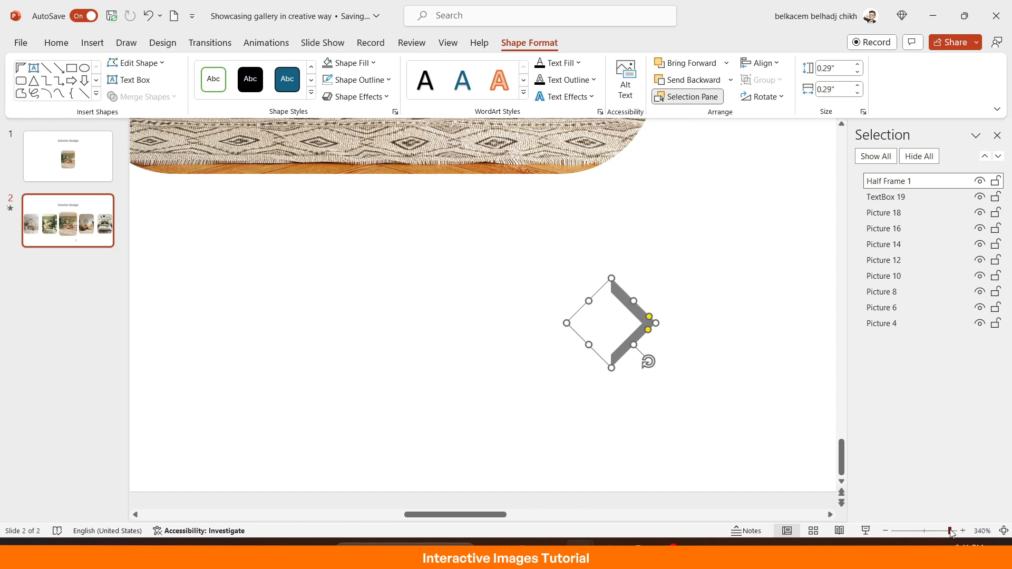
{"action": "left_click", "coordinate": [951, 531]}
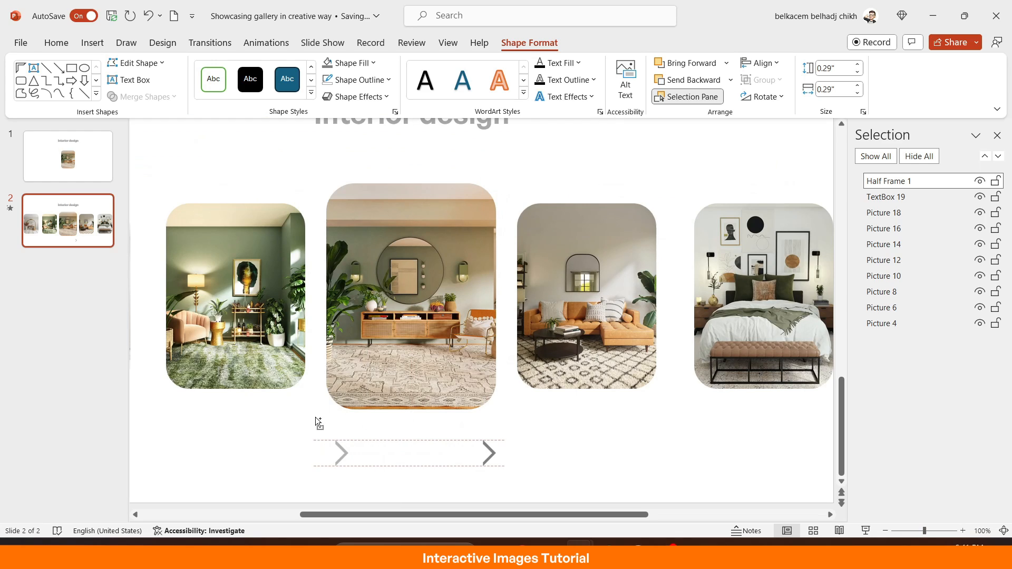
{"action": "left_click", "coordinate": [341, 453]}
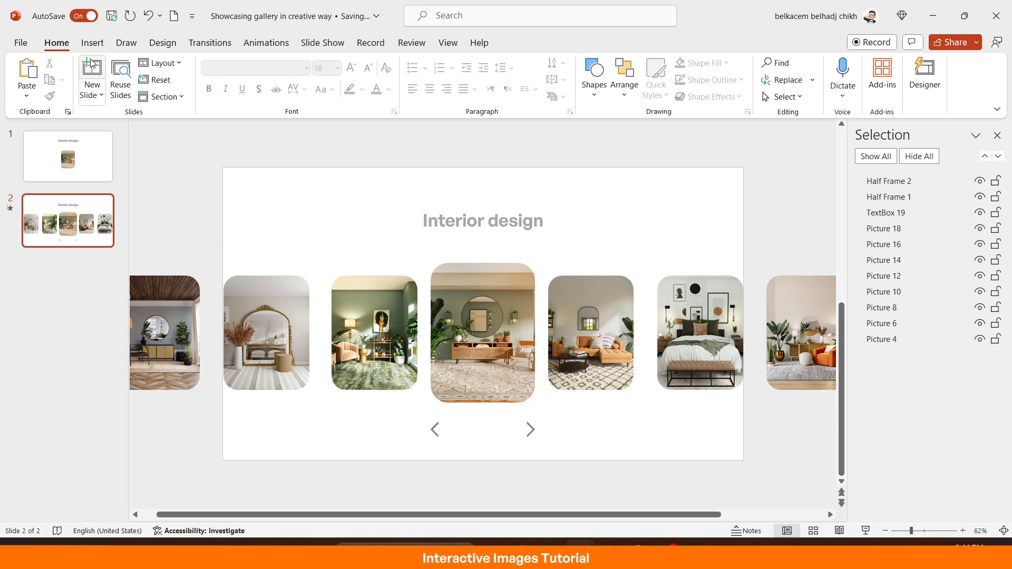
Draw a large oval, send it behind the carousel and fill it orange.
{"action": "left_click", "coordinate": [284, 76]}
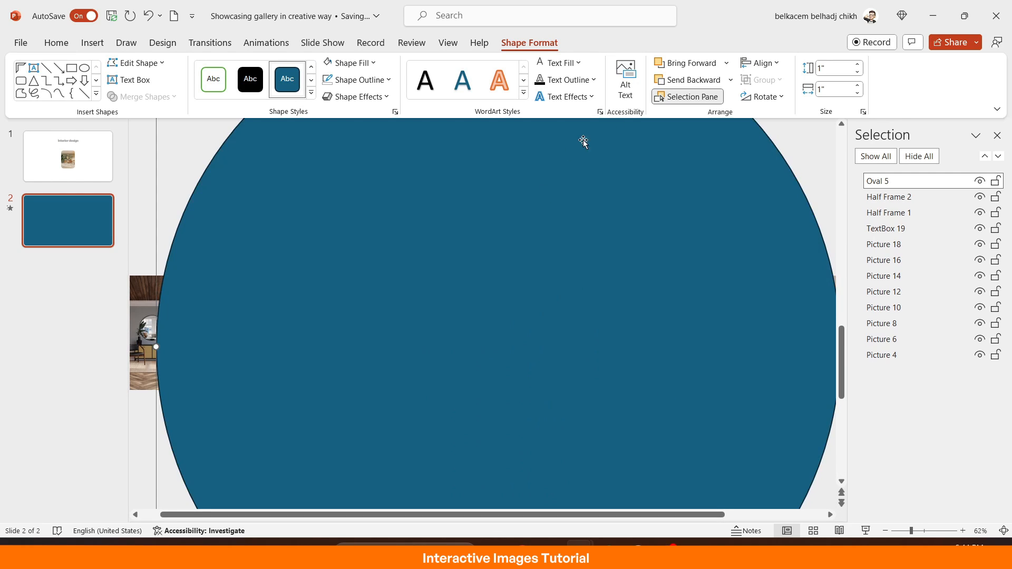
{"action": "left_click", "coordinate": [759, 63]}
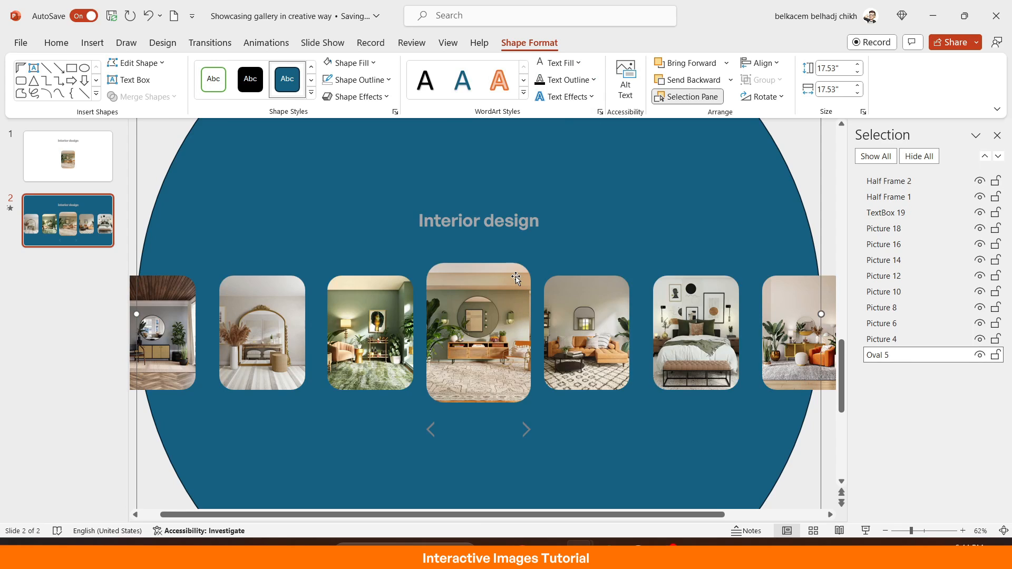
{"action": "left_click", "coordinate": [358, 80]}
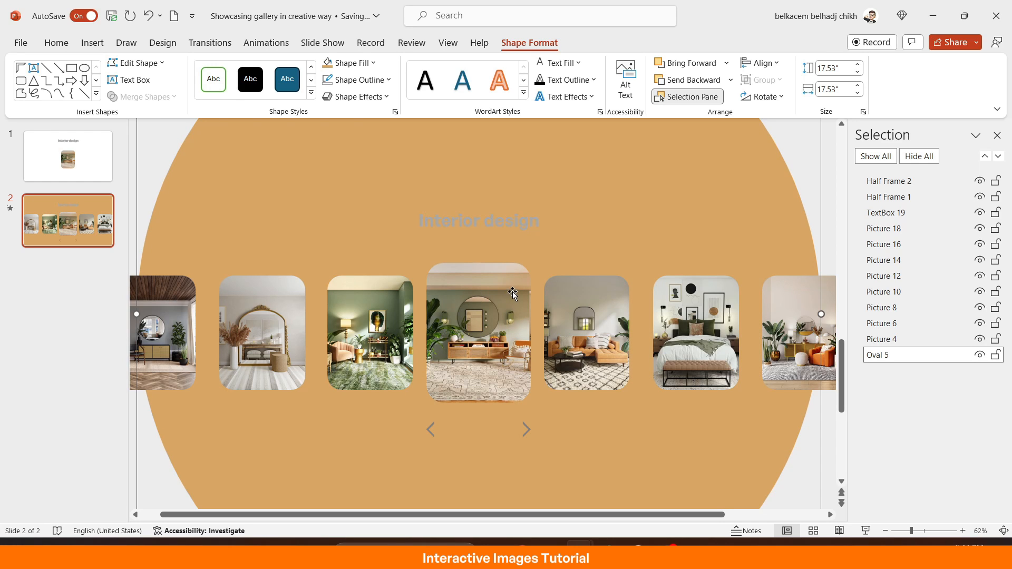
Recolour the Interior design title and both arrow buttons white.
{"action": "left_click", "coordinate": [886, 213]}
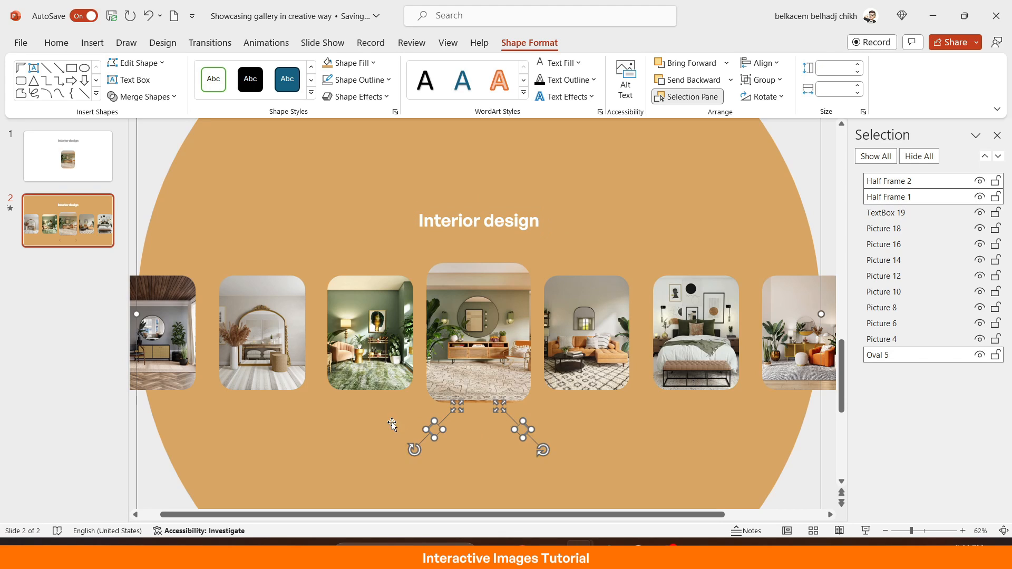
{"action": "left_click", "coordinate": [350, 64]}
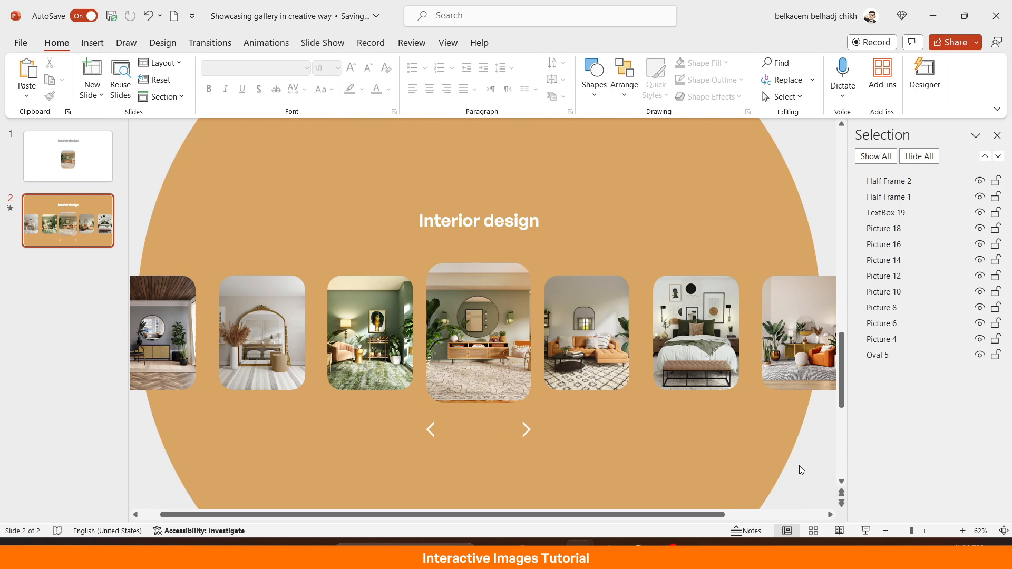
Shorten the carousel slide's Morph transition duration to 01.00 second.
{"action": "left_click", "coordinate": [877, 354]}
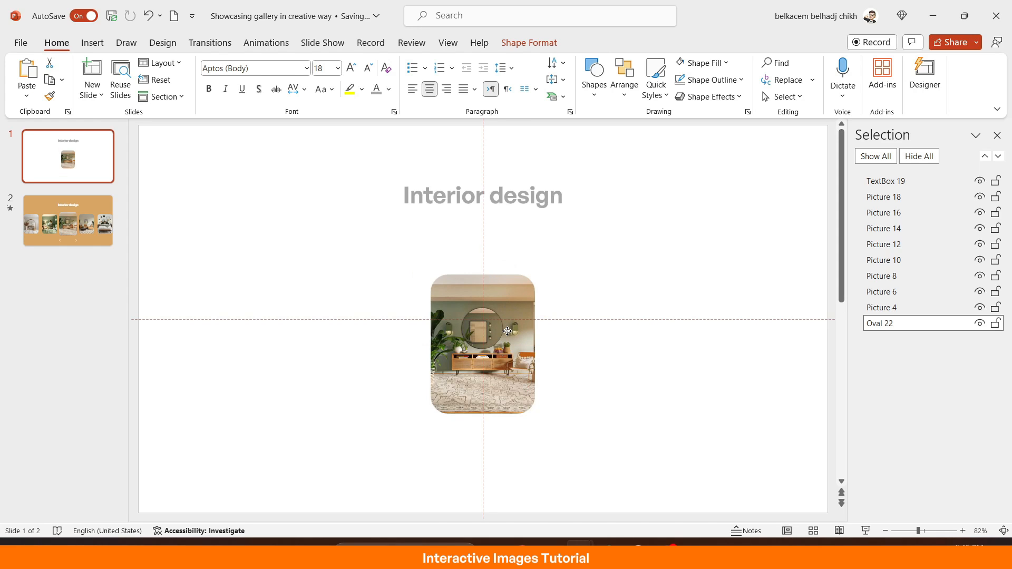
{"action": "left_click", "coordinate": [505, 331]}
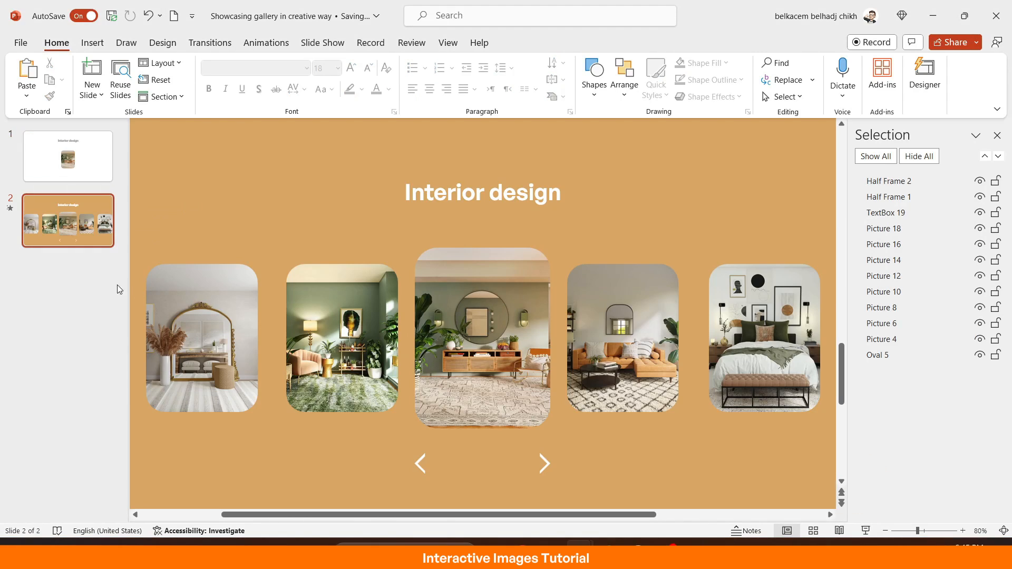
{"action": "left_click", "coordinate": [209, 43]}
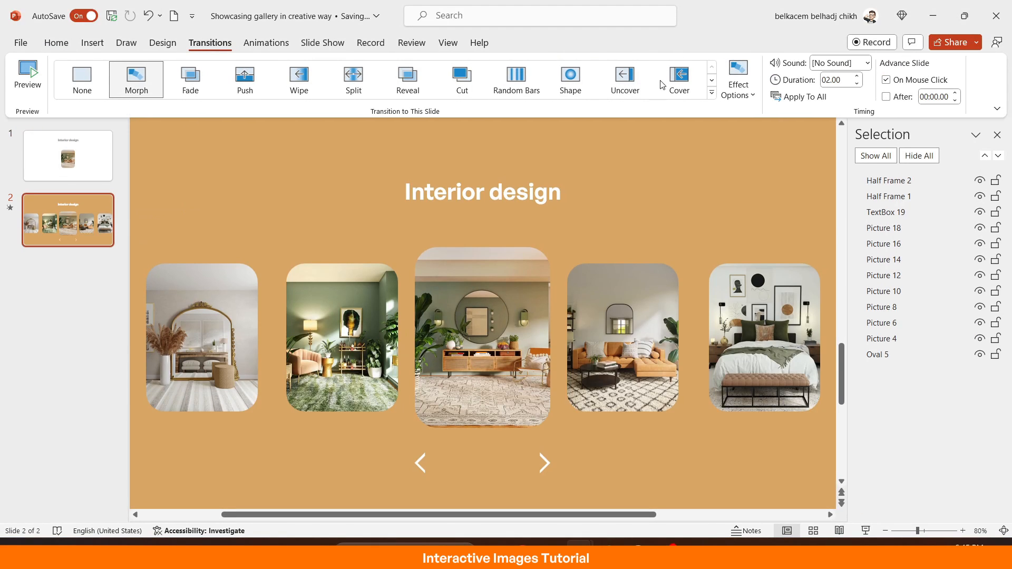
{"action": "left_click", "coordinate": [858, 84]}
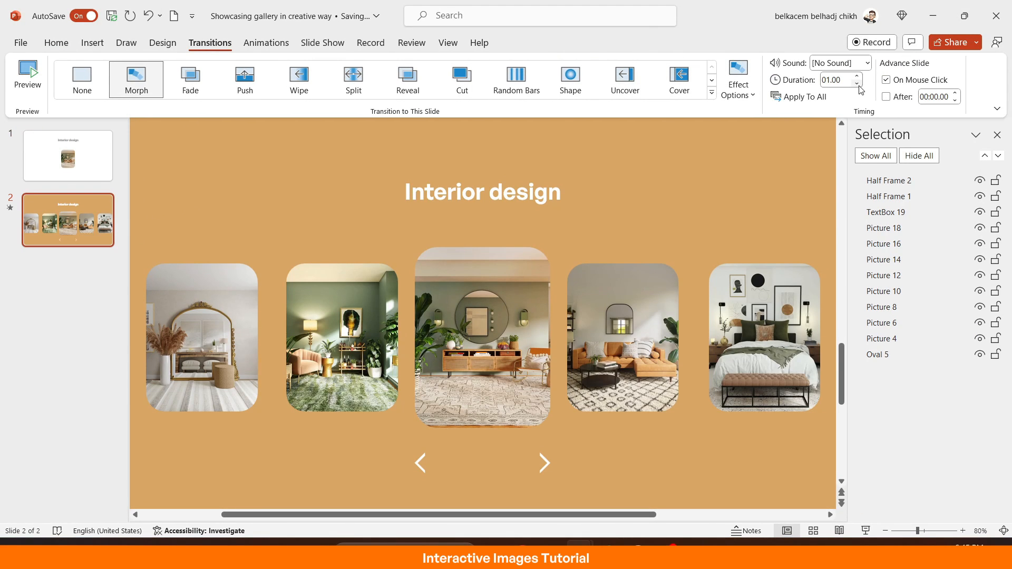
{"action": "left_click", "coordinate": [67, 156]}
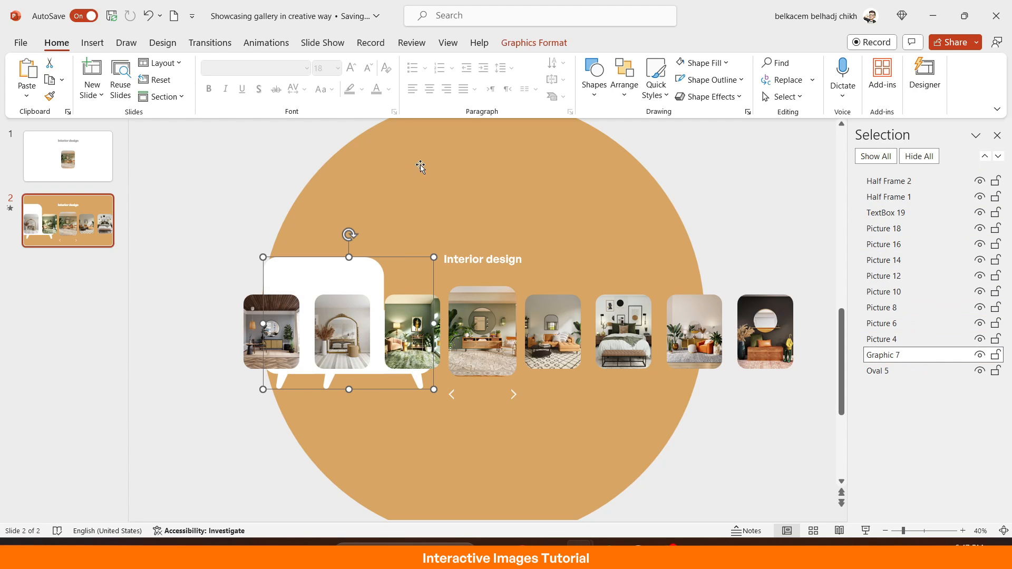
Give the sofa graphic an orange Graphics Fill to match the background circle.
{"action": "left_click", "coordinate": [533, 42]}
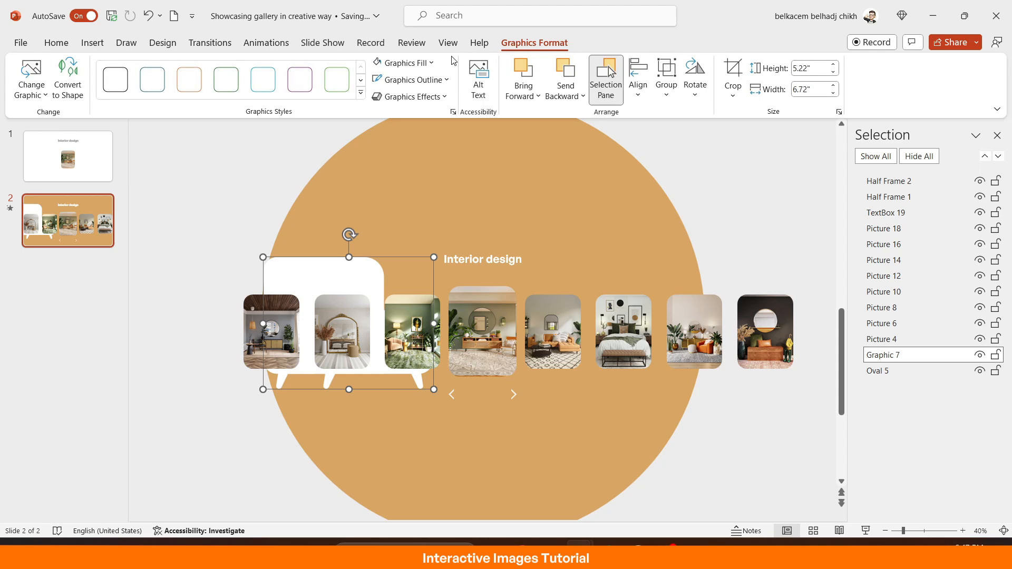
{"action": "left_click", "coordinate": [403, 62]}
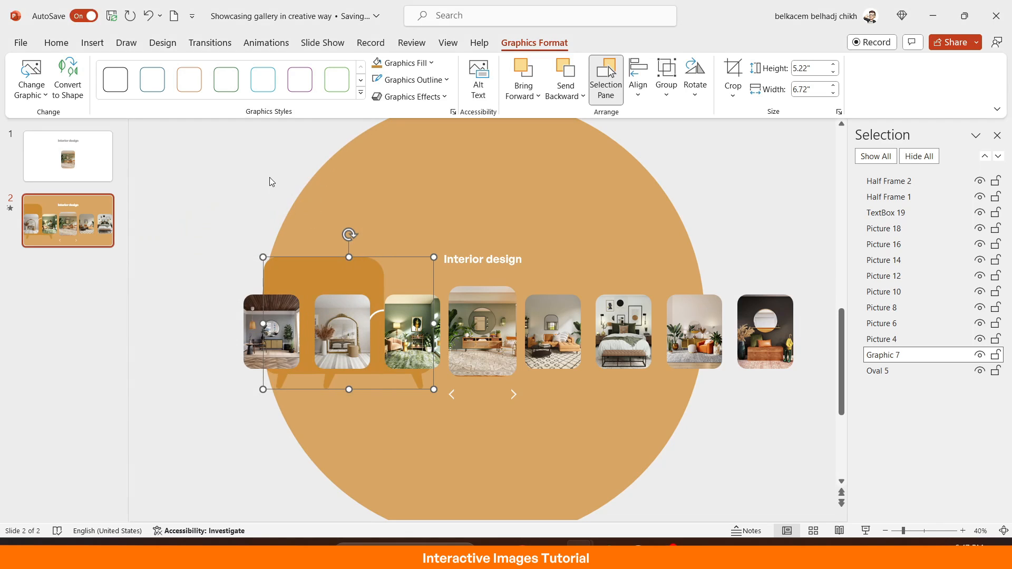
{"action": "mouse_move", "coordinate": [400, 147]}
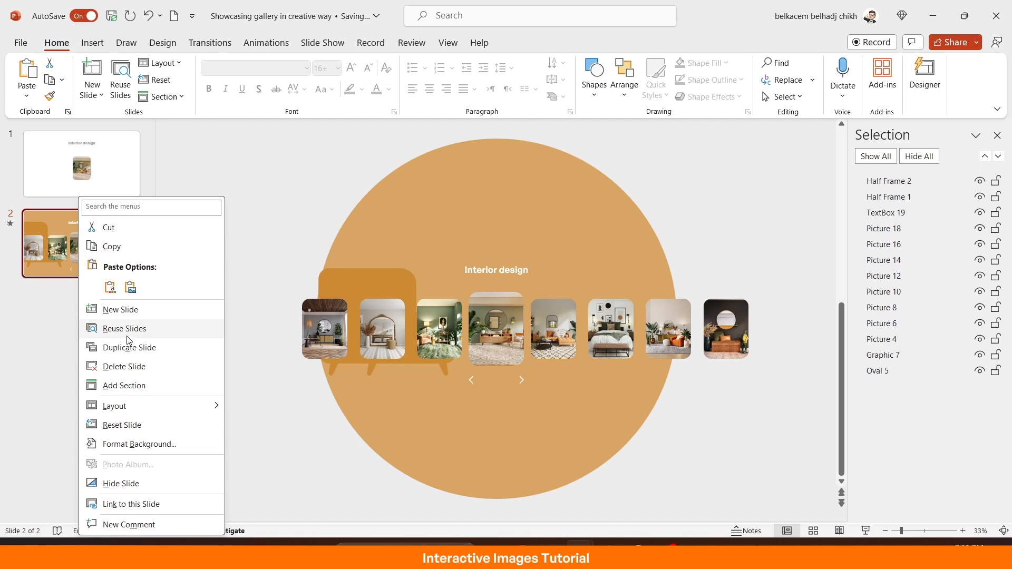
Duplicate the carousel slide, enlarge the central living-room photo and crop its height.
{"action": "left_click", "coordinate": [129, 347]}
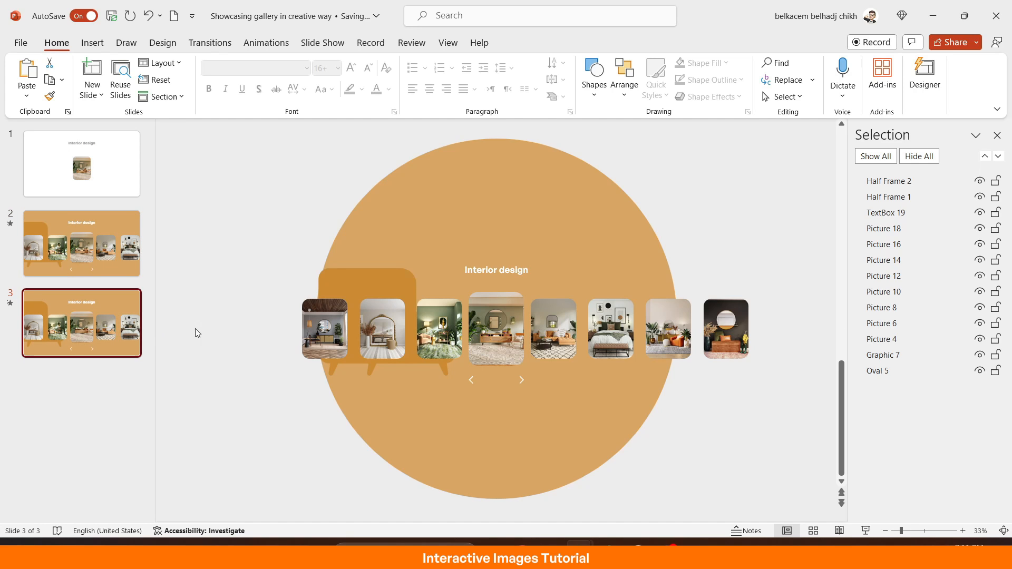
{"action": "left_click", "coordinate": [495, 329]}
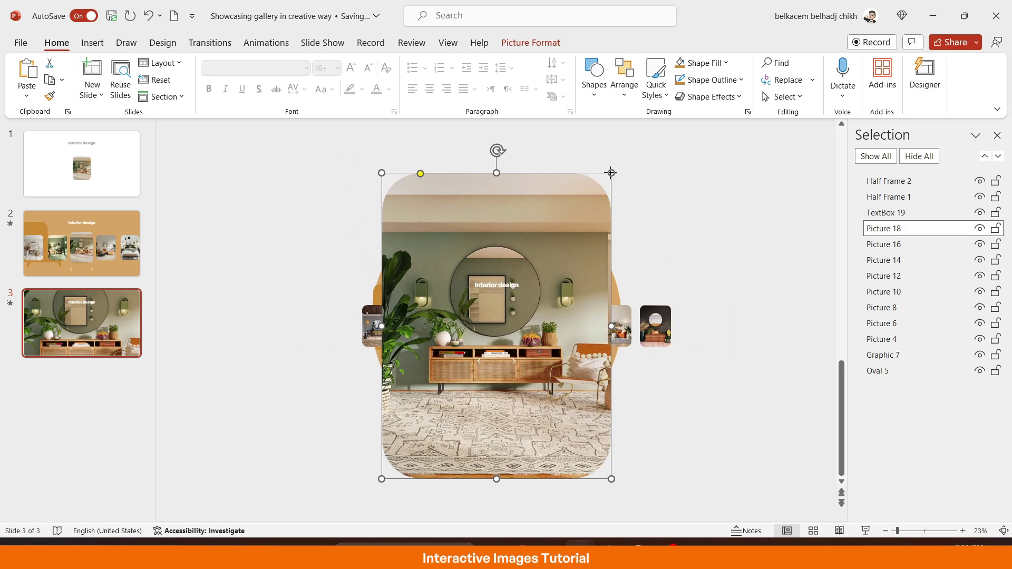
{"action": "left_click_drag", "start_coordinate": [612, 173], "coordinate": [603, 182]}
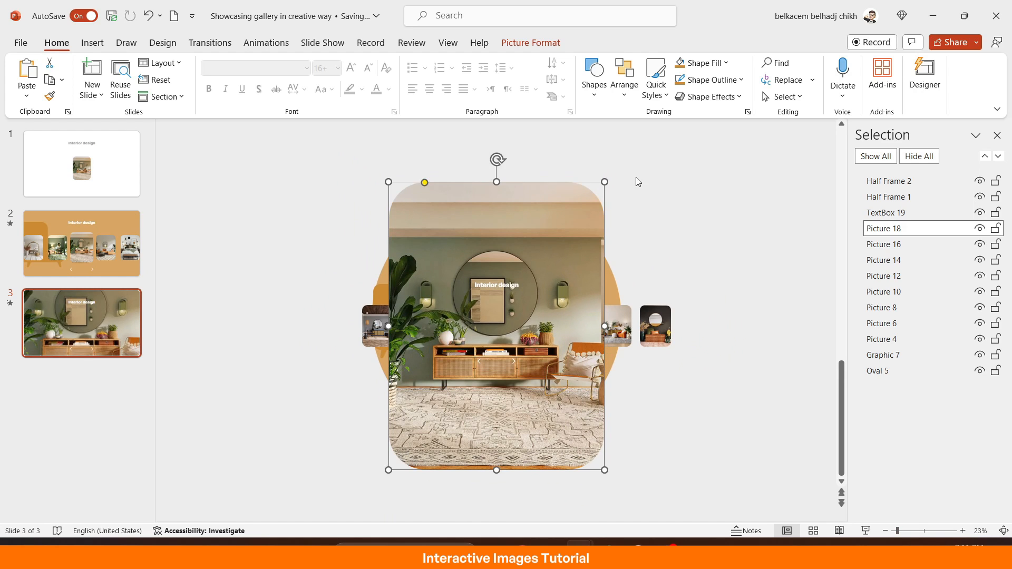
{"action": "left_click", "coordinate": [530, 42]}
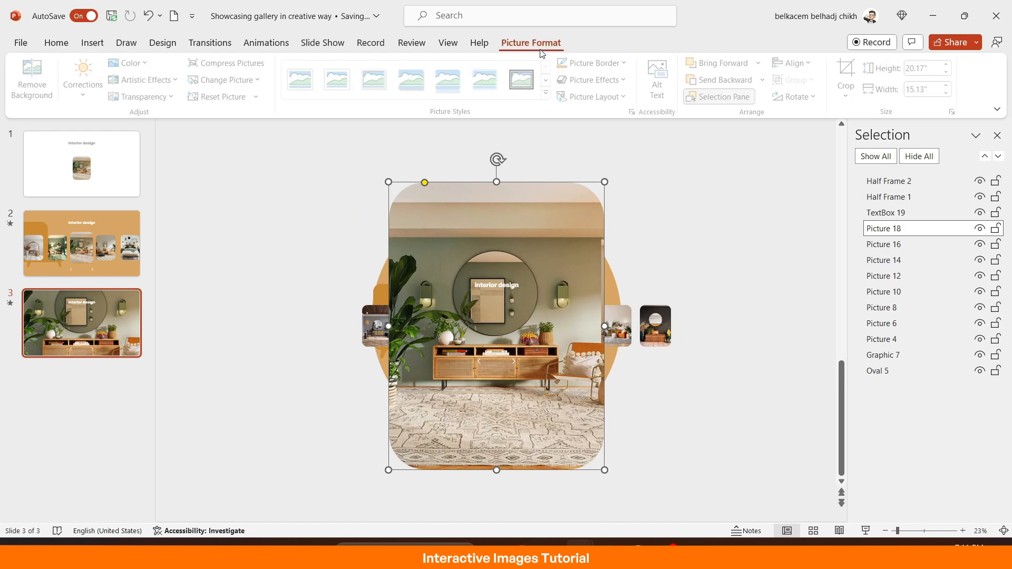
{"action": "left_click", "coordinate": [845, 74]}
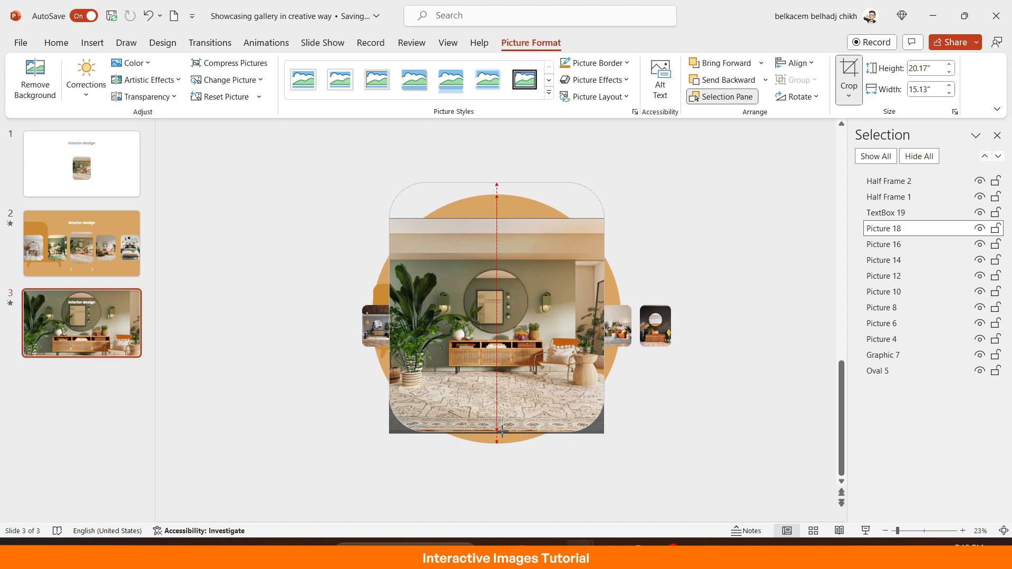
{"action": "left_click_drag", "start_coordinate": [497, 185], "coordinate": [497, 223]}
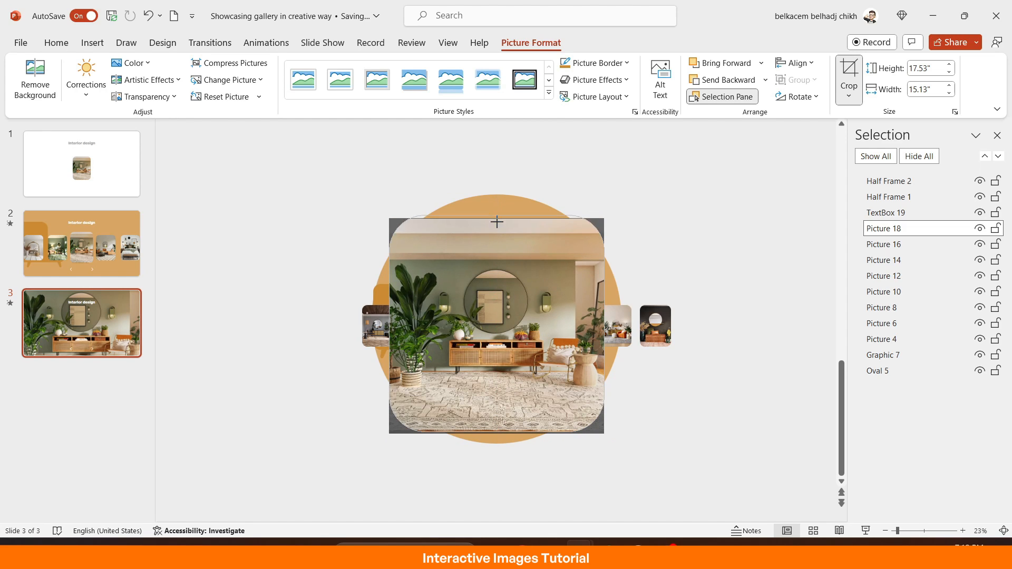
{"action": "left_click", "coordinate": [638, 333]}
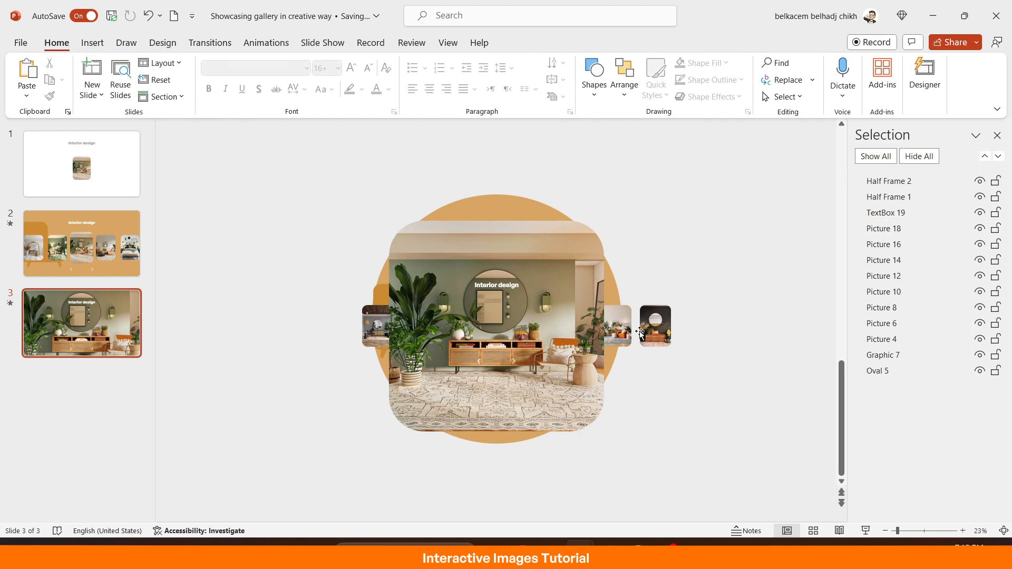
Check the photo's Brightness in Format Picture > Picture Corrections, leaving it at 0%.
{"action": "right_click", "coordinate": [655, 325]}
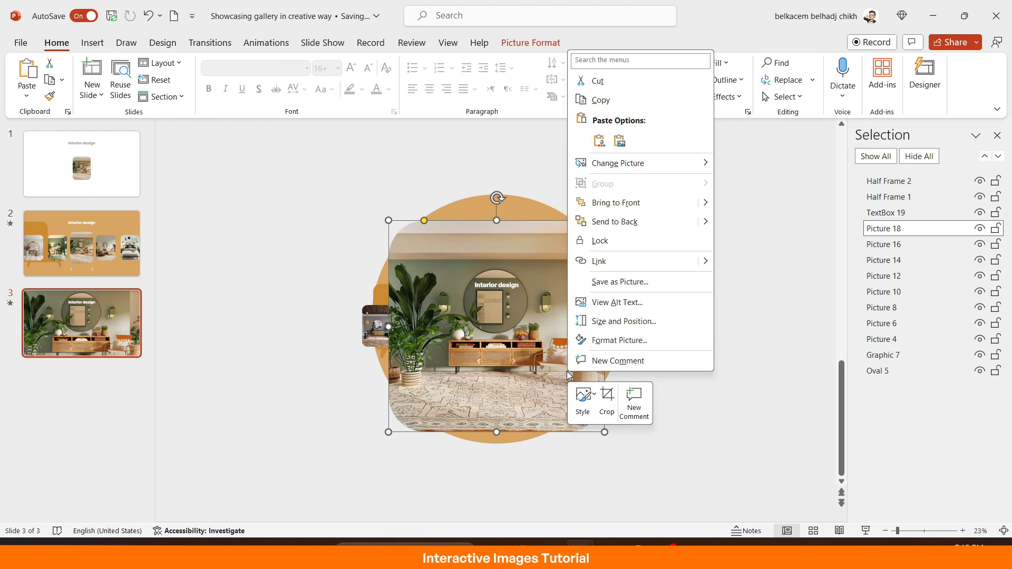
{"action": "left_click", "coordinate": [618, 339]}
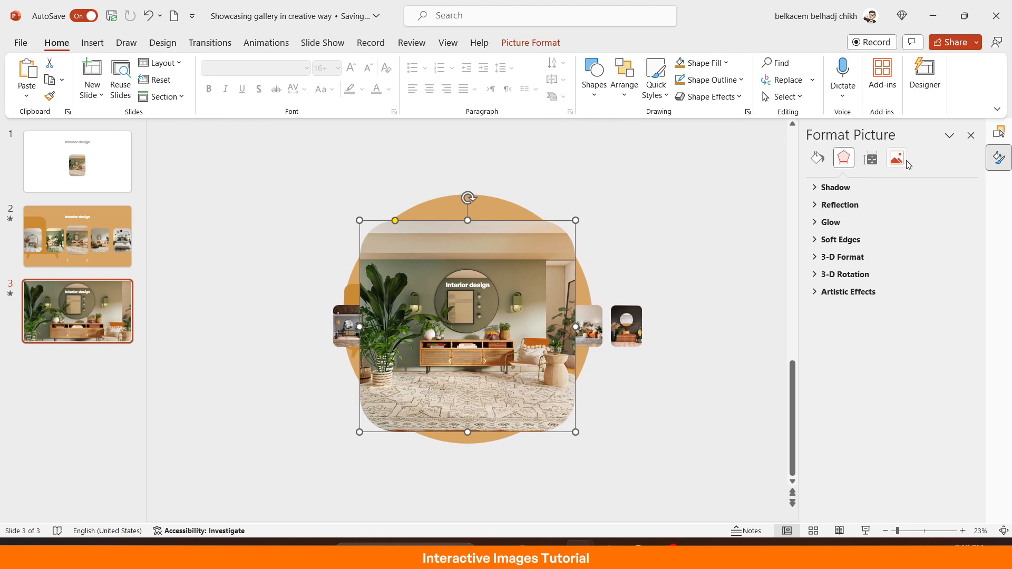
{"action": "left_click", "coordinate": [896, 158]}
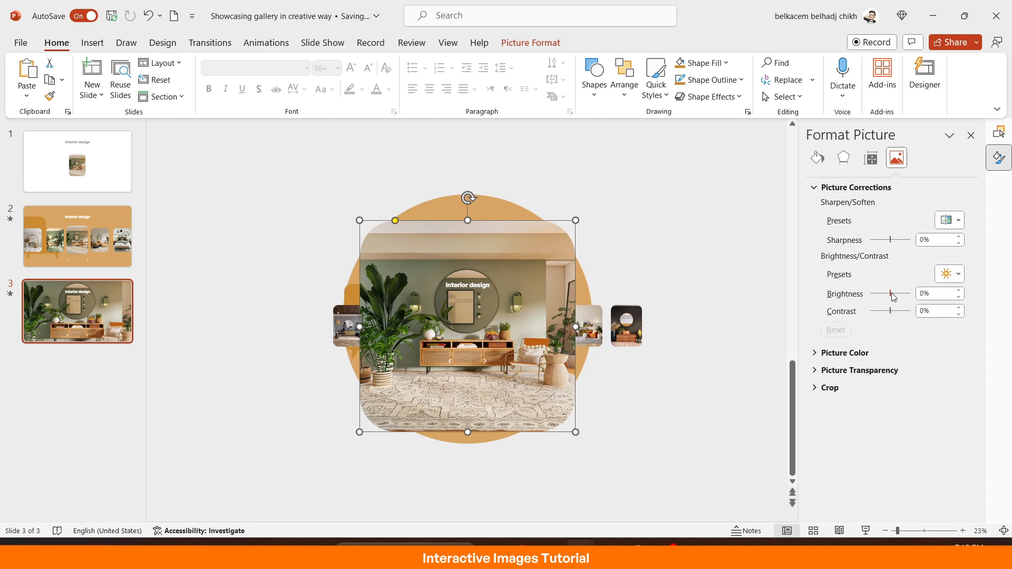
{"action": "left_click_drag", "start_coordinate": [893, 293], "coordinate": [885, 293]}
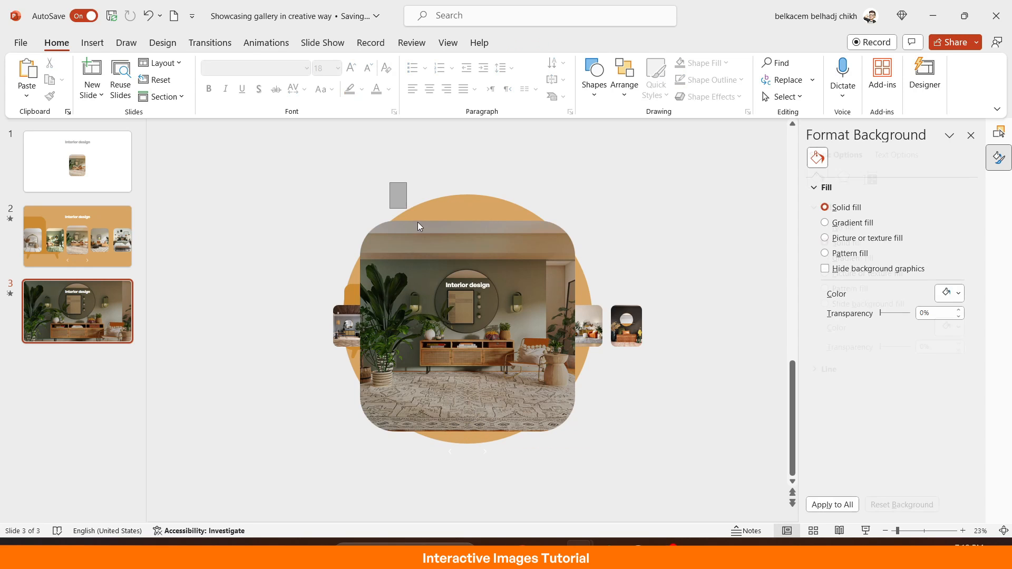
Ctrl-drag a copy of the Interior design heading onto the left side of the photo.
{"action": "left_click", "coordinate": [468, 269]}
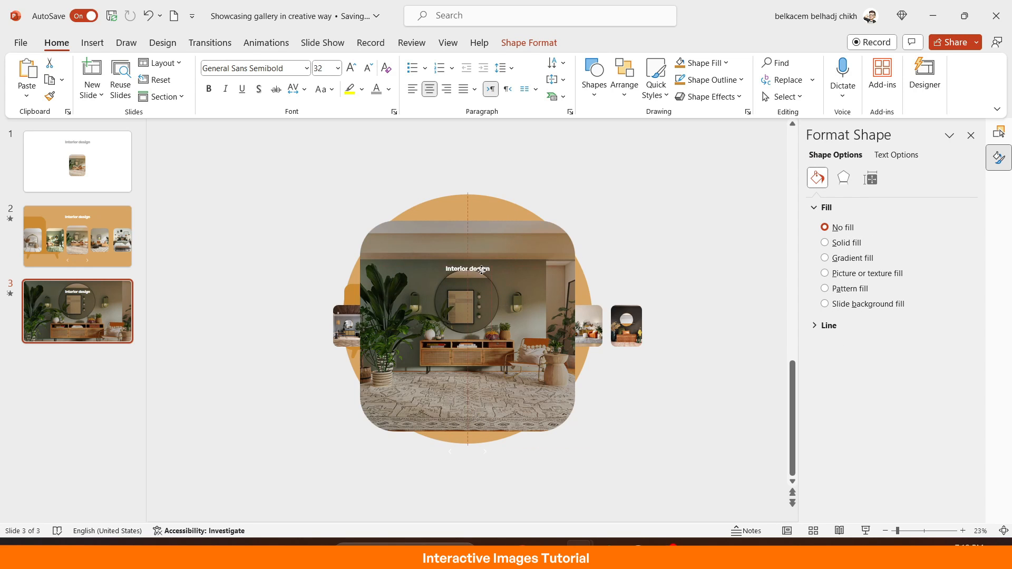
{"action": "left_click", "coordinate": [599, 215]}
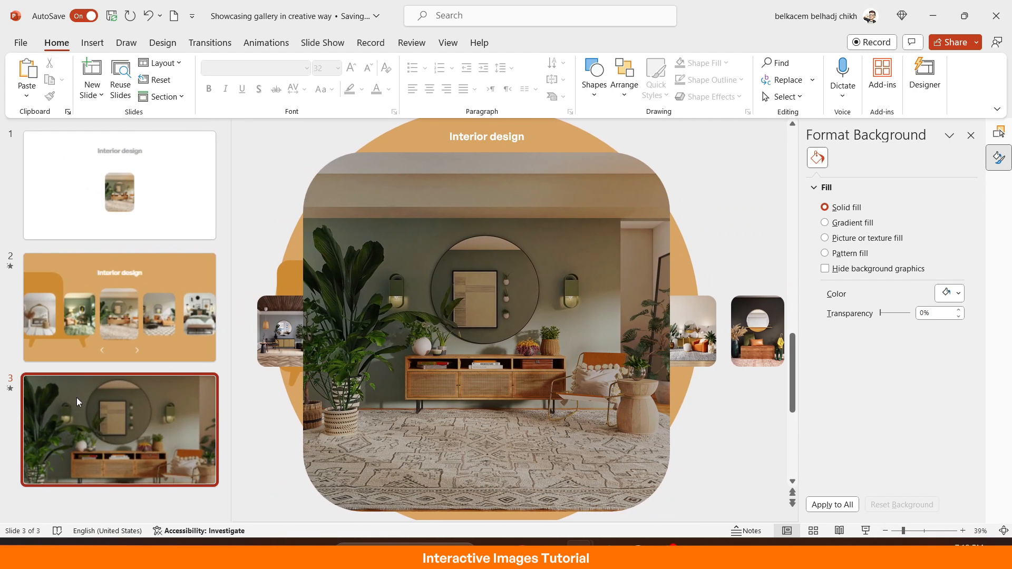
{"action": "left_click", "coordinate": [487, 136]}
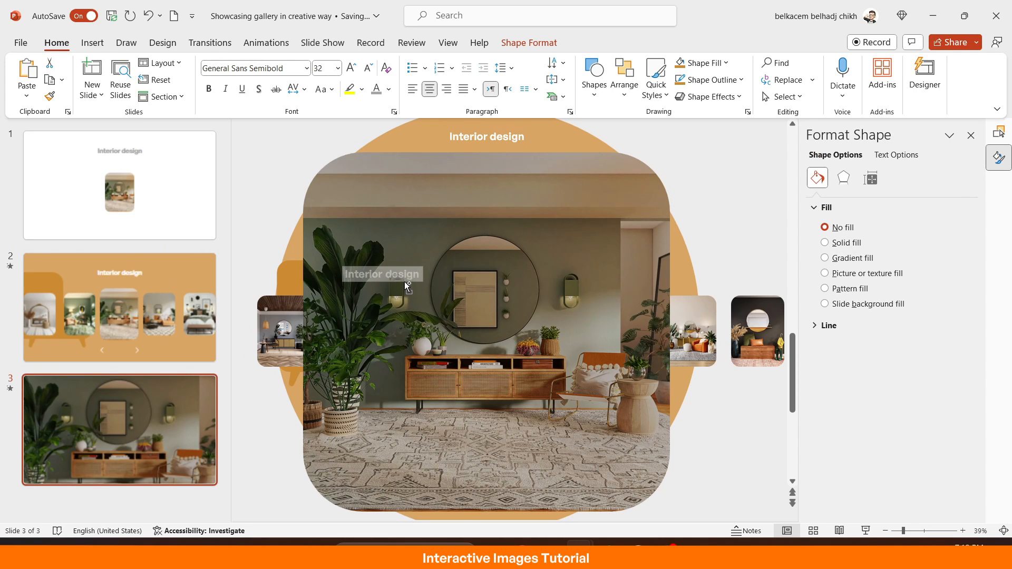
{"action": "left_click_drag", "start_coordinate": [381, 274], "coordinate": [381, 346]}
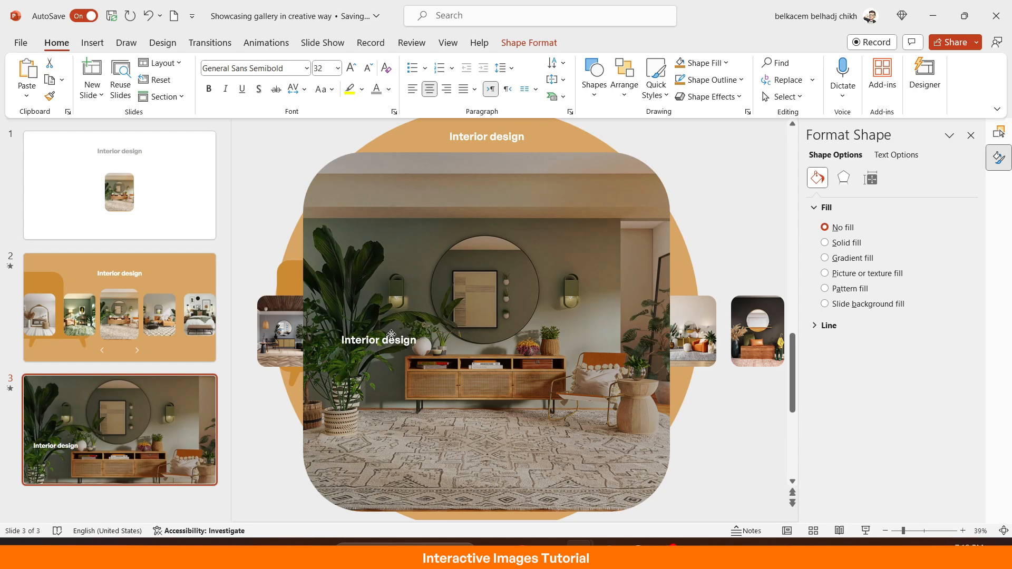
{"action": "left_click", "coordinate": [380, 340]}
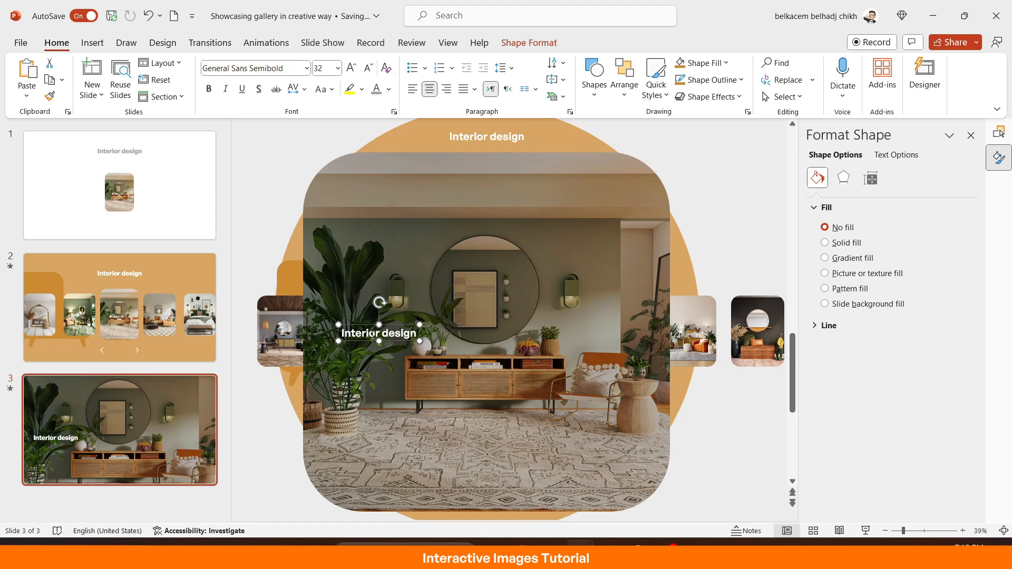
Rewrite the caption as BRING THE OUTDOORS IN, uppercase it and enlarge its font.
{"action": "double_click", "coordinate": [380, 333]}
{"action": "type", "text": "Bring the outdoors in"}
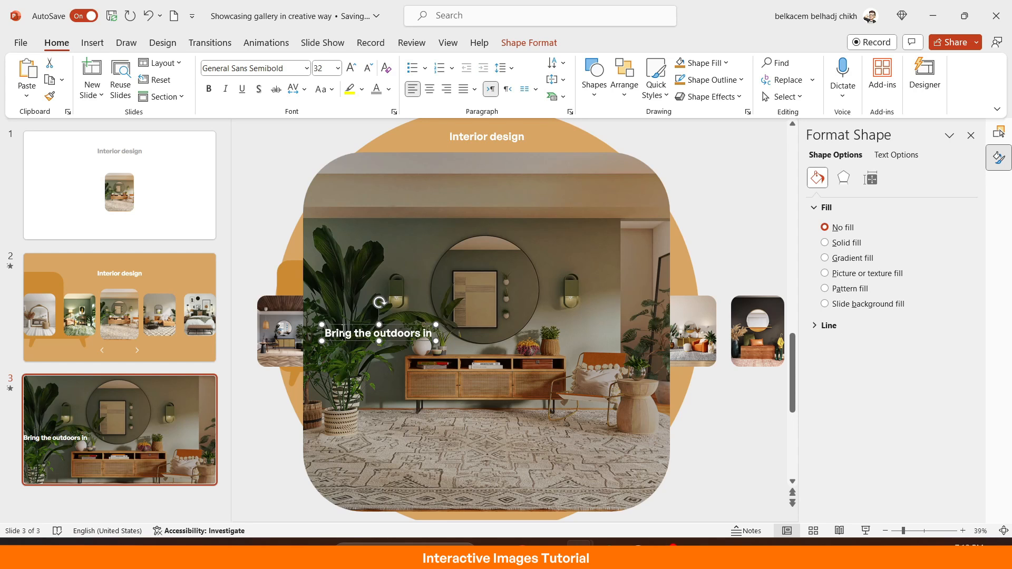
{"action": "left_click_drag", "start_coordinate": [377, 333], "coordinate": [403, 333]}
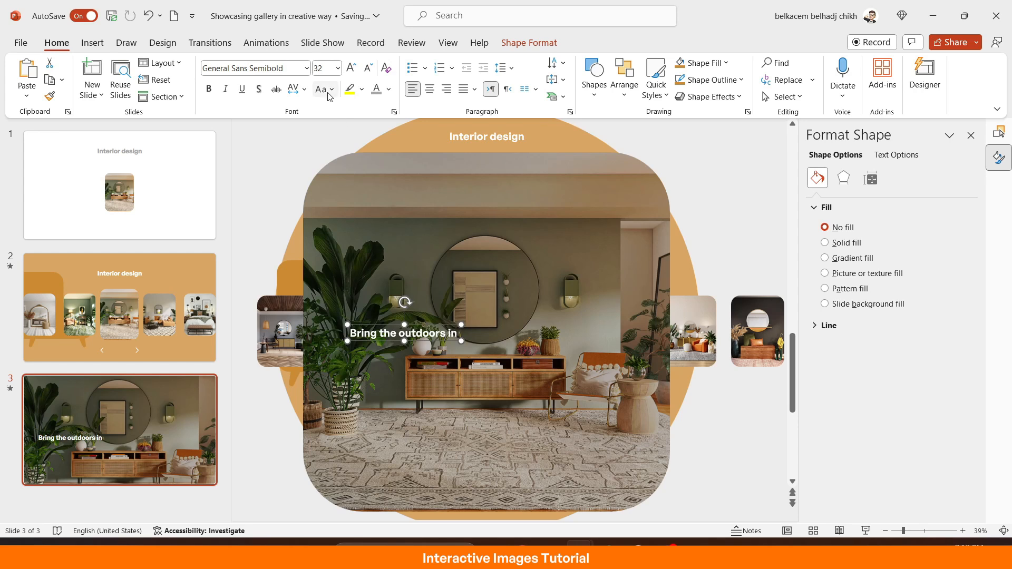
{"action": "left_click", "coordinate": [319, 89]}
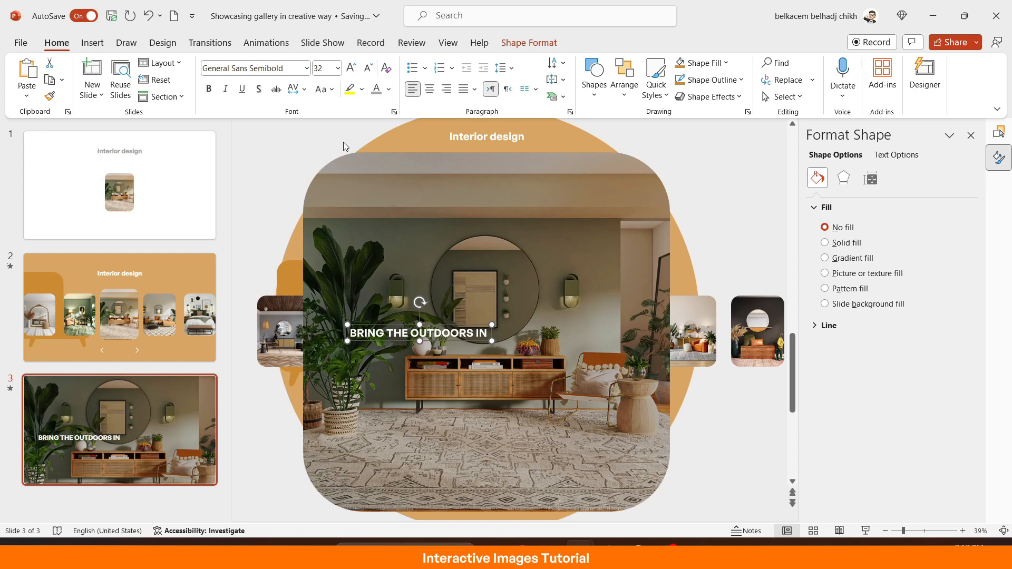
{"action": "left_click", "coordinate": [351, 67]}
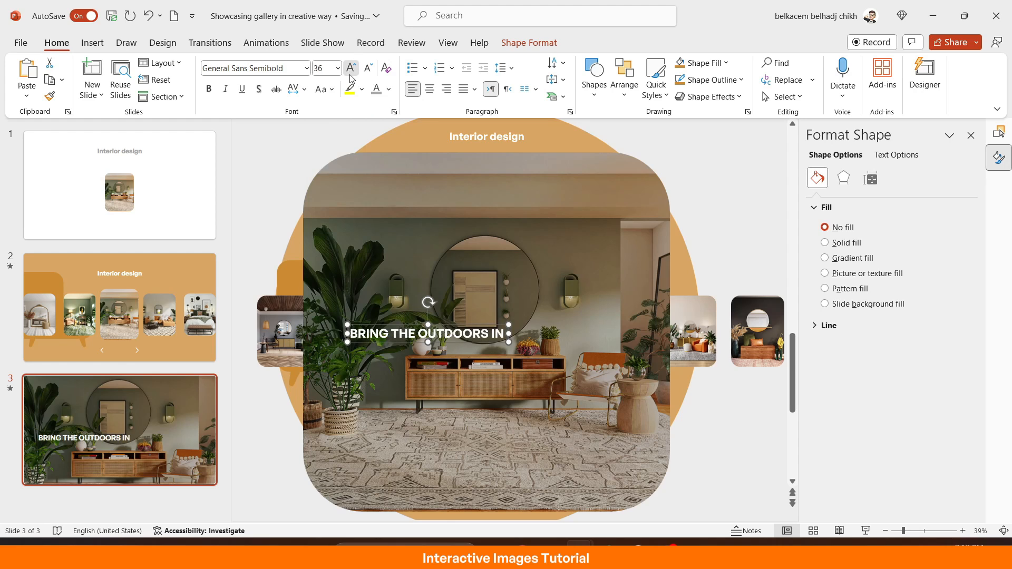
{"action": "left_click", "coordinate": [350, 67]}
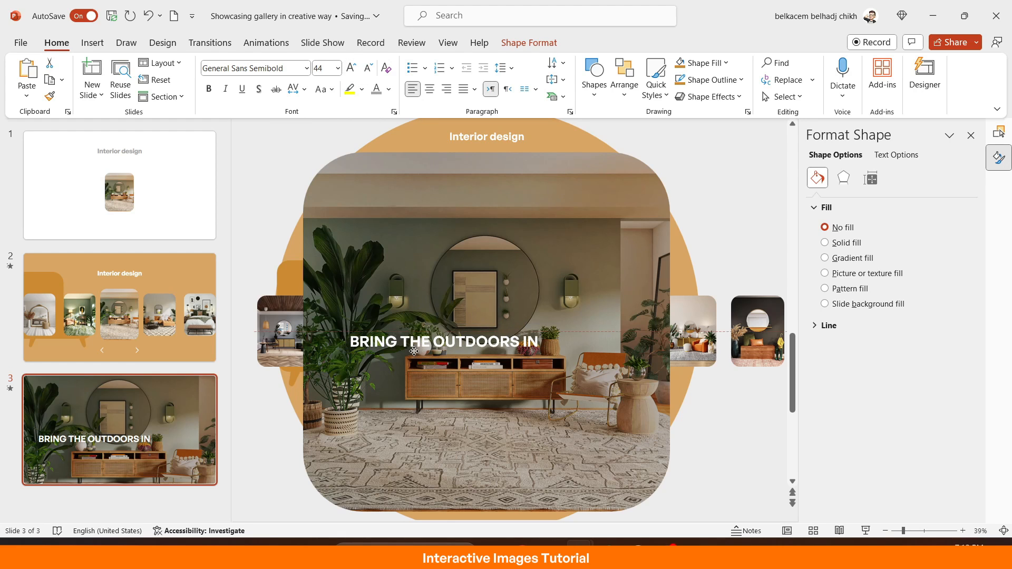
{"action": "left_click", "coordinate": [444, 342]}
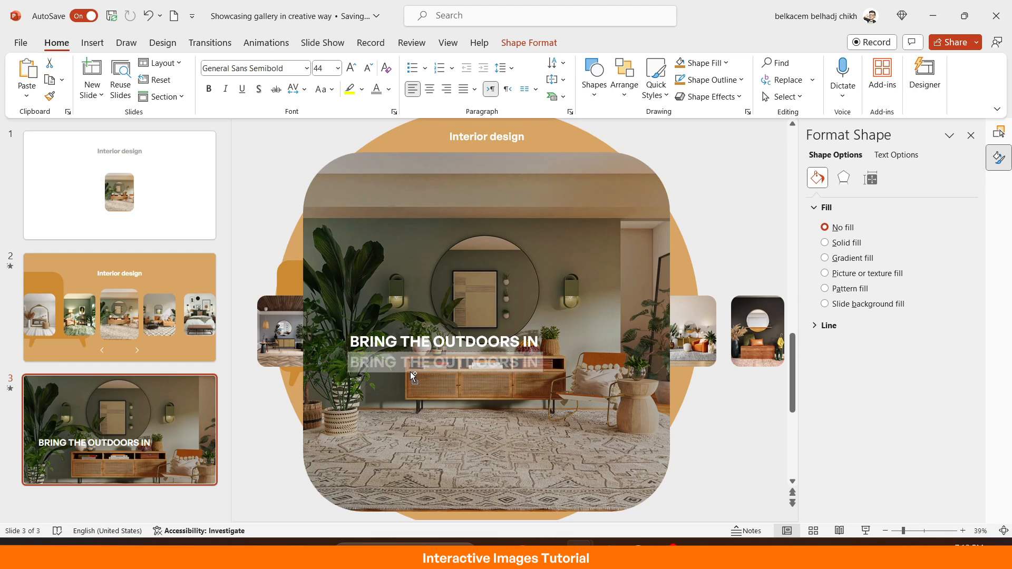
Make the lower copy Sentence case in General Sans and fill it with =lorem() placeholder text.
{"action": "left_click", "coordinate": [321, 89]}
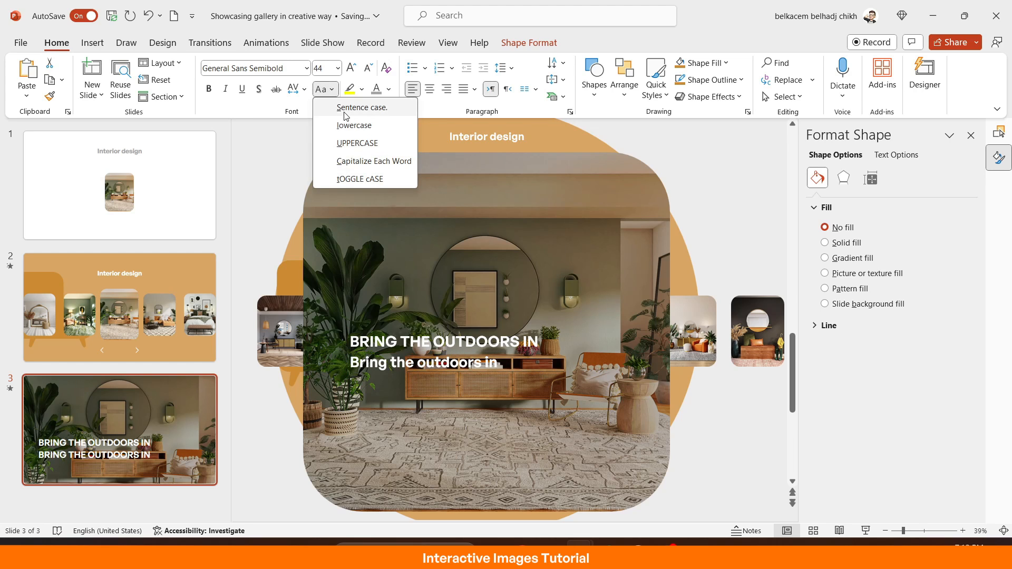
{"action": "left_click", "coordinate": [363, 107]}
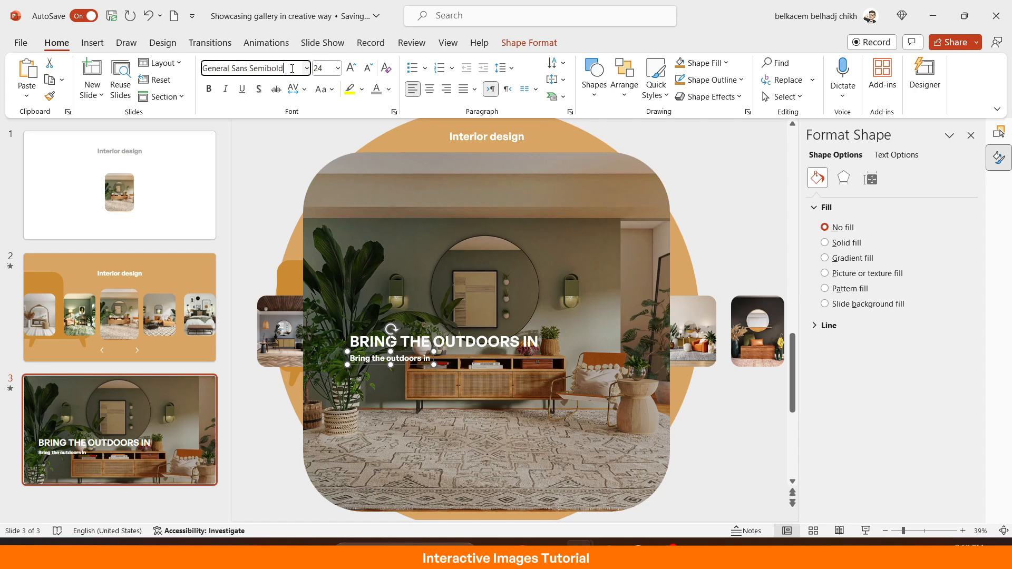
{"action": "type", "text": "General Sans"}
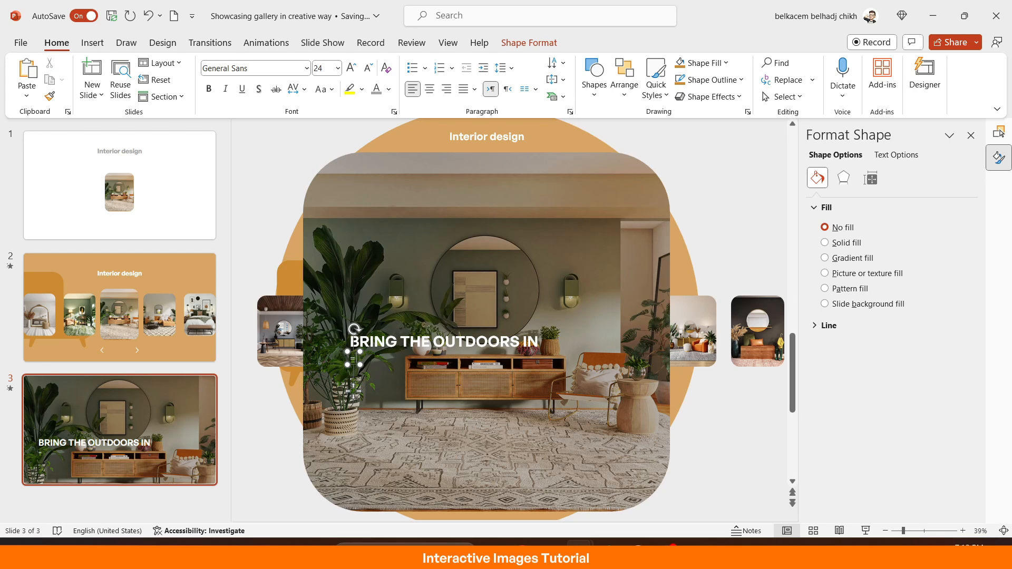
{"action": "type", "text": "=lorem"}
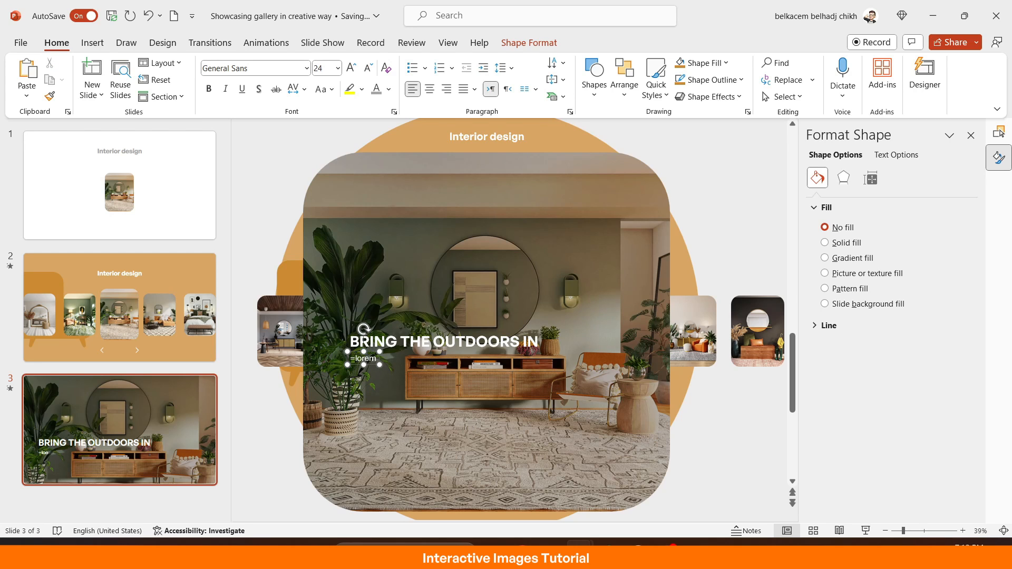
{"action": "type", "text": "("}
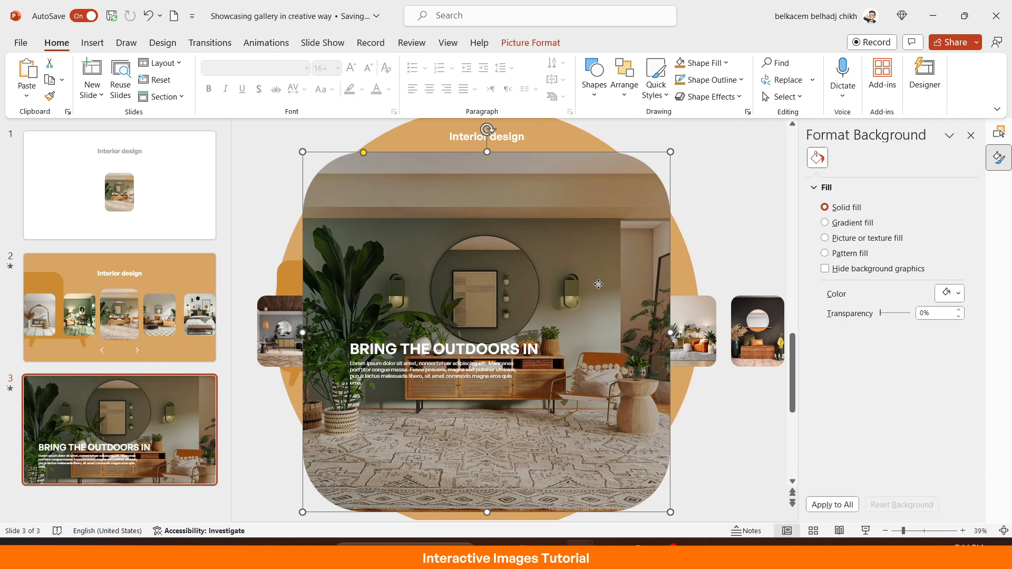
Darken the living-room photo to -23% brightness in Picture Corrections.
{"action": "left_click", "coordinate": [896, 158]}
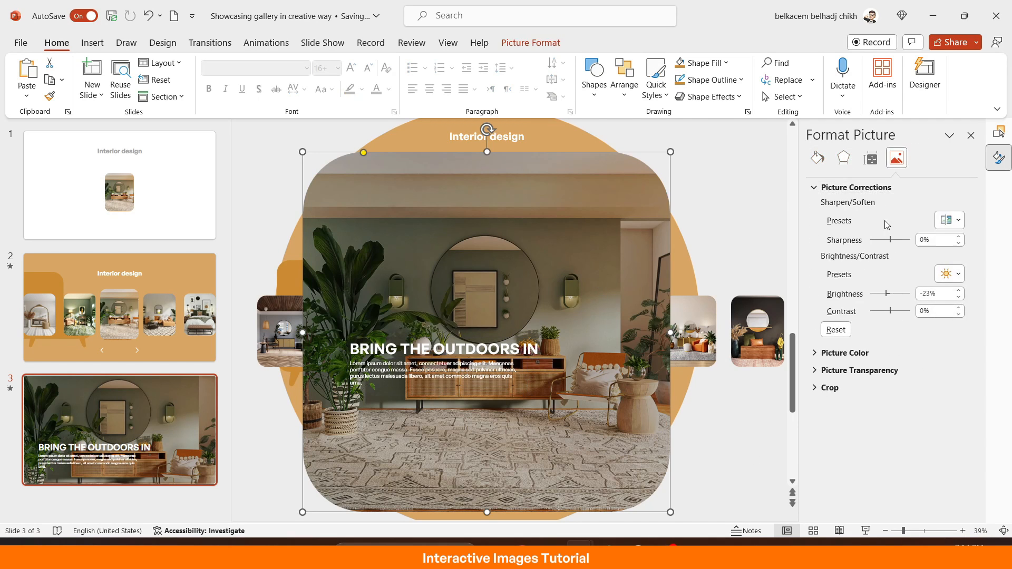
{"action": "left_click_drag", "start_coordinate": [895, 293], "coordinate": [884, 293]}
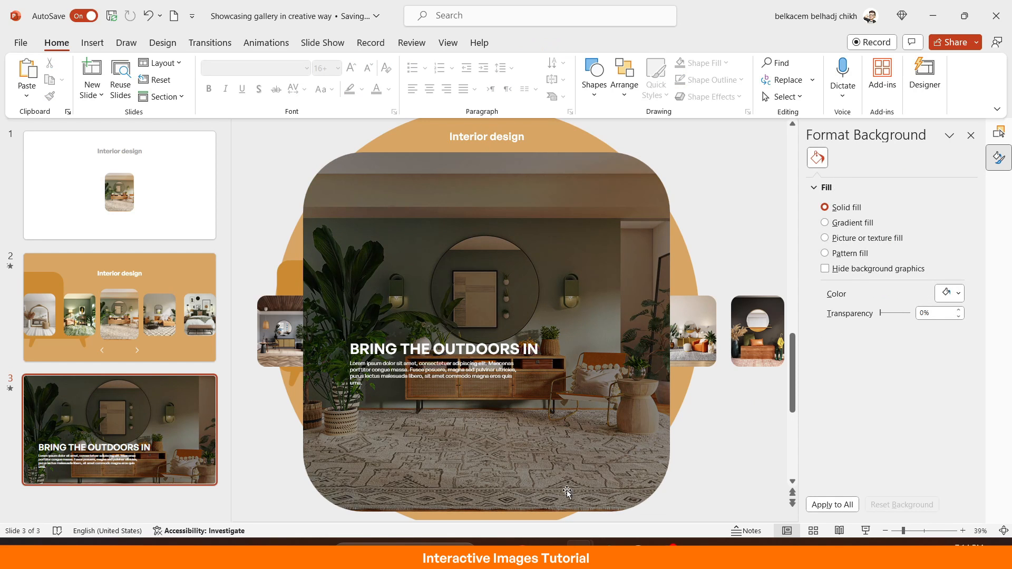
{"action": "mouse_move", "coordinate": [251, 352]}
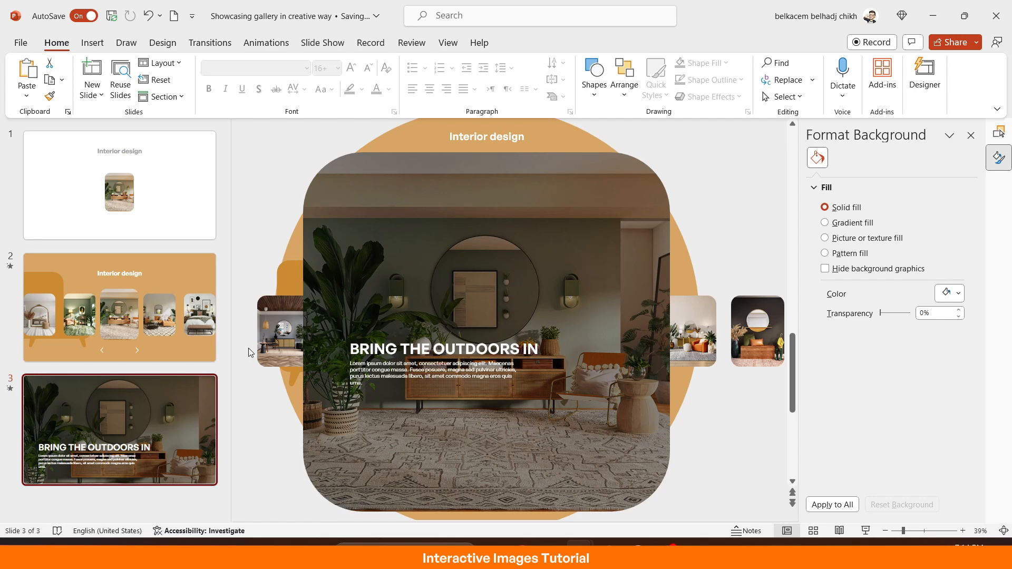
{"action": "left_click", "coordinate": [120, 308]}
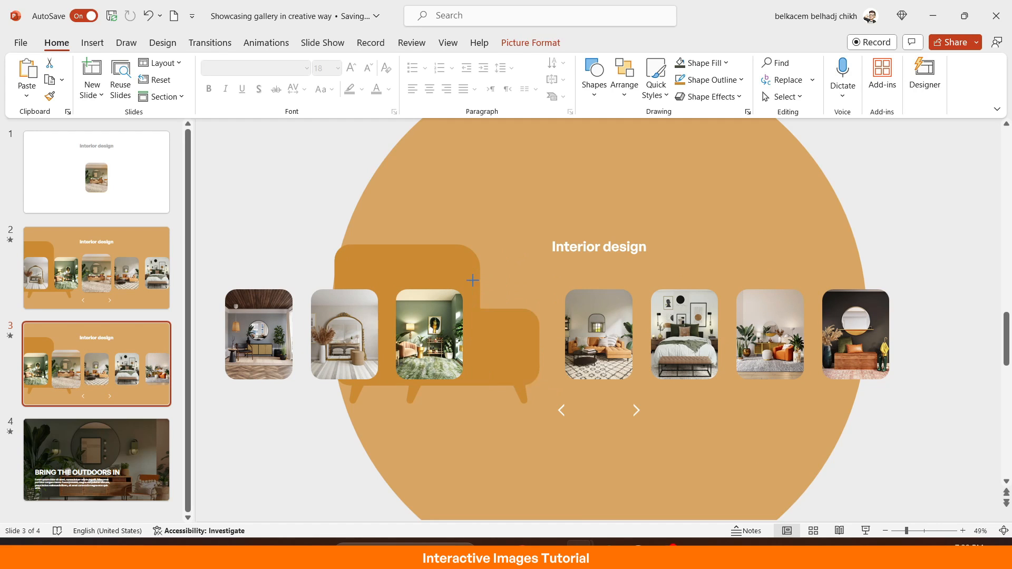
Move the fourth photo into the row's gap and enlarge the fifth as the featured picture.
{"action": "left_click", "coordinate": [517, 339]}
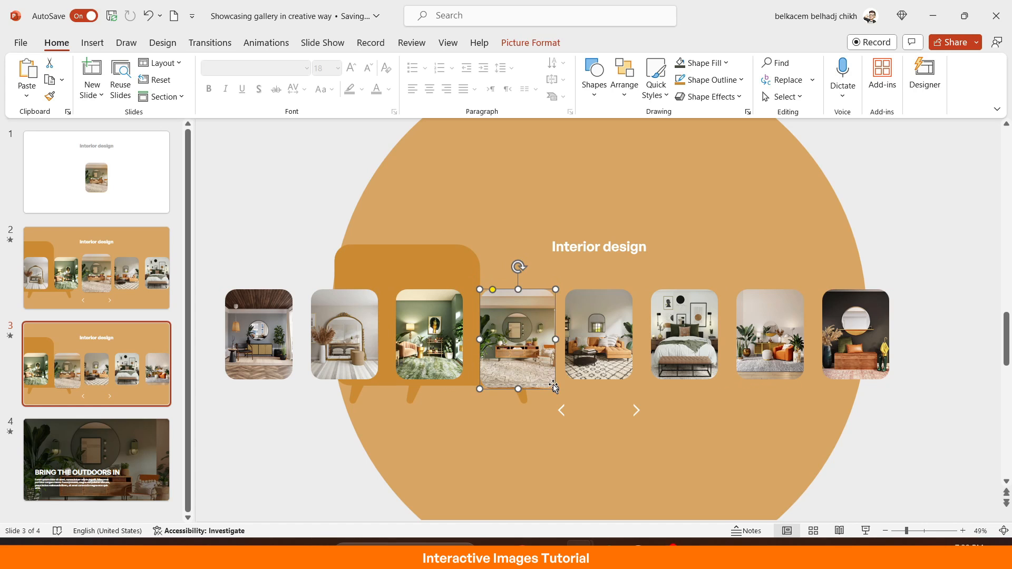
{"action": "left_click_drag", "start_coordinate": [553, 388], "coordinate": [547, 380]}
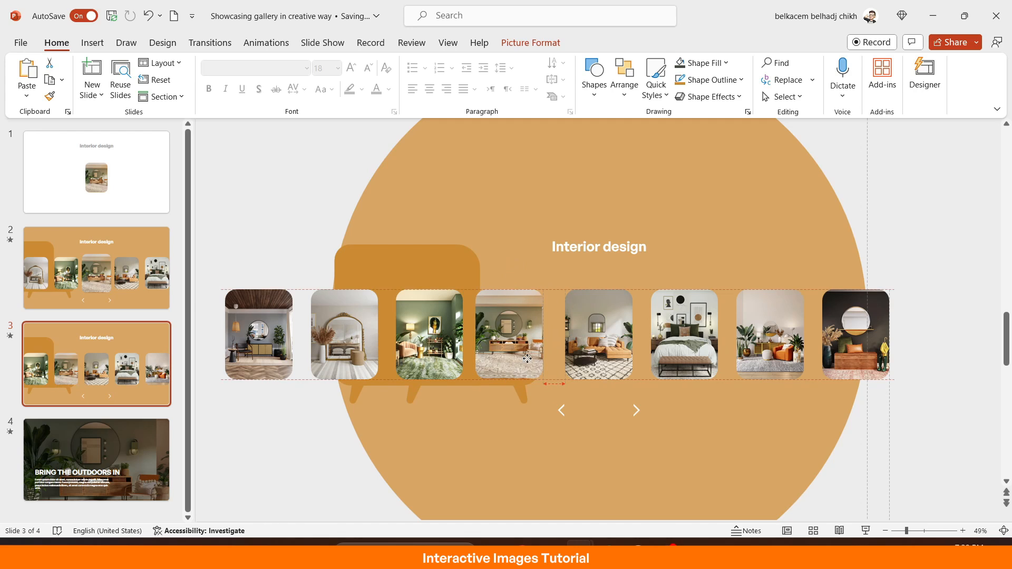
{"action": "left_click", "coordinate": [509, 351]}
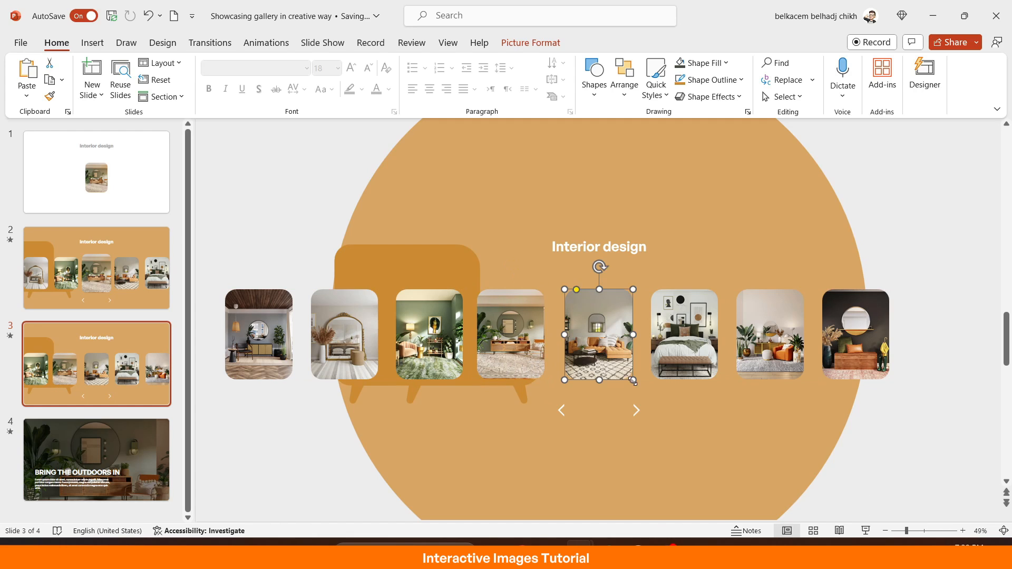
{"action": "left_click_drag", "start_coordinate": [632, 381], "coordinate": [641, 384]}
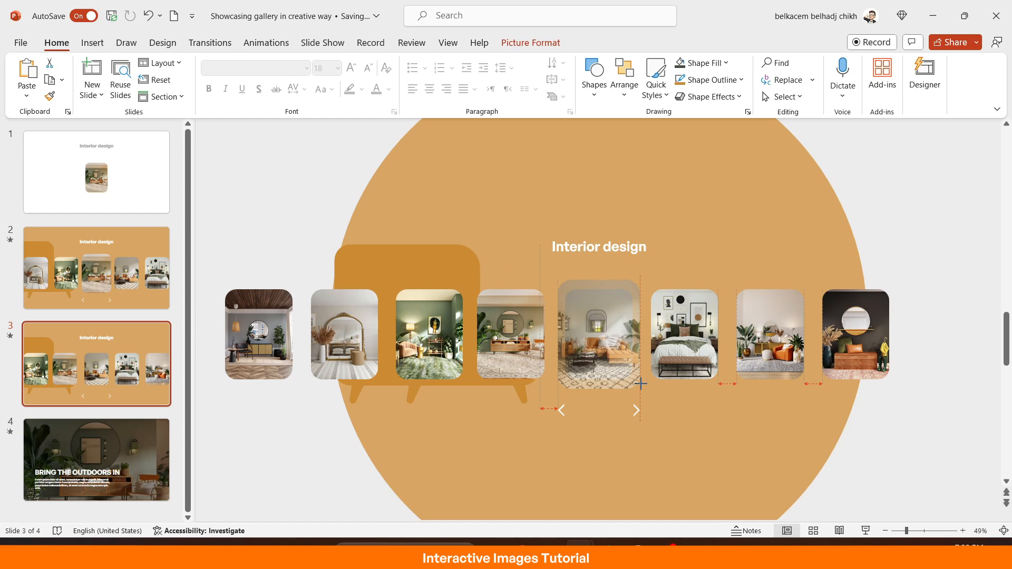
{"action": "left_click", "coordinate": [599, 334]}
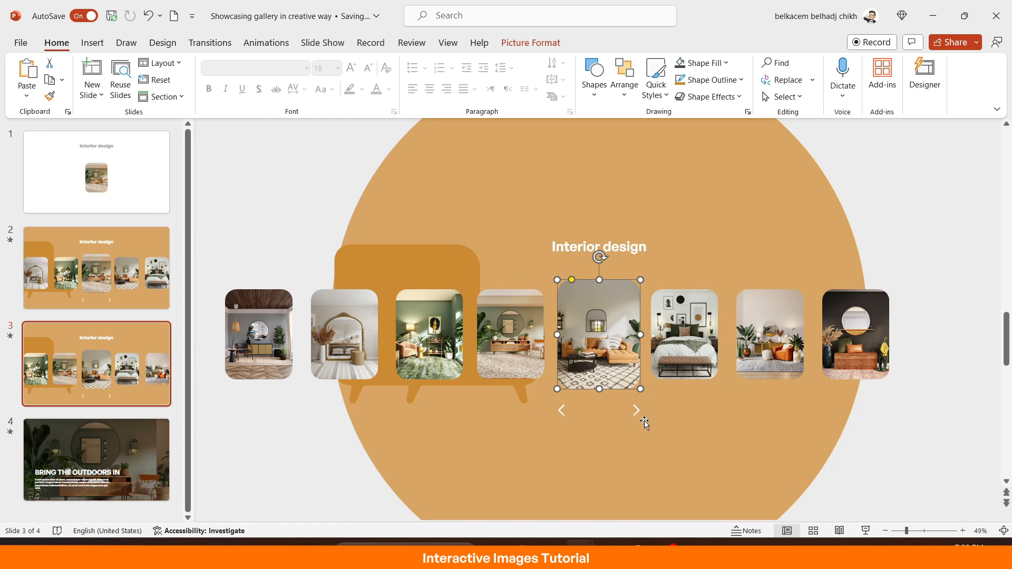
{"action": "left_click", "coordinate": [895, 442]}
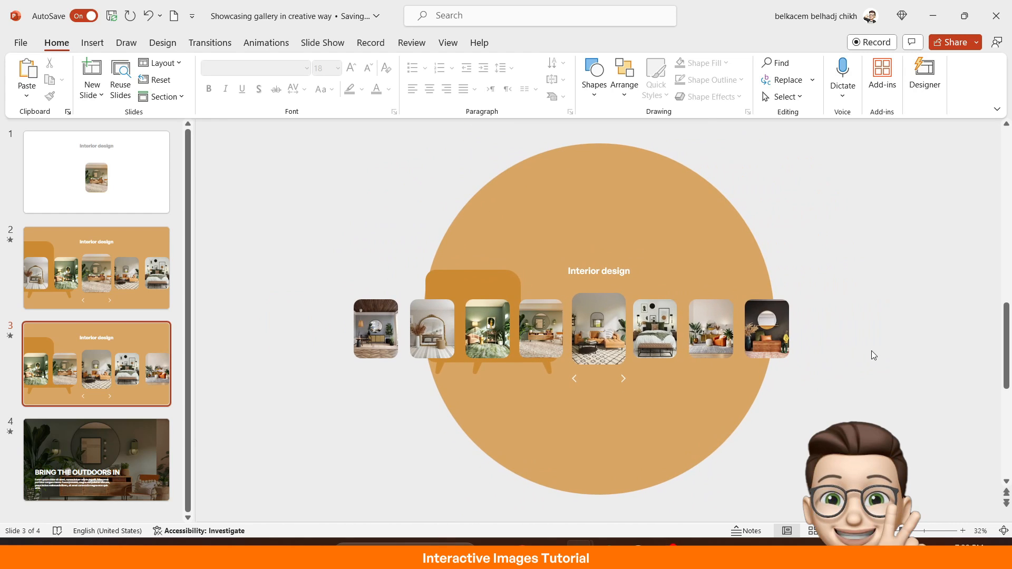
Send the orange circle behind the photos on the carousel slide.
{"action": "left_click", "coordinate": [592, 194]}
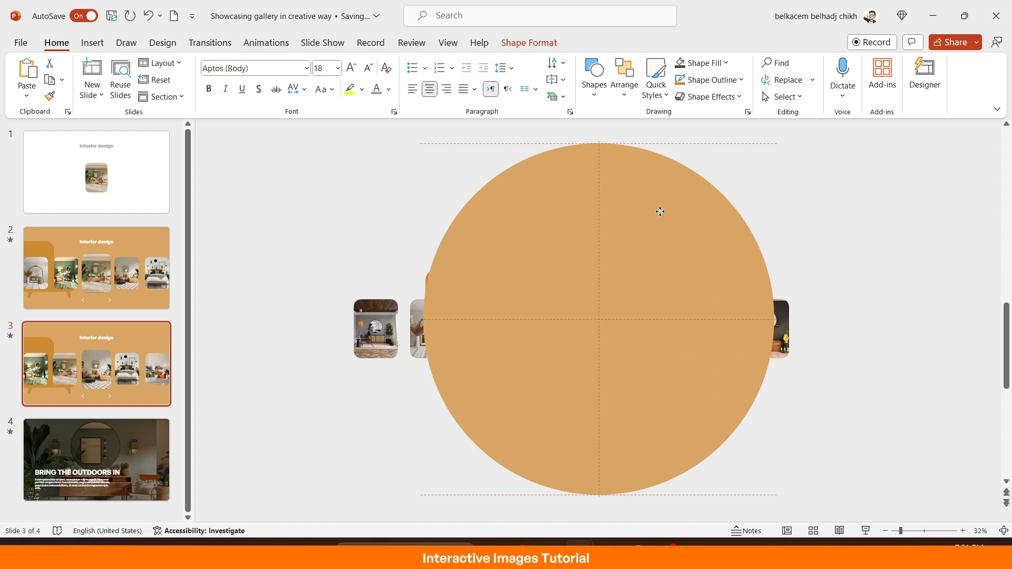
{"action": "right_click", "coordinate": [660, 212]}
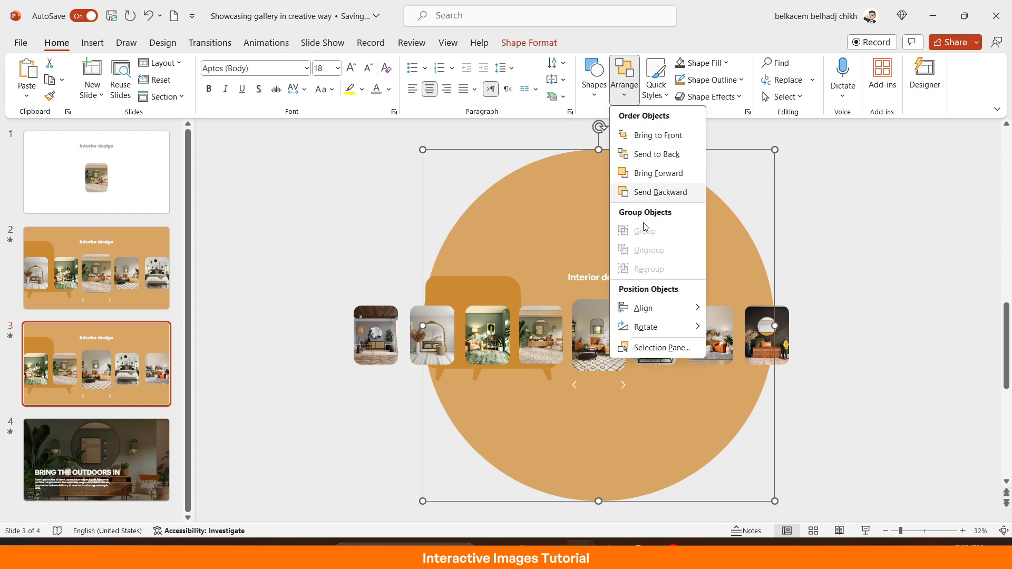
{"action": "left_click", "coordinate": [662, 348]}
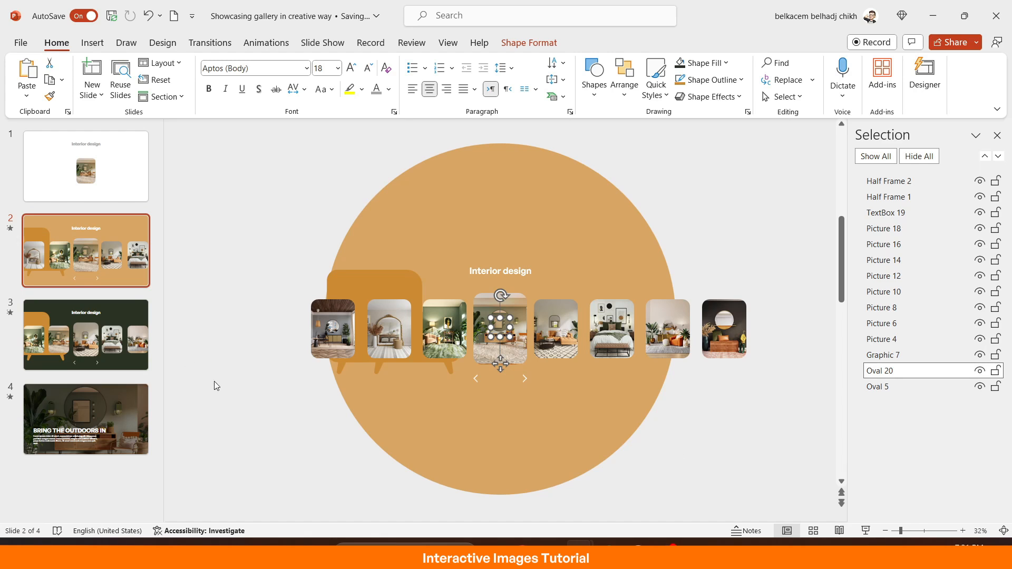
{"action": "left_click", "coordinate": [85, 335]}
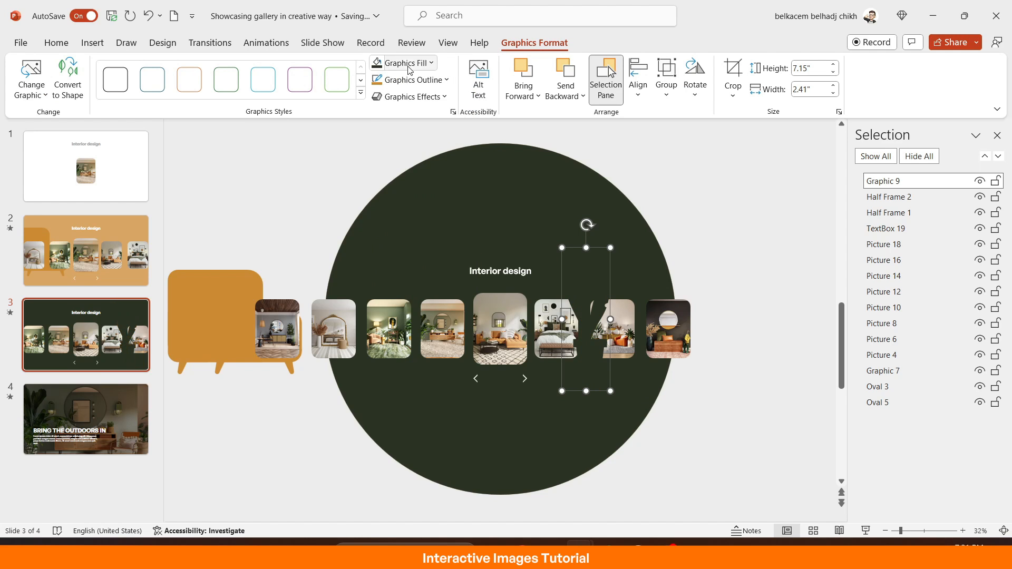
Colour the plant icon dark green #384630 via More Colors and place it on slides 2 and 3.
{"action": "left_click", "coordinate": [430, 63]}
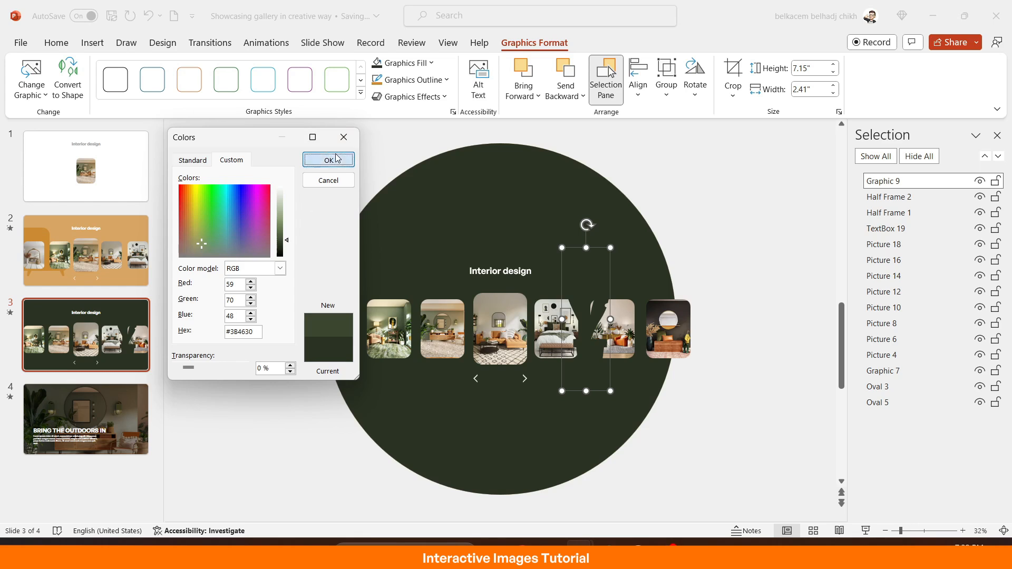
{"action": "left_click", "coordinate": [329, 160]}
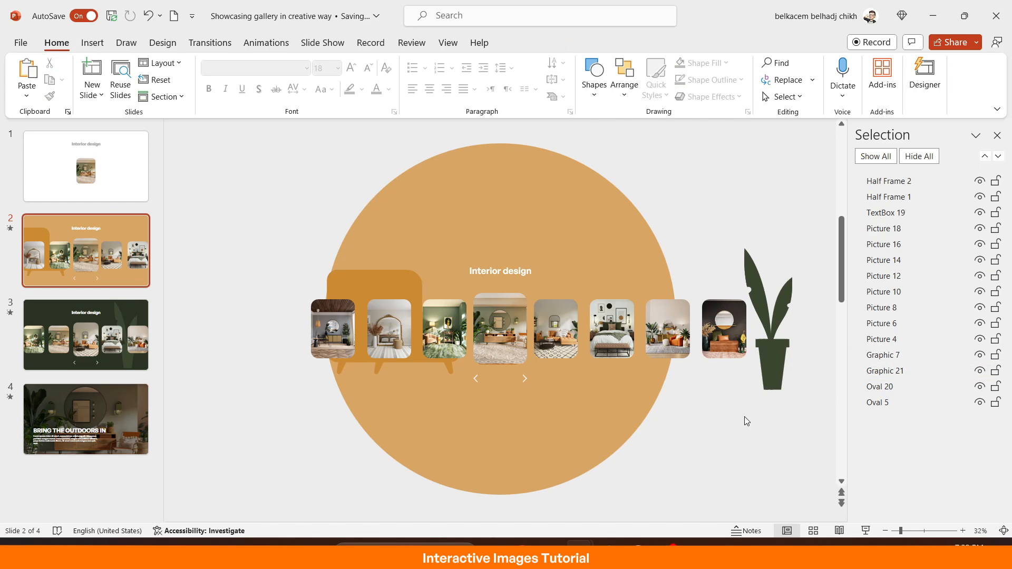
{"action": "left_click", "coordinate": [85, 335]}
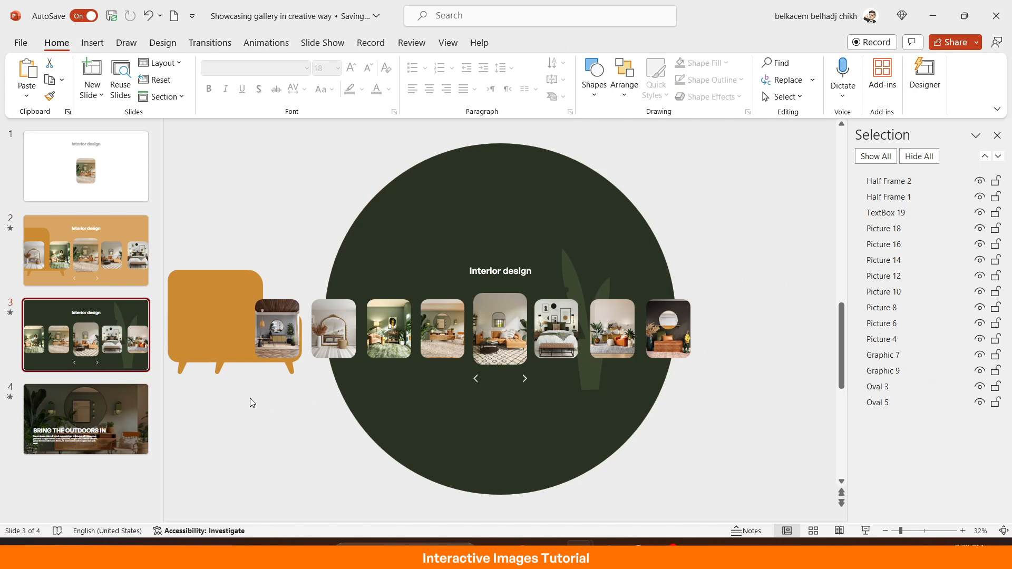
{"action": "left_click", "coordinate": [86, 251]}
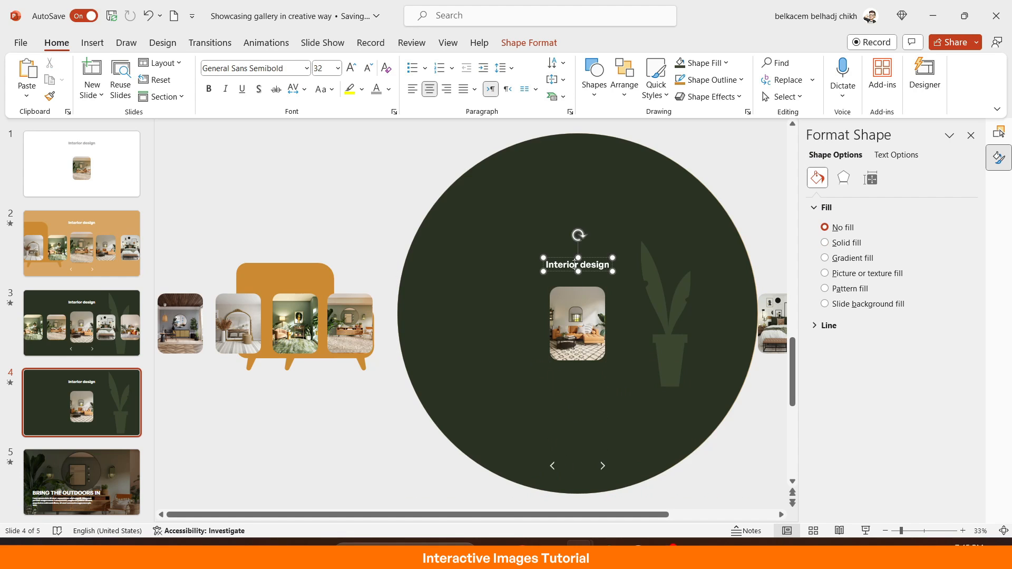
Enlarge the living-room photo inside the dark circle and crop it to a wide frame.
{"action": "left_click_drag", "start_coordinate": [576, 264], "coordinate": [577, 191]}
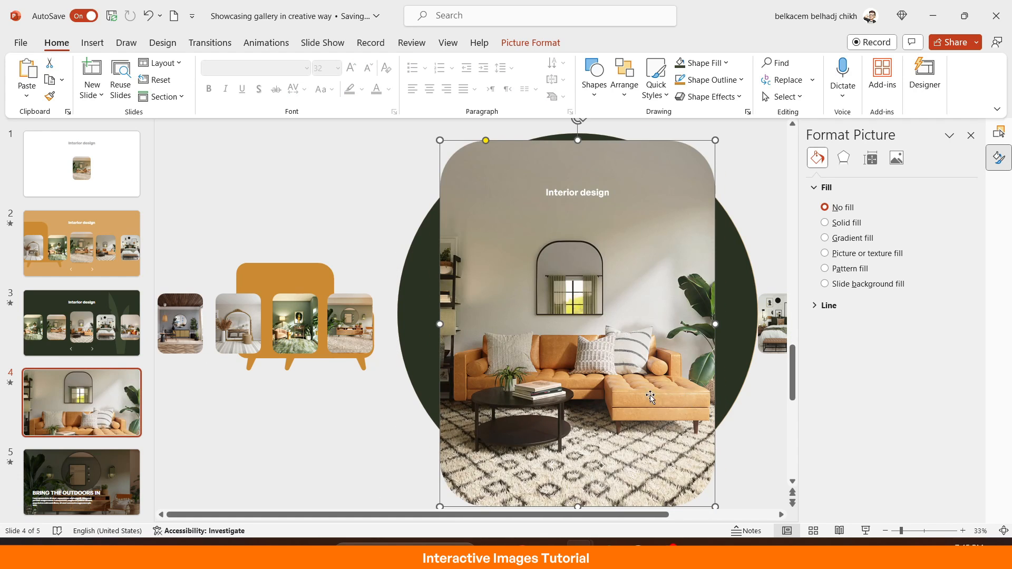
{"action": "left_click", "coordinate": [530, 42]}
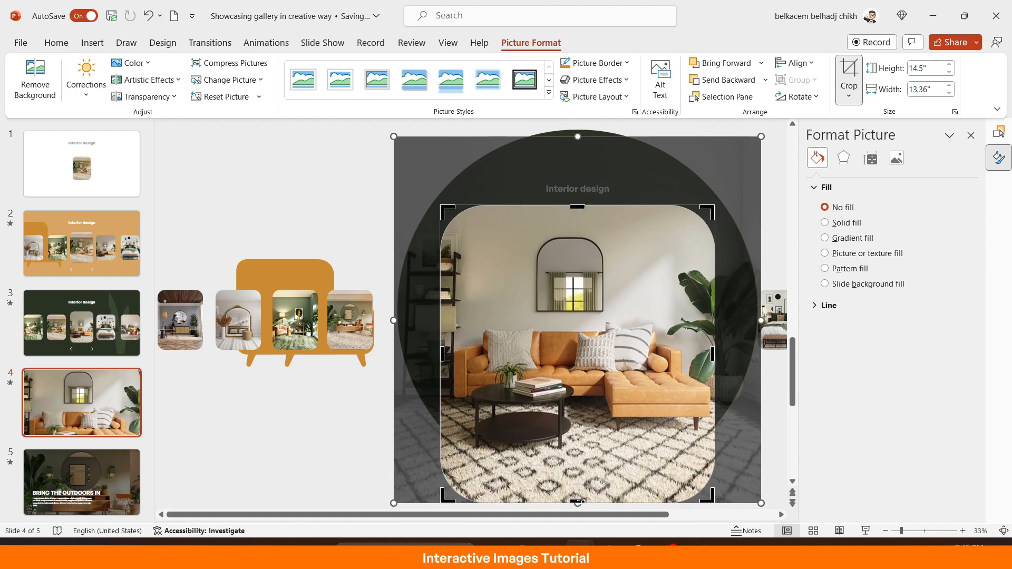
{"action": "left_click_drag", "start_coordinate": [578, 502], "coordinate": [578, 420]}
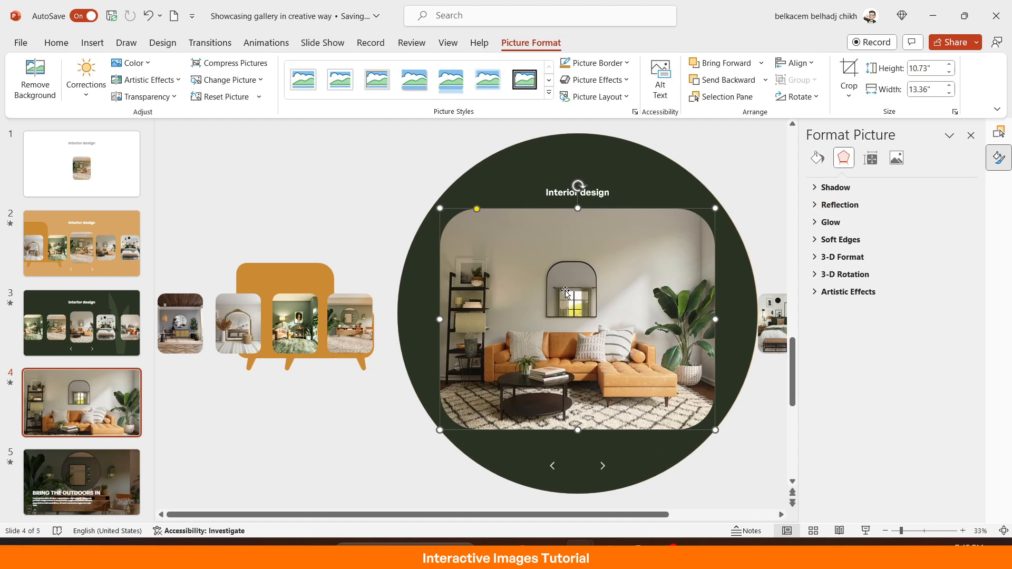
Lower the photo's brightness in Format Picture > Picture Corrections so it is noticeably darkened.
{"action": "left_click", "coordinate": [896, 159]}
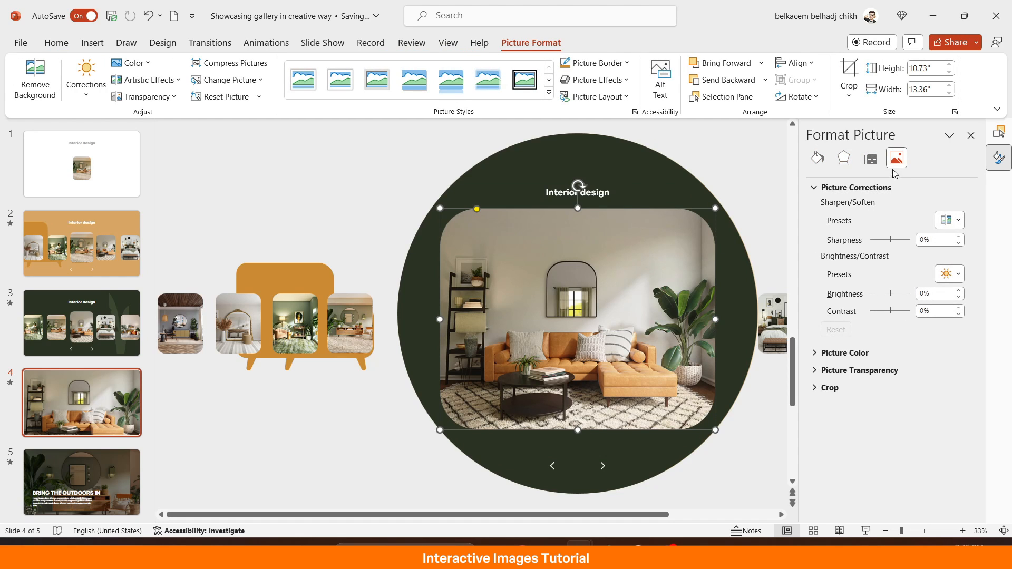
{"action": "left_click_drag", "start_coordinate": [896, 293], "coordinate": [885, 293]}
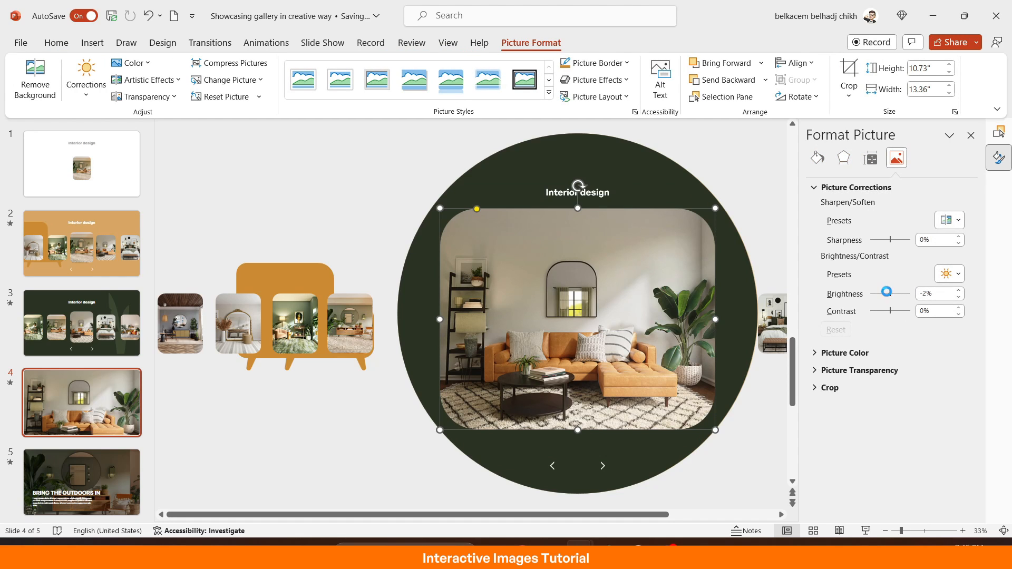
{"action": "left_click_drag", "start_coordinate": [886, 292], "coordinate": [881, 292]}
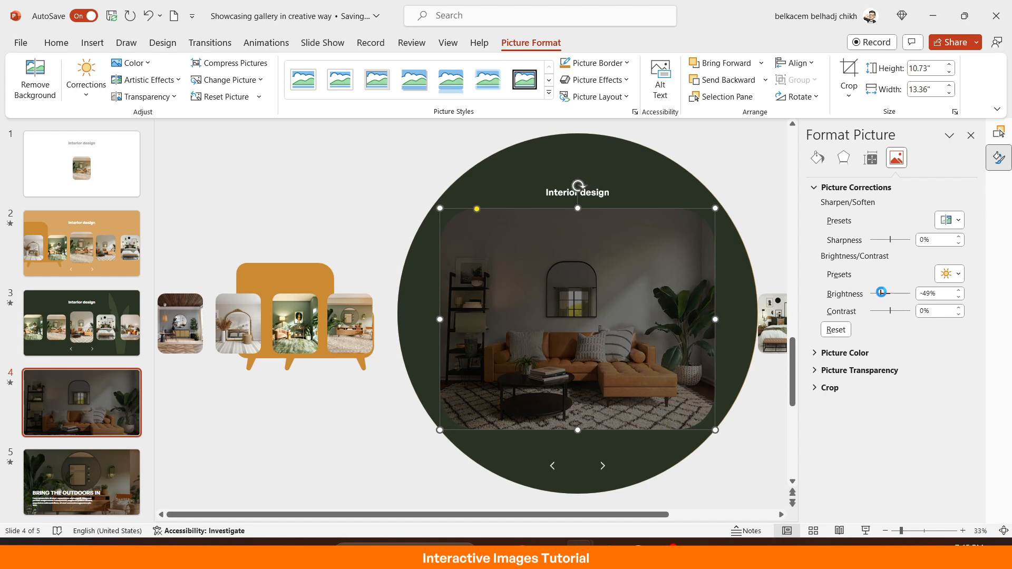
{"action": "left_click_drag", "start_coordinate": [881, 292], "coordinate": [883, 292]}
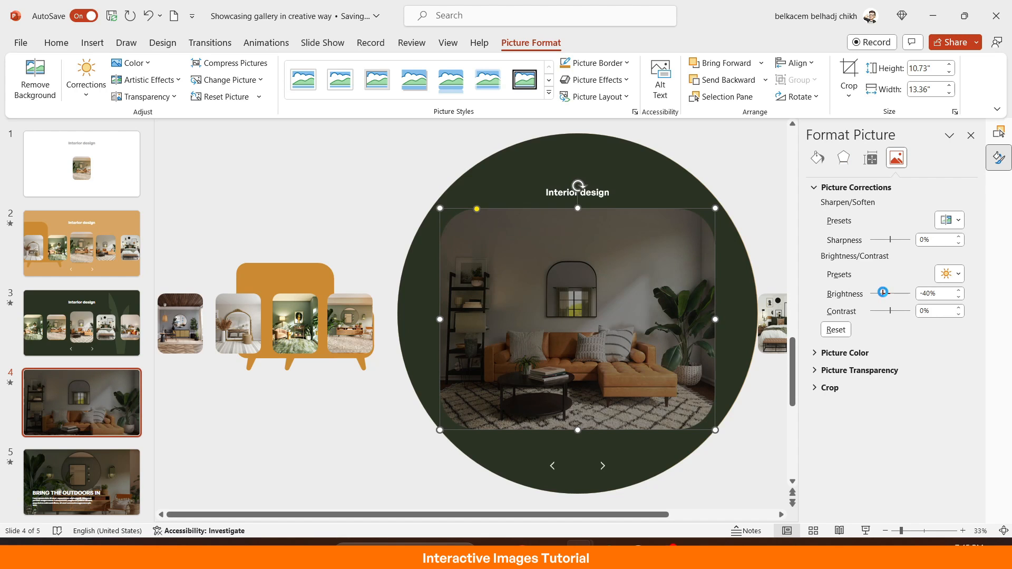
{"action": "left_click_drag", "start_coordinate": [884, 293], "coordinate": [890, 293]}
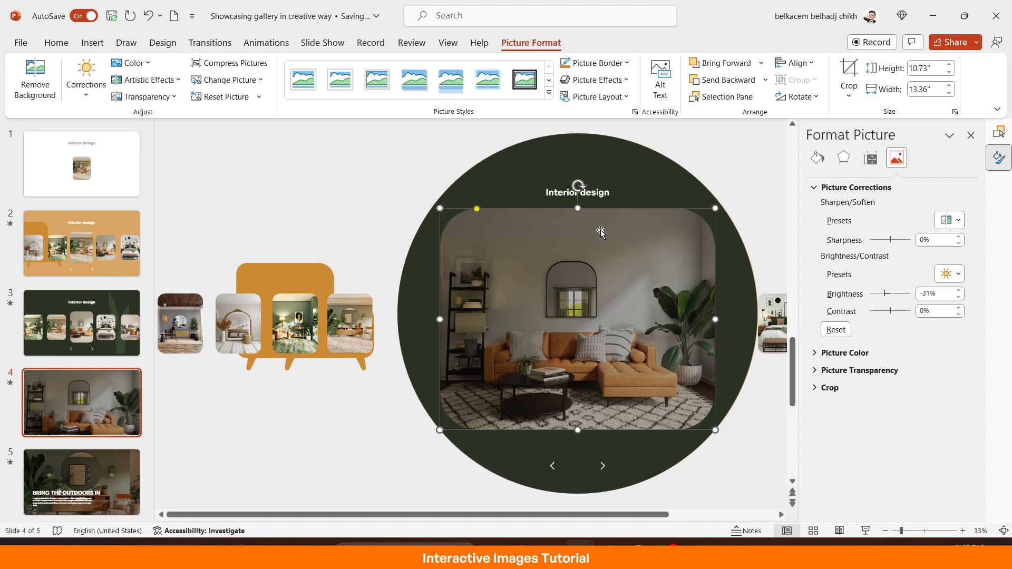
Copy the BRING THE OUTDOORS IN text block from slide 5 onto slide 4's photo.
{"action": "left_click", "coordinate": [81, 482]}
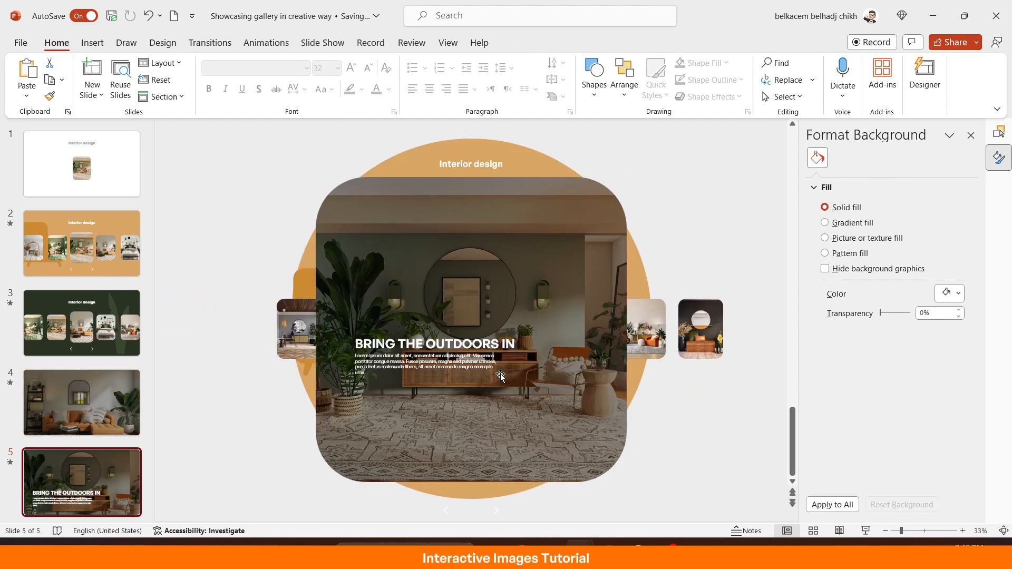
{"action": "left_click", "coordinate": [430, 363]}
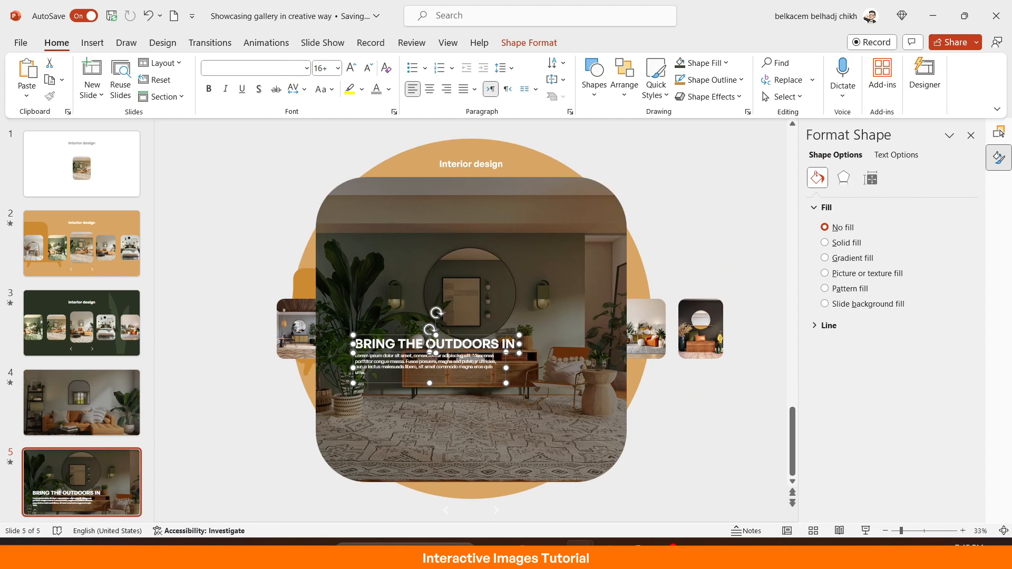
{"action": "left_click", "coordinate": [81, 402]}
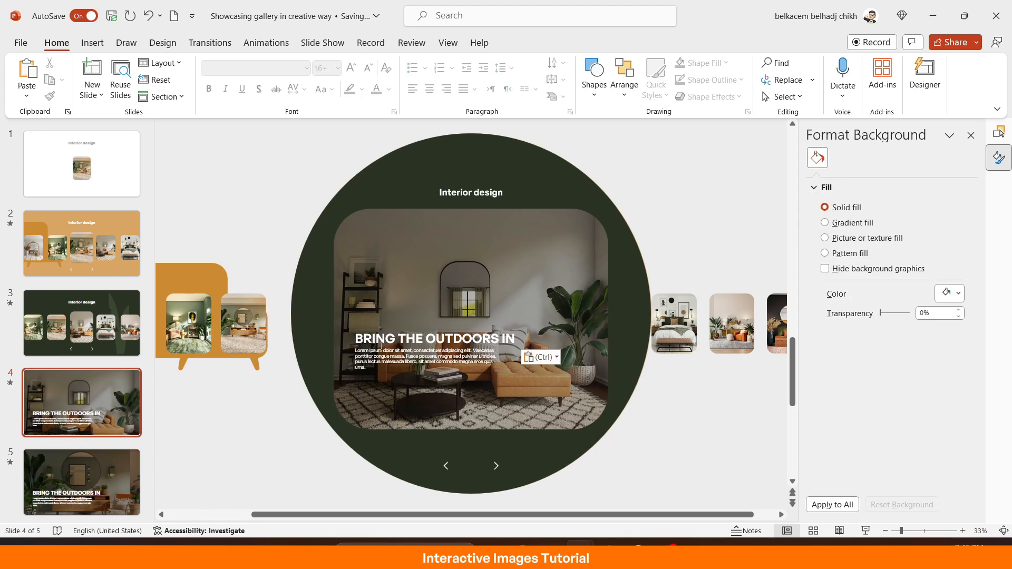
Retitle the pasted heading 'Furniture matters' and change its case to UPPERCASE.
{"action": "left_click", "coordinate": [434, 339]}
{"action": "type", "text": "Furniture"}
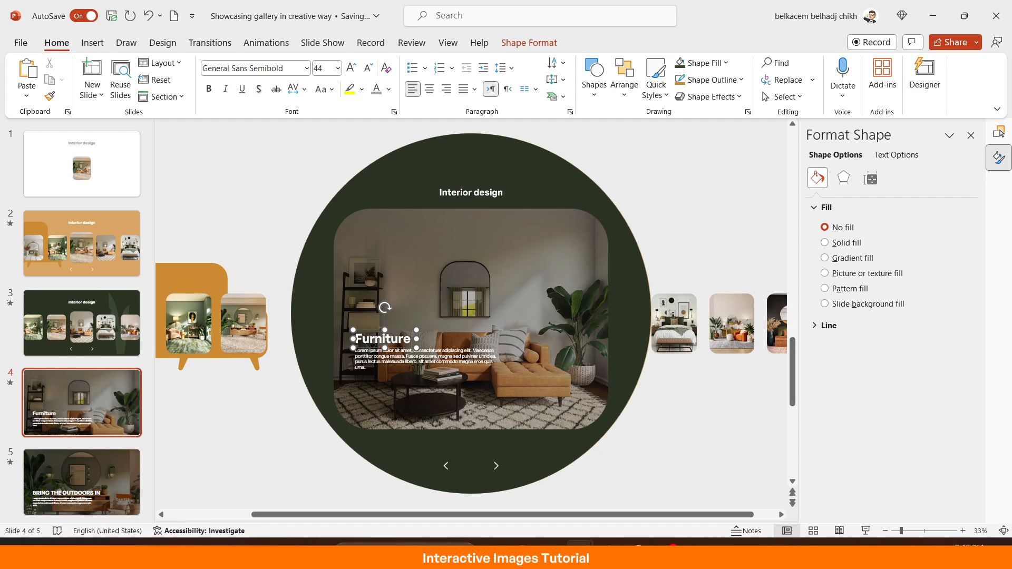
{"action": "type", "text": "matters"}
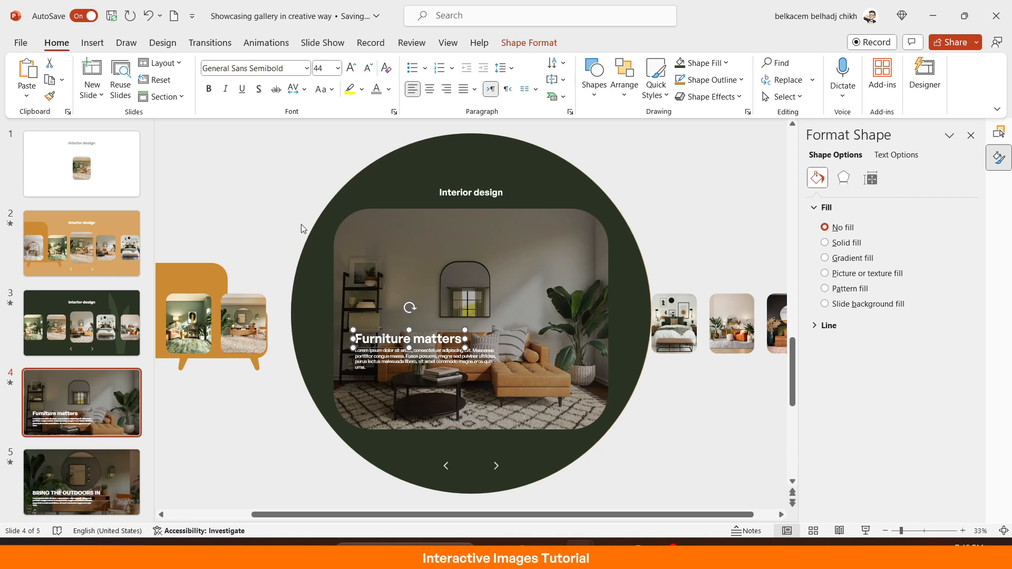
{"action": "left_click", "coordinate": [356, 143]}
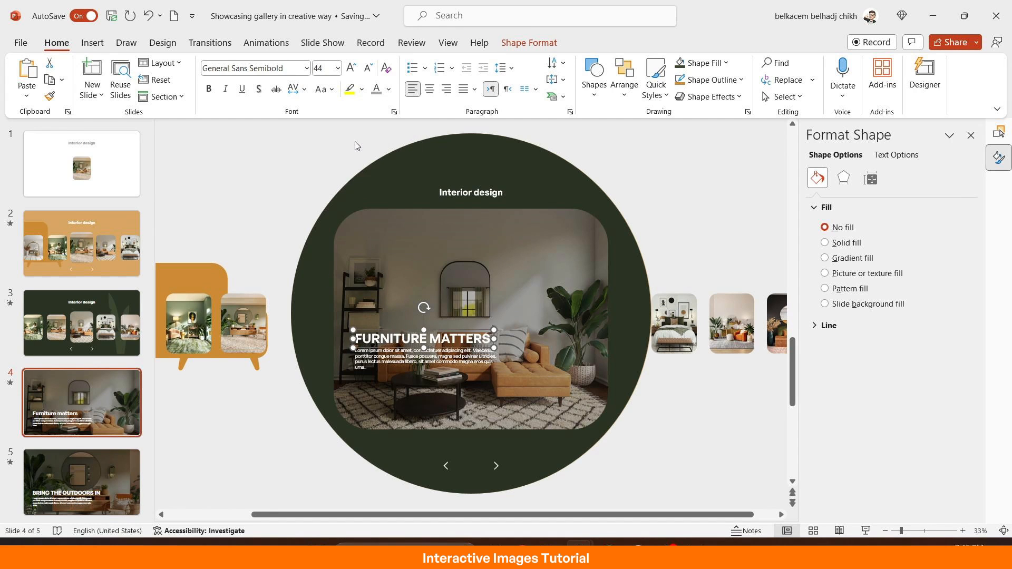
{"action": "left_click", "coordinate": [93, 42]}
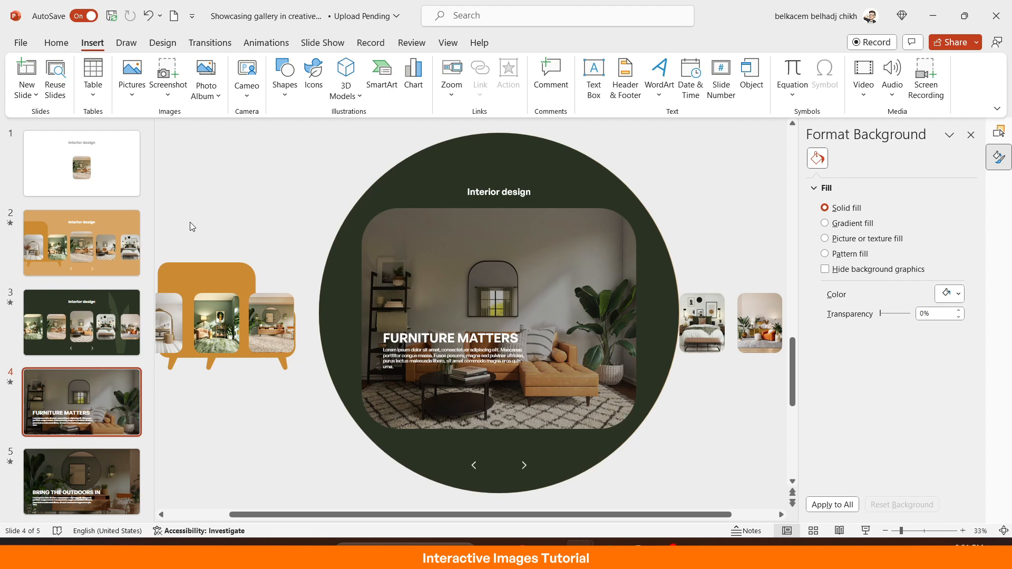
Make slide 2's centre living-room picture hyperlink to the featured photo slide 5.
{"action": "left_click", "coordinate": [82, 242]}
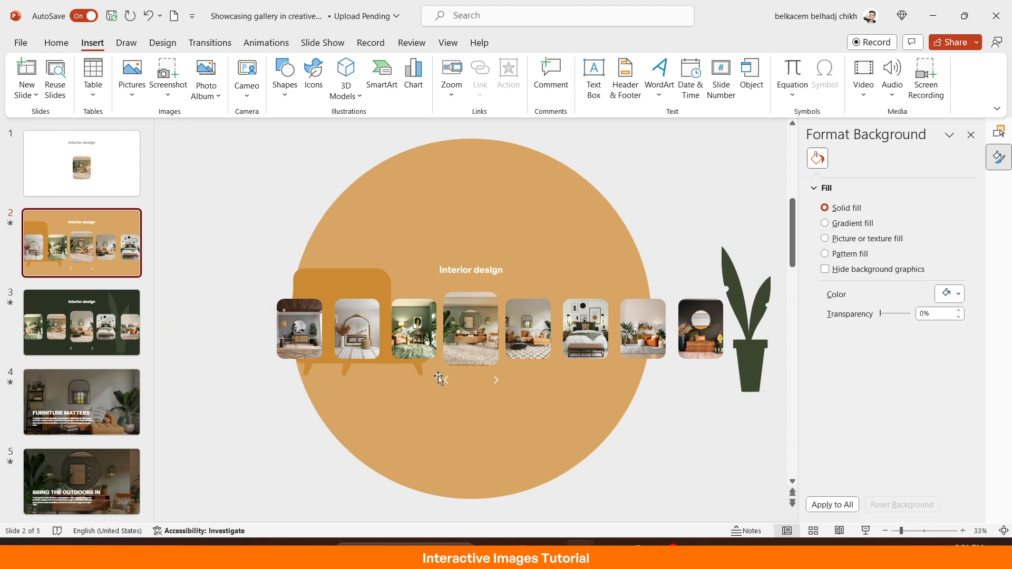
{"action": "left_click", "coordinate": [470, 338]}
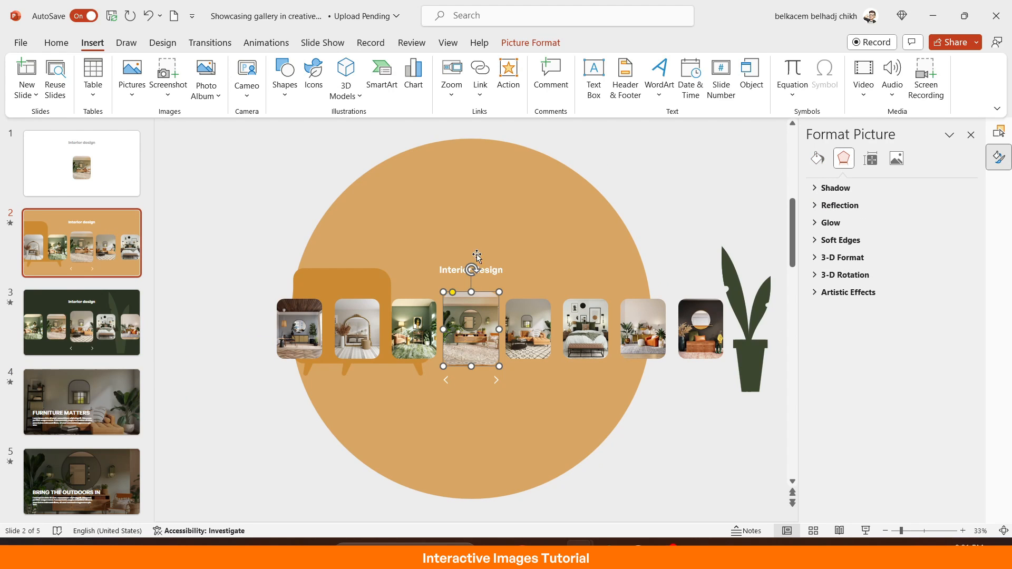
{"action": "left_click", "coordinate": [508, 69]}
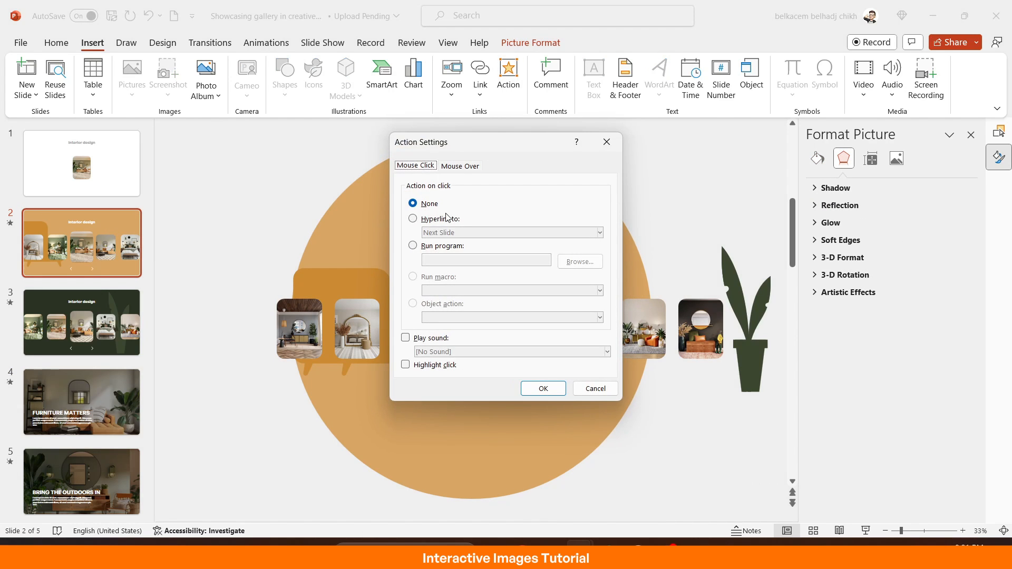
{"action": "left_click", "coordinate": [412, 218]}
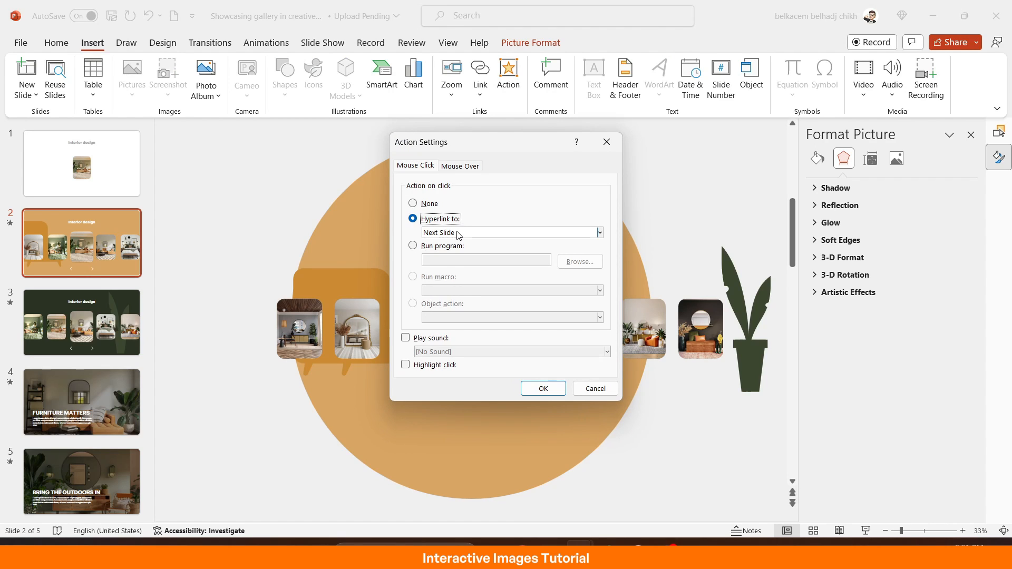
{"action": "left_click", "coordinate": [599, 232]}
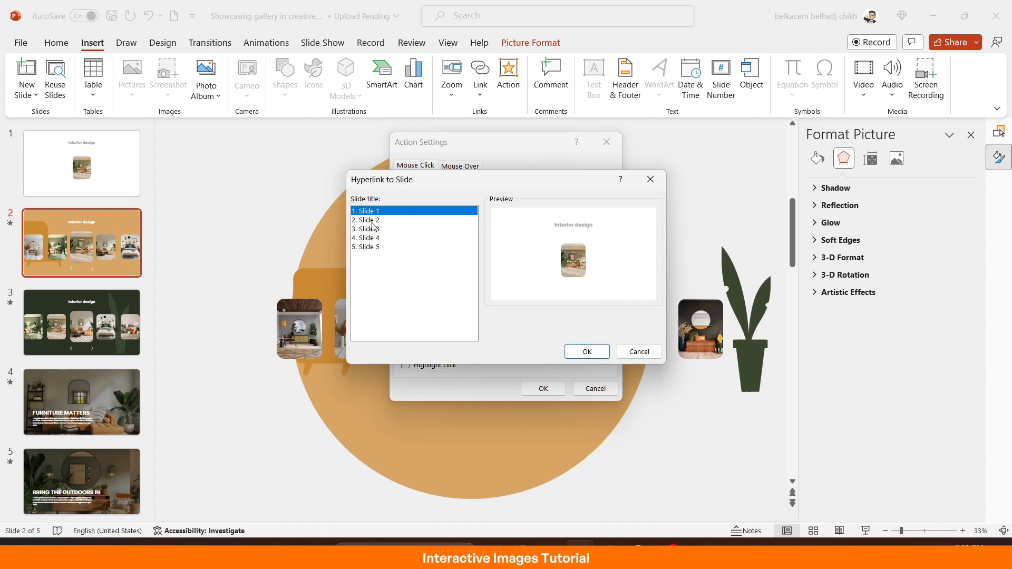
{"action": "mouse_move", "coordinate": [371, 253]}
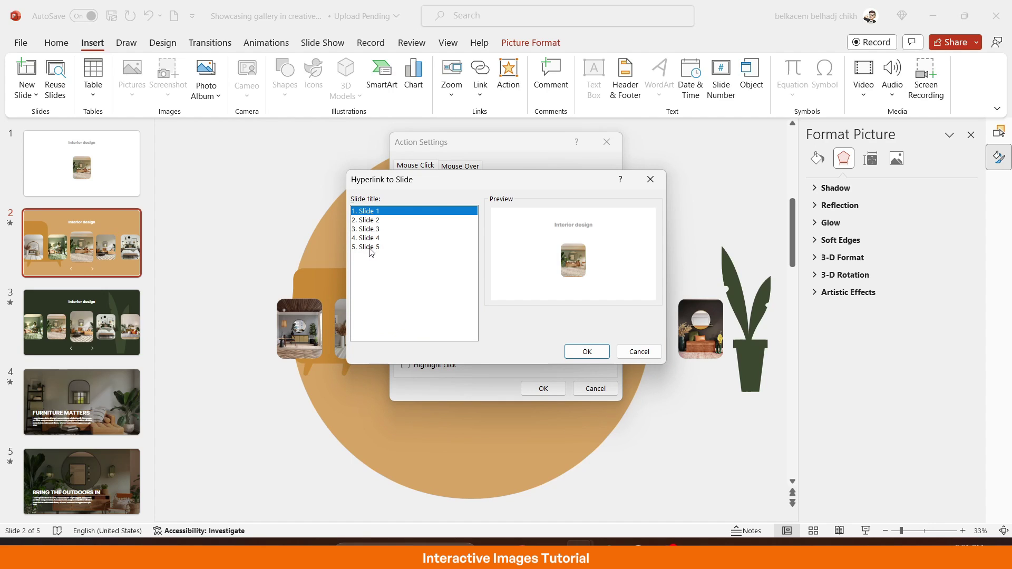
{"action": "left_click", "coordinate": [586, 352]}
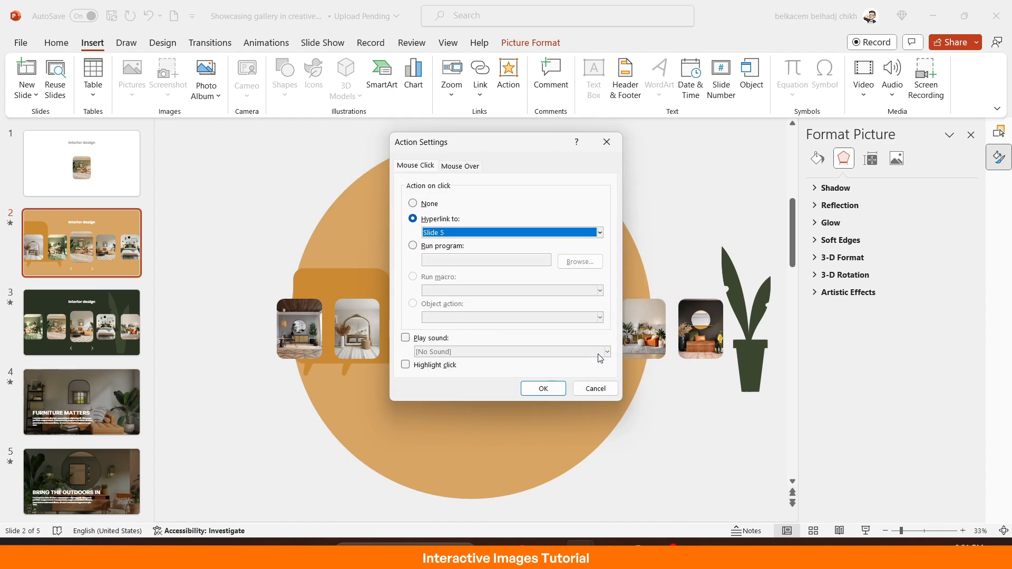
{"action": "left_click", "coordinate": [542, 388]}
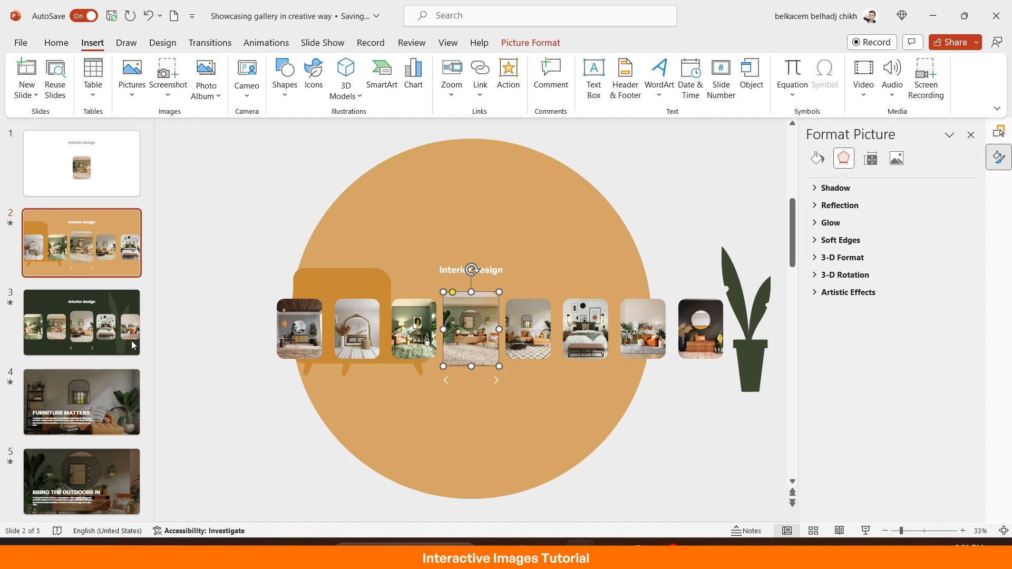
Begin the same Action hyperlink-to-slide setup for slide 3's centre picture.
{"action": "left_click", "coordinate": [81, 323]}
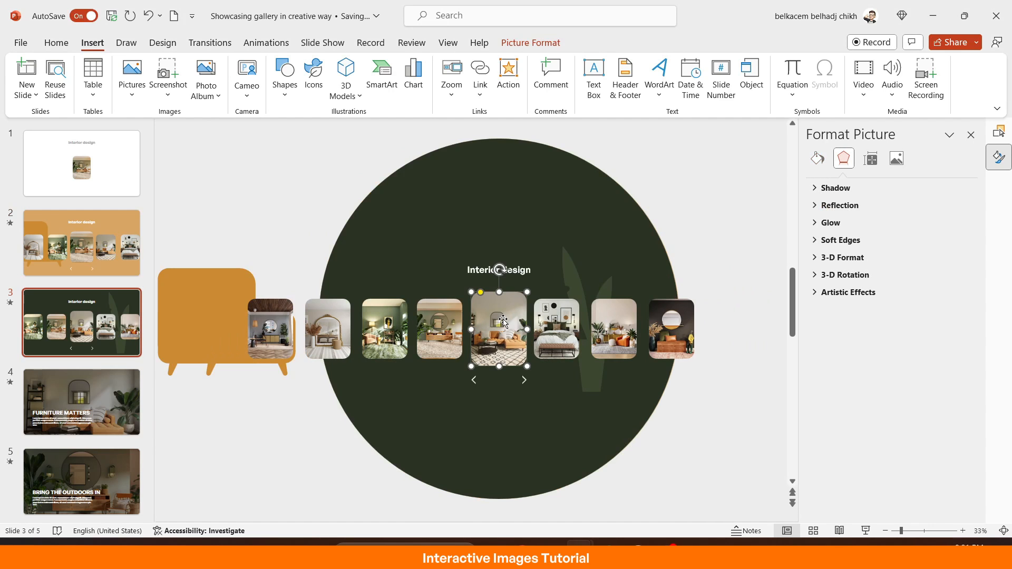
{"action": "left_click", "coordinate": [508, 69]}
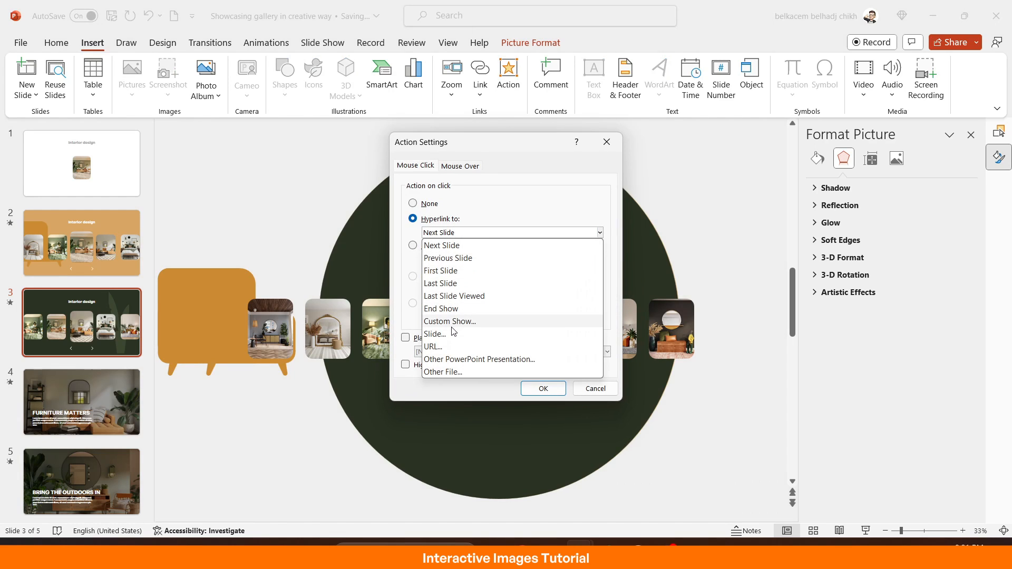
{"action": "left_click", "coordinate": [434, 333]}
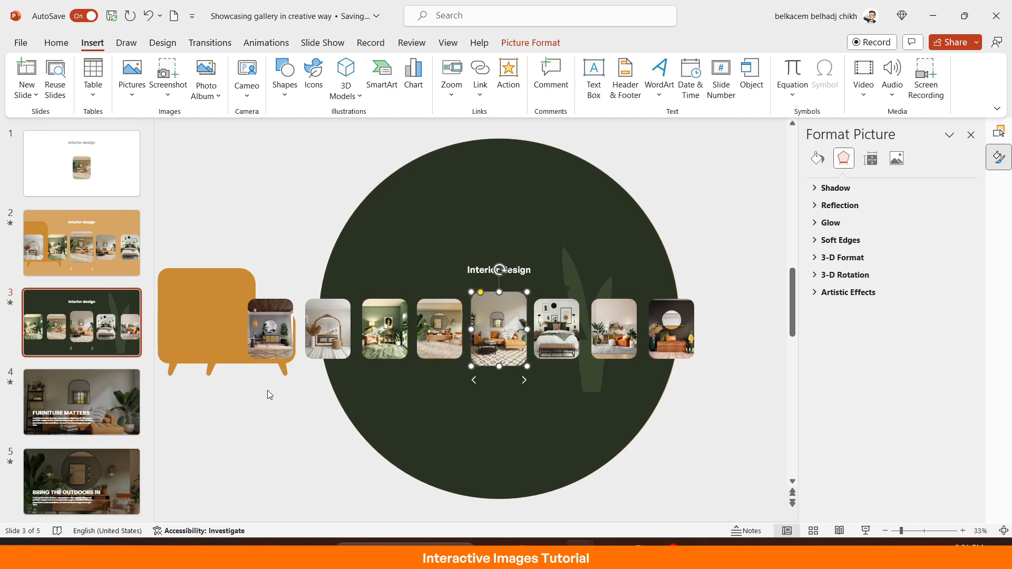
{"action": "mouse_move", "coordinate": [222, 385]}
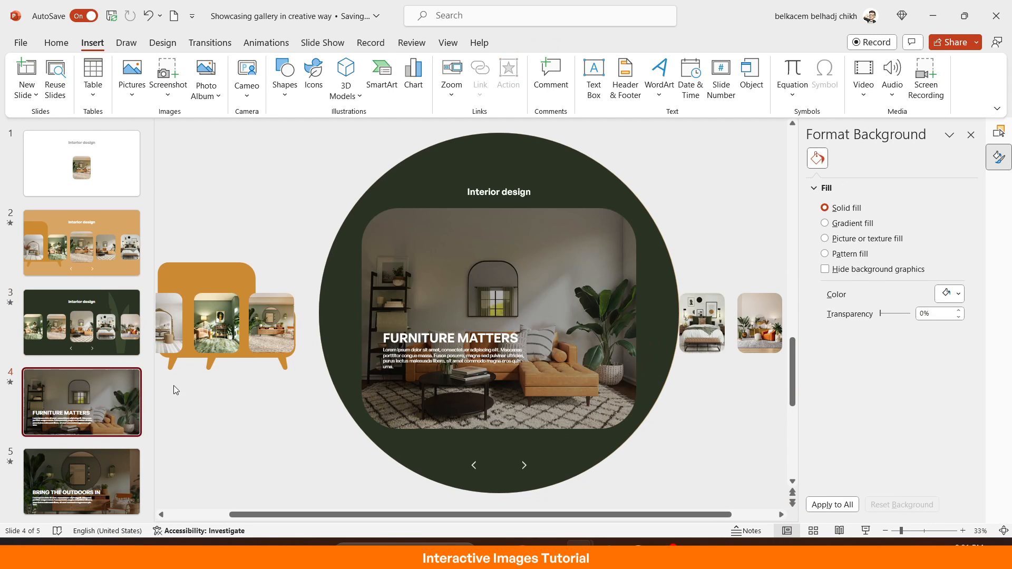
Link slide 4's featured living-room photo to slide 3.
{"action": "left_click", "coordinate": [497, 322]}
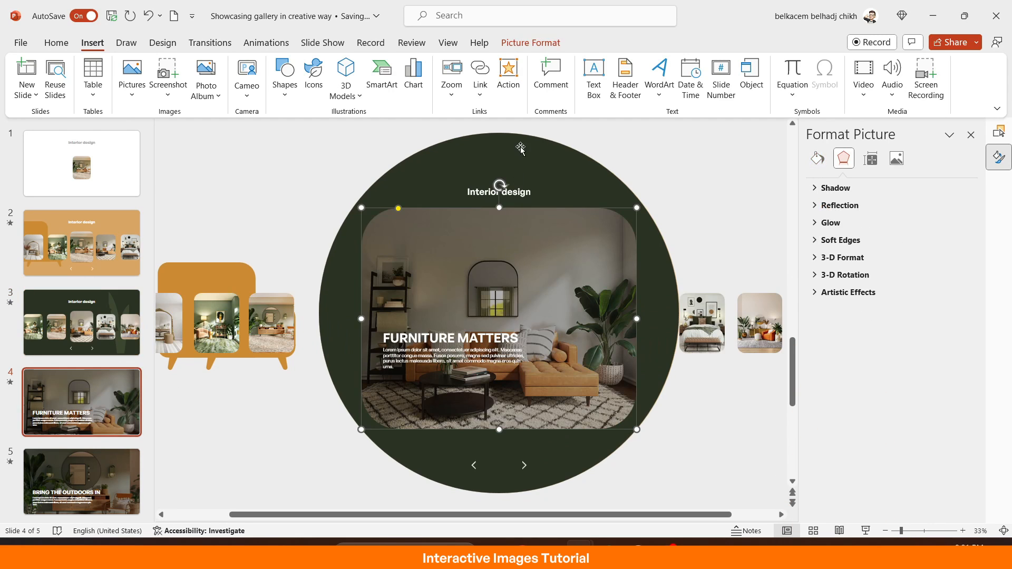
{"action": "left_click", "coordinate": [508, 69]}
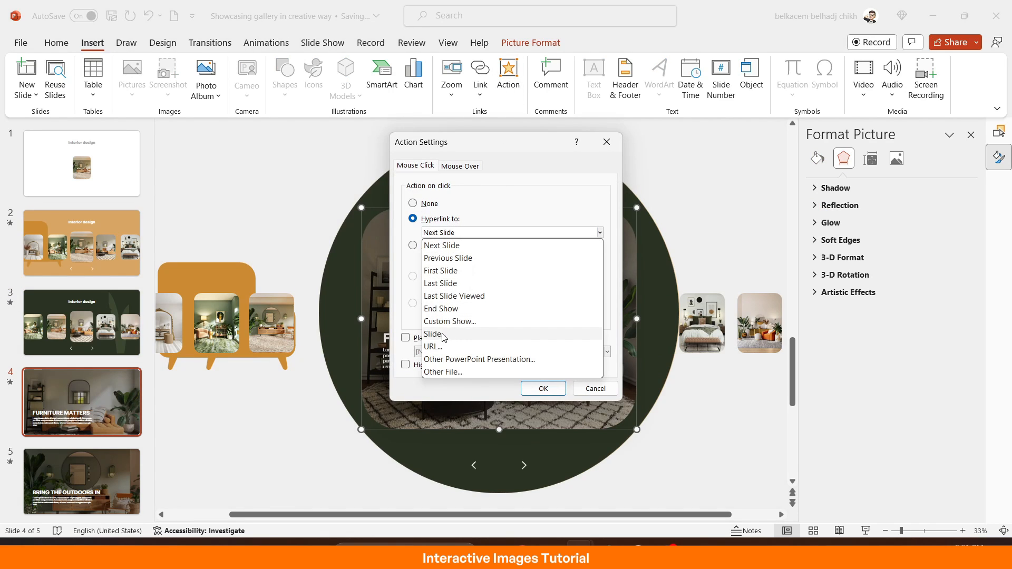
{"action": "left_click", "coordinate": [433, 335]}
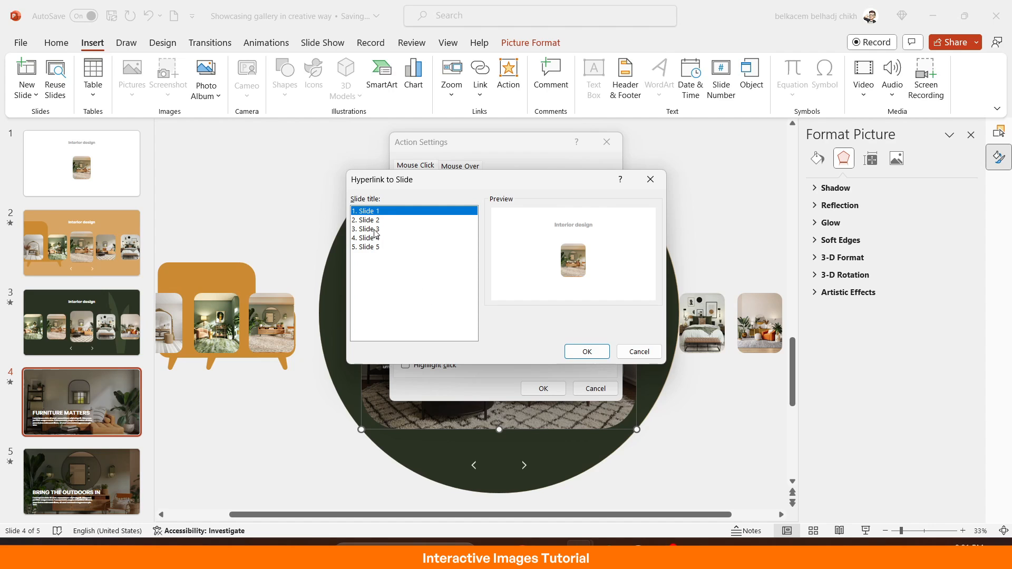
{"action": "left_click", "coordinate": [369, 229]}
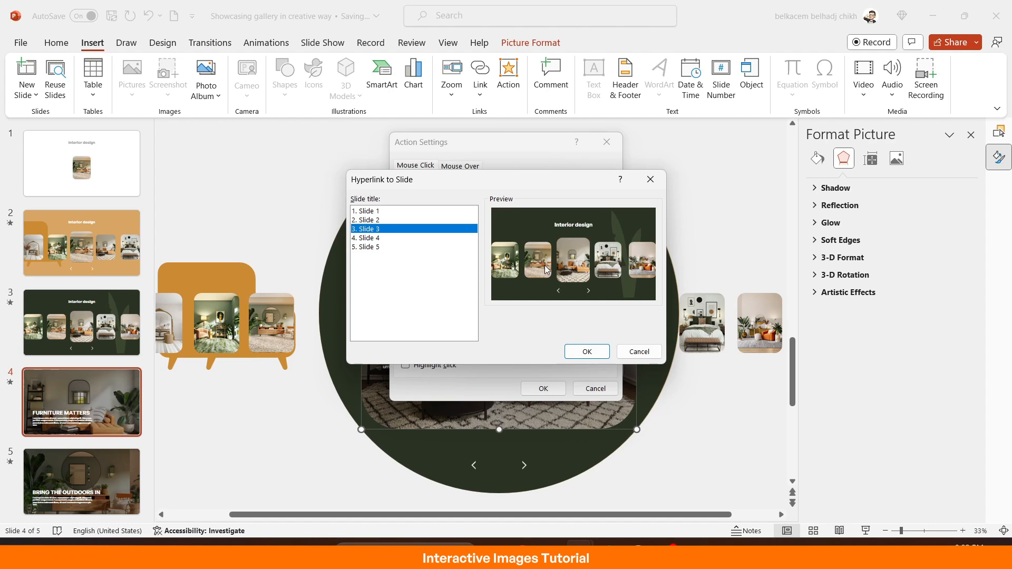
{"action": "left_click", "coordinate": [586, 352]}
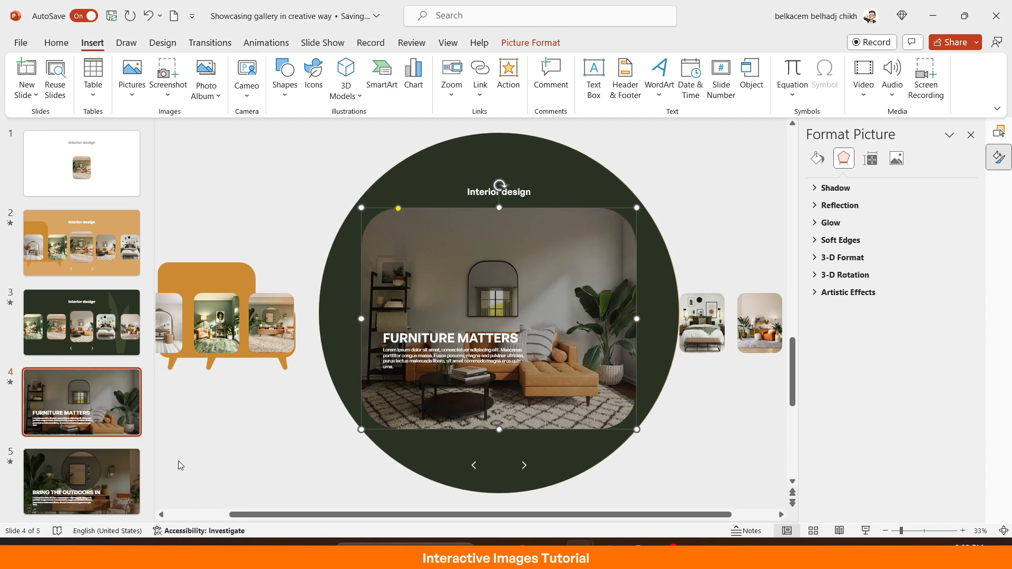
Link slide 5's featured photo to slide 2.
{"action": "left_click", "coordinate": [81, 481]}
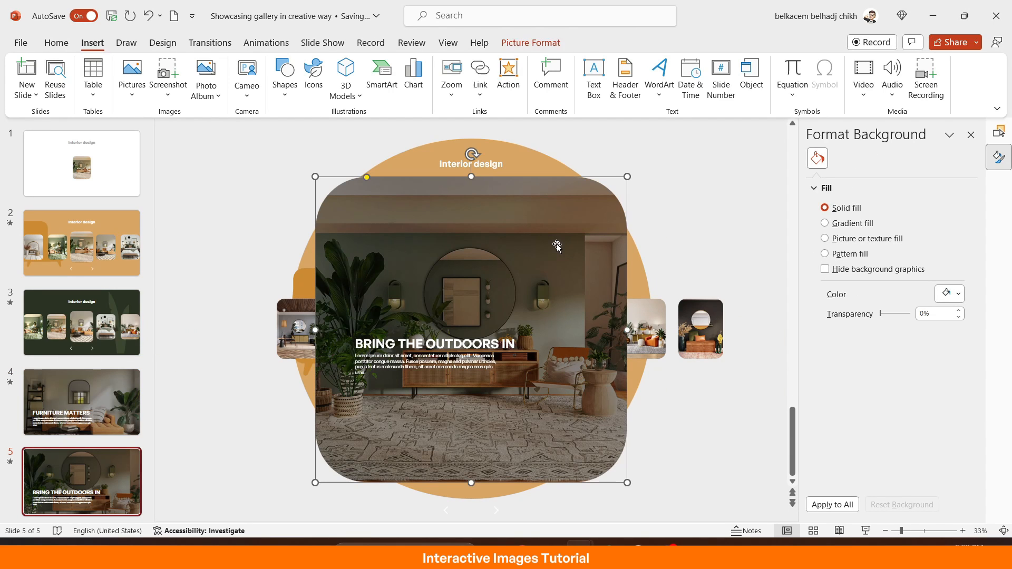
{"action": "left_click", "coordinate": [508, 68]}
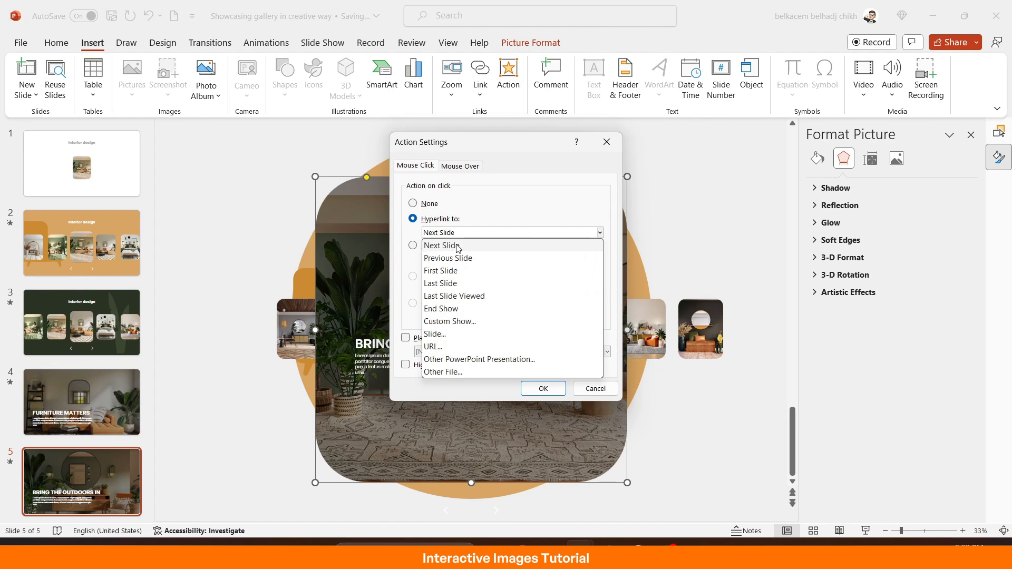
{"action": "left_click", "coordinate": [434, 333]}
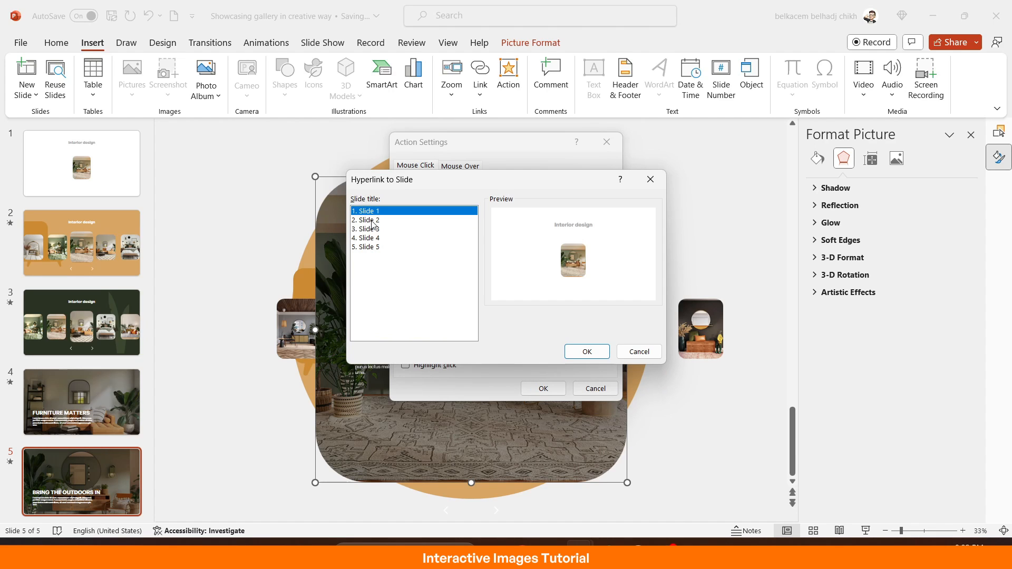
{"action": "left_click", "coordinate": [372, 219]}
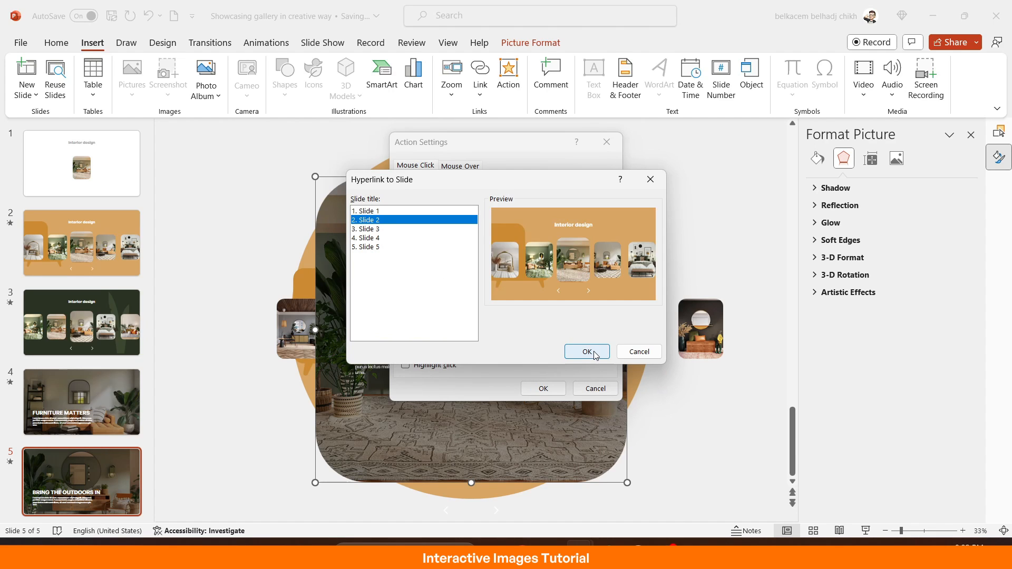
{"action": "left_click", "coordinate": [586, 352]}
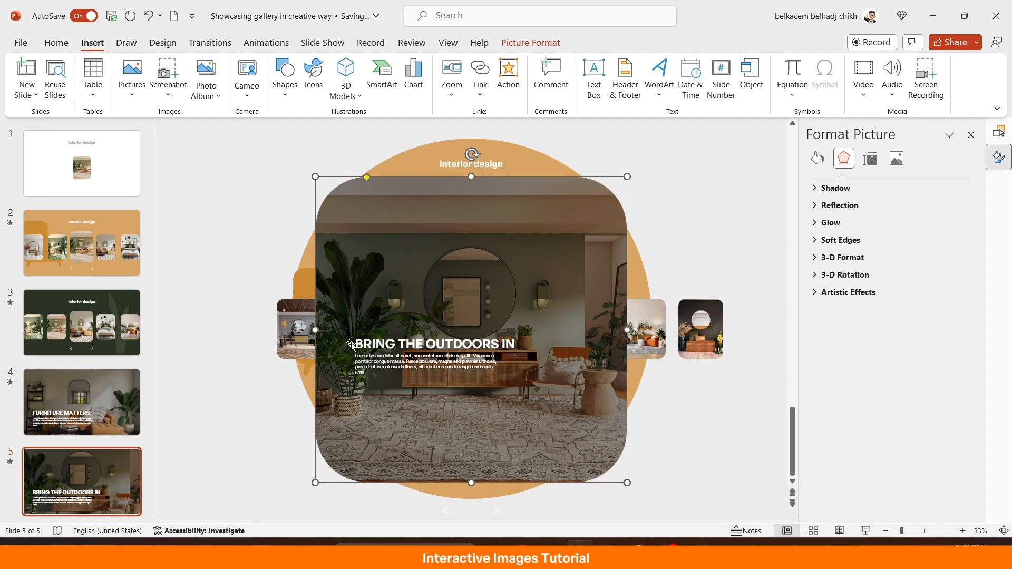
{"action": "mouse_move", "coordinate": [175, 261]}
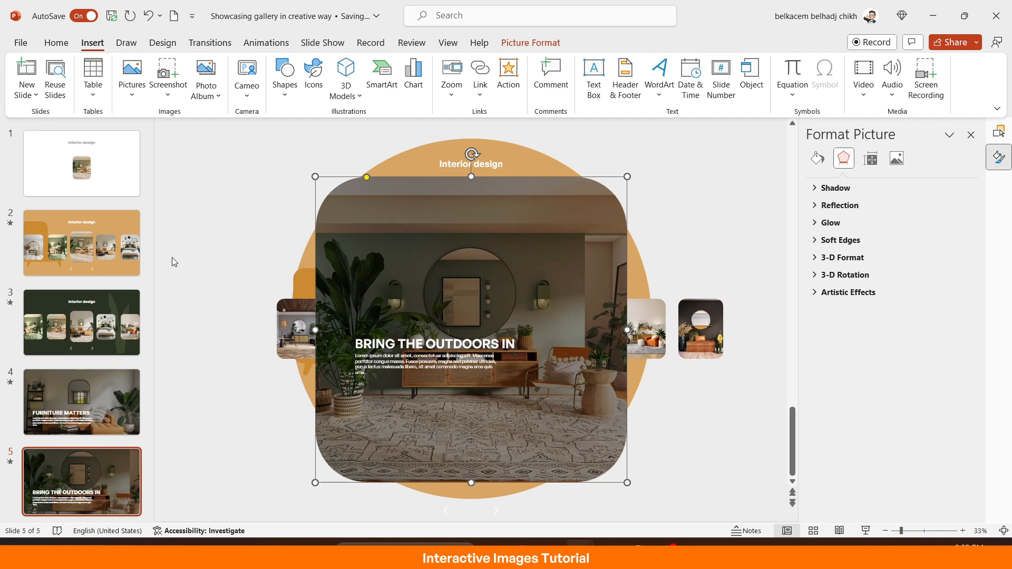
Make slide 2's right carousel arrow hyperlink to Next Slide.
{"action": "left_click", "coordinate": [81, 243]}
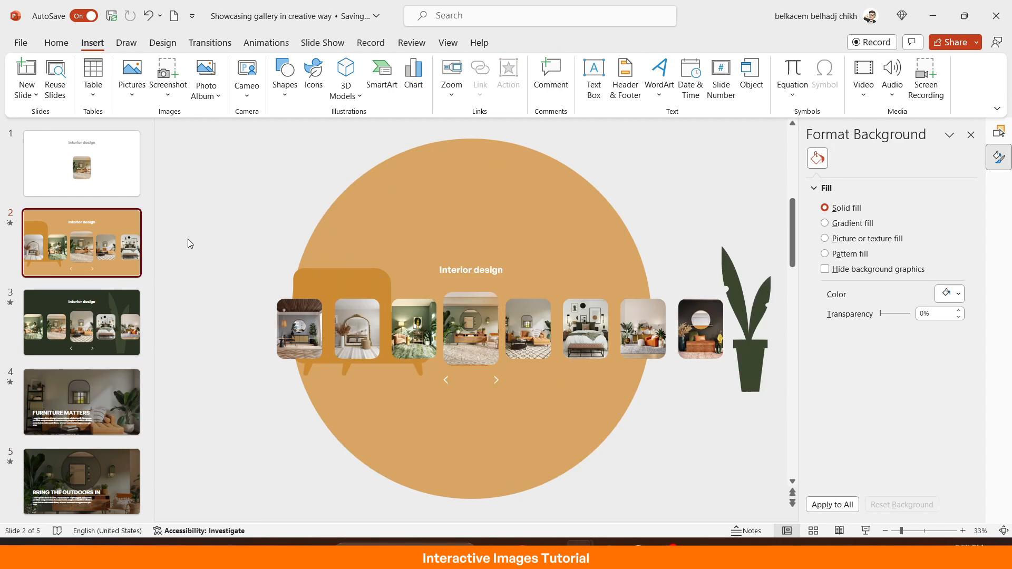
{"action": "mouse_move", "coordinate": [856, 523]}
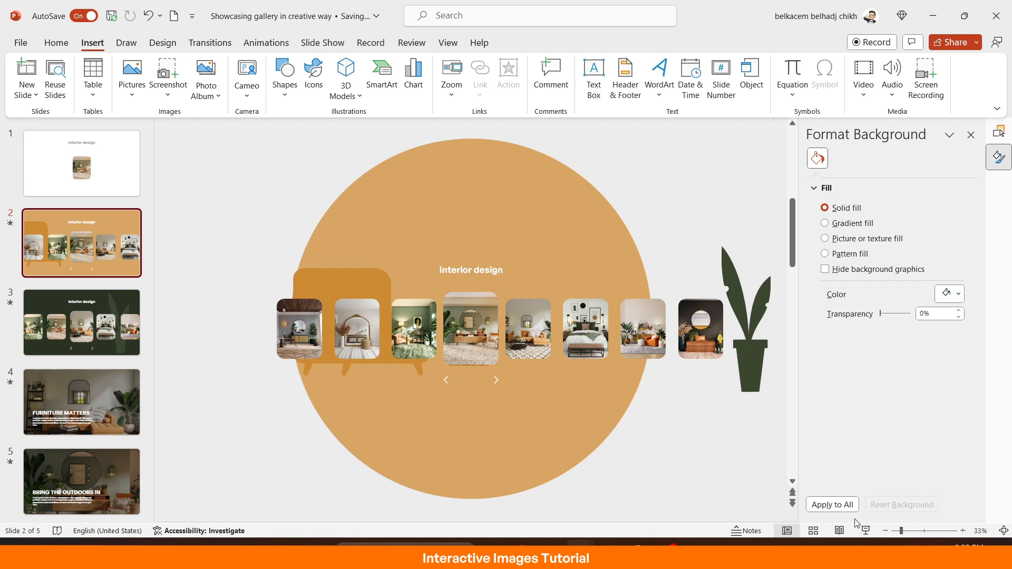
{"action": "left_click", "coordinate": [962, 530]}
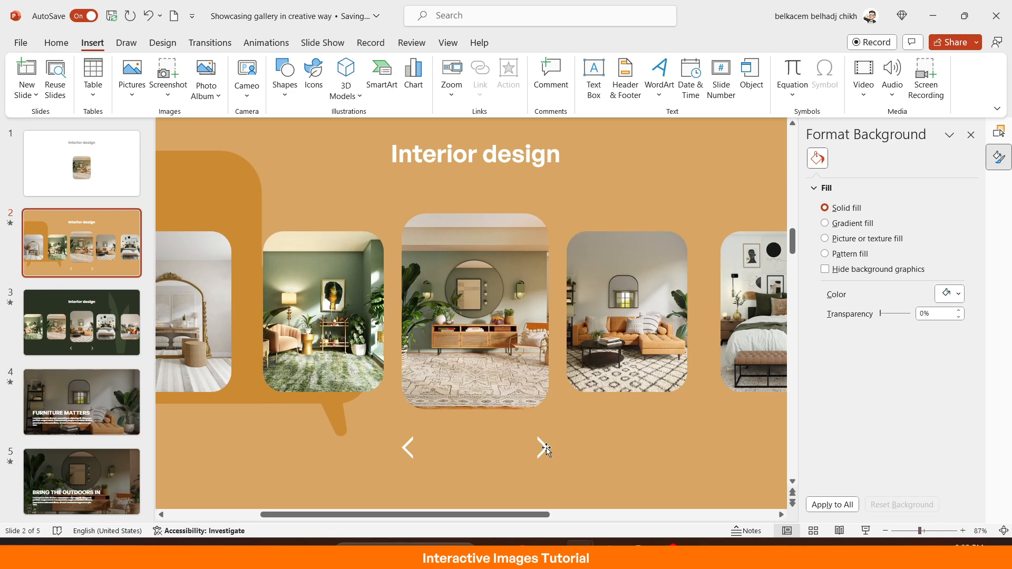
{"action": "left_click", "coordinate": [507, 67]}
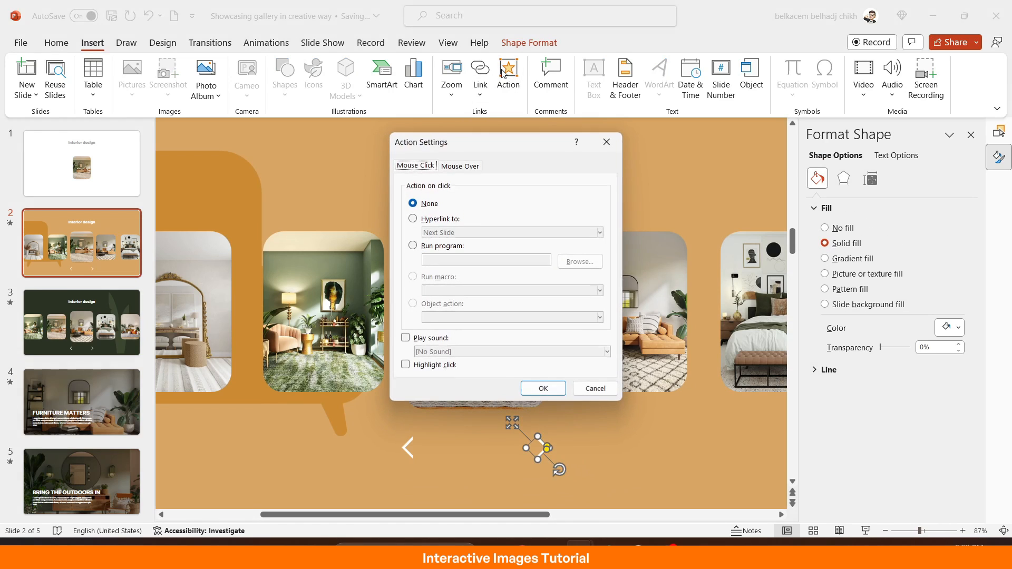
{"action": "left_click", "coordinate": [412, 220]}
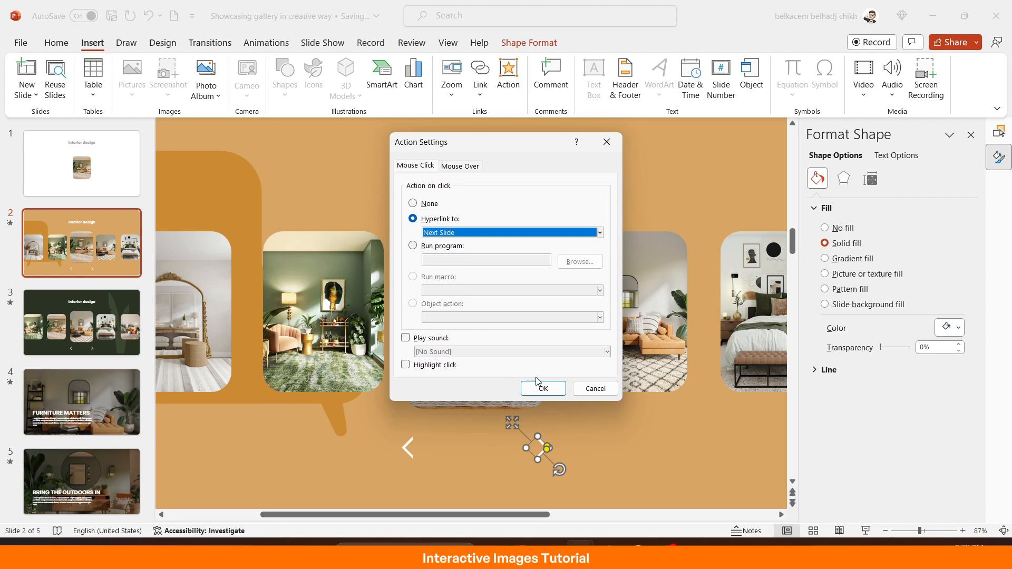
{"action": "left_click", "coordinate": [543, 387]}
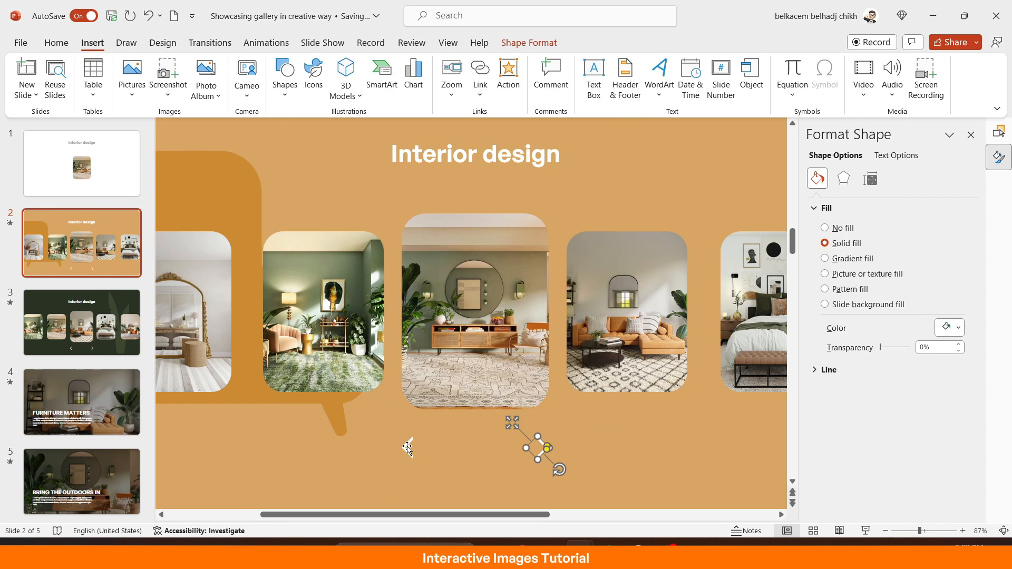
Make slide 2's left carousel arrow hyperlink to Previous Slide.
{"action": "left_click", "coordinate": [508, 68]}
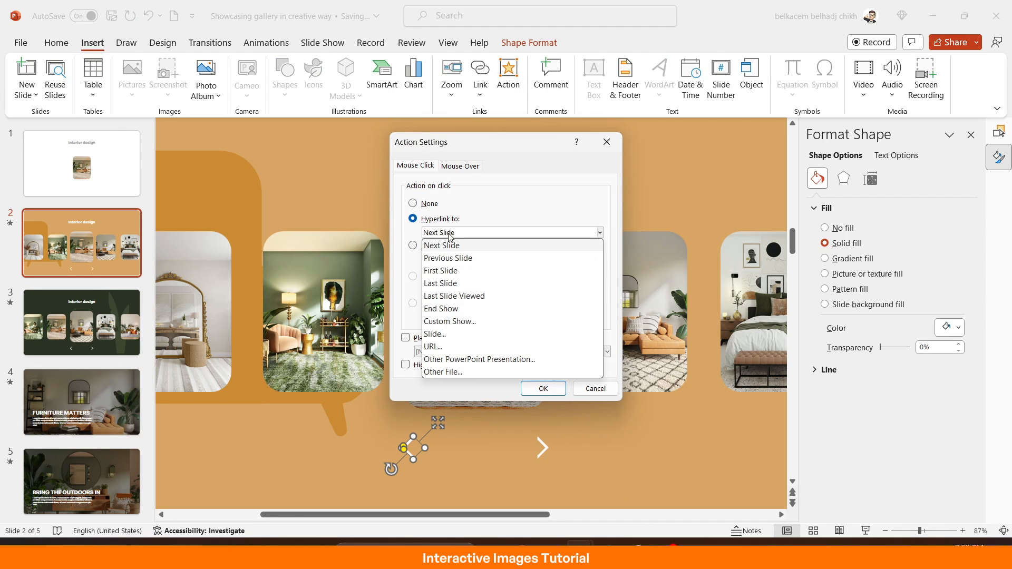
{"action": "left_click", "coordinate": [447, 257]}
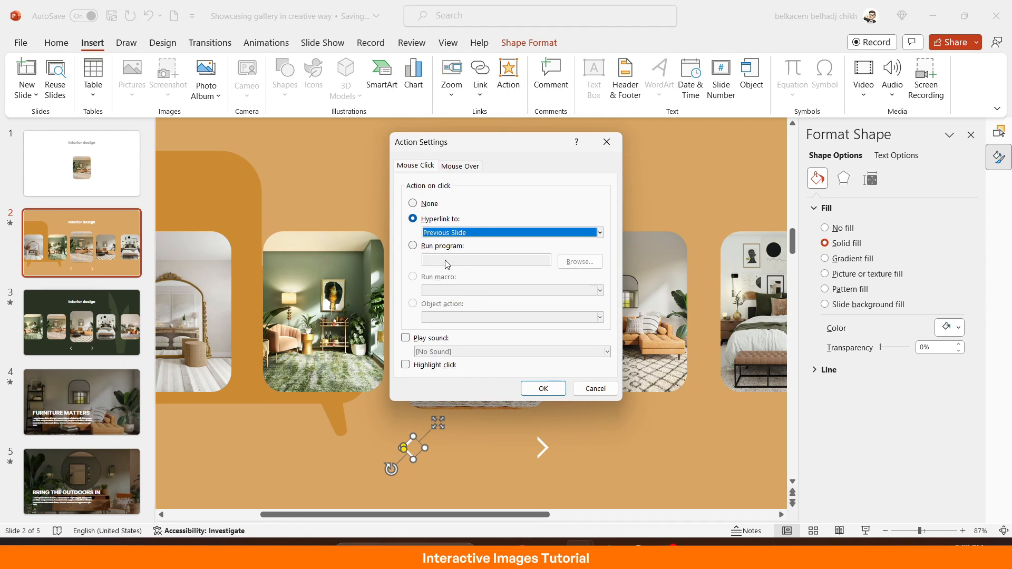
{"action": "left_click", "coordinate": [543, 388]}
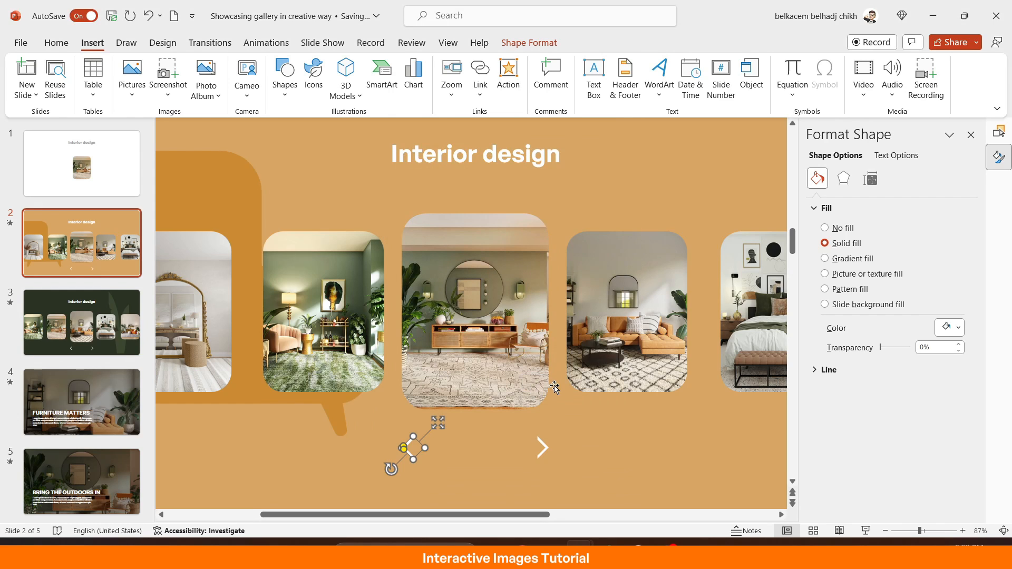
{"action": "mouse_move", "coordinate": [543, 449]}
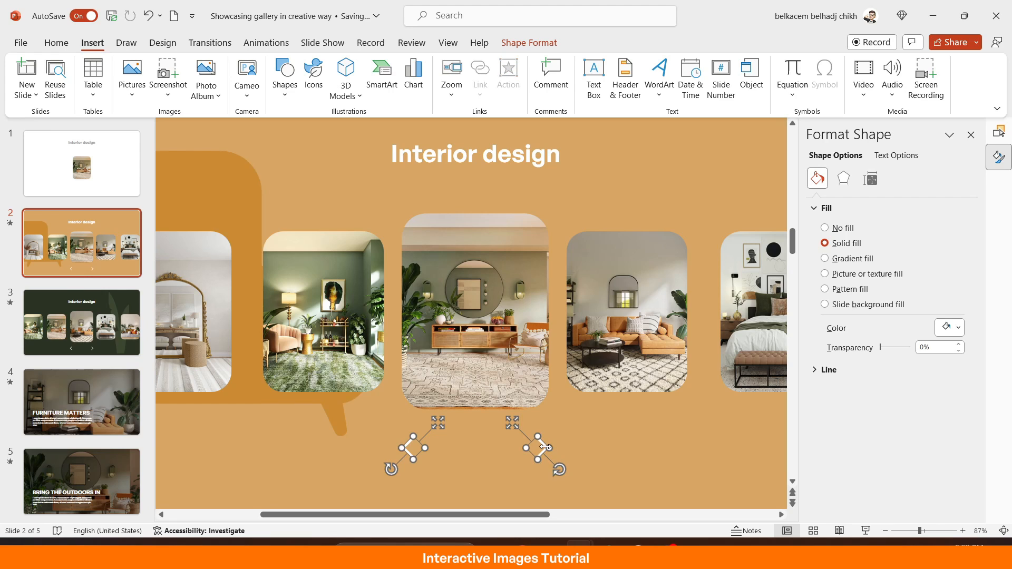
{"action": "mouse_move", "coordinate": [511, 440]}
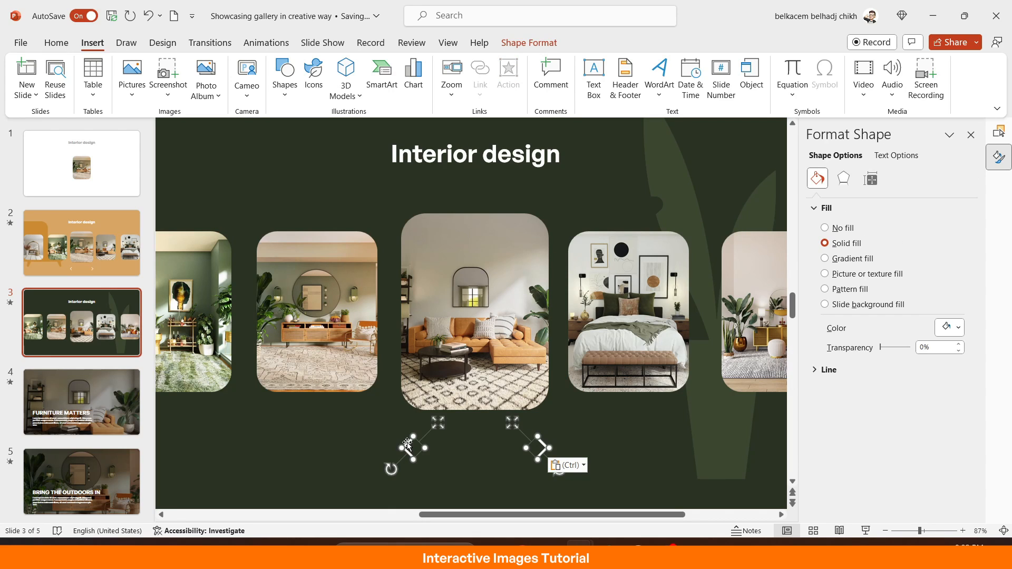
Return to the title slide after pasting the linked arrows onto slide 3.
{"action": "left_click", "coordinate": [81, 162]}
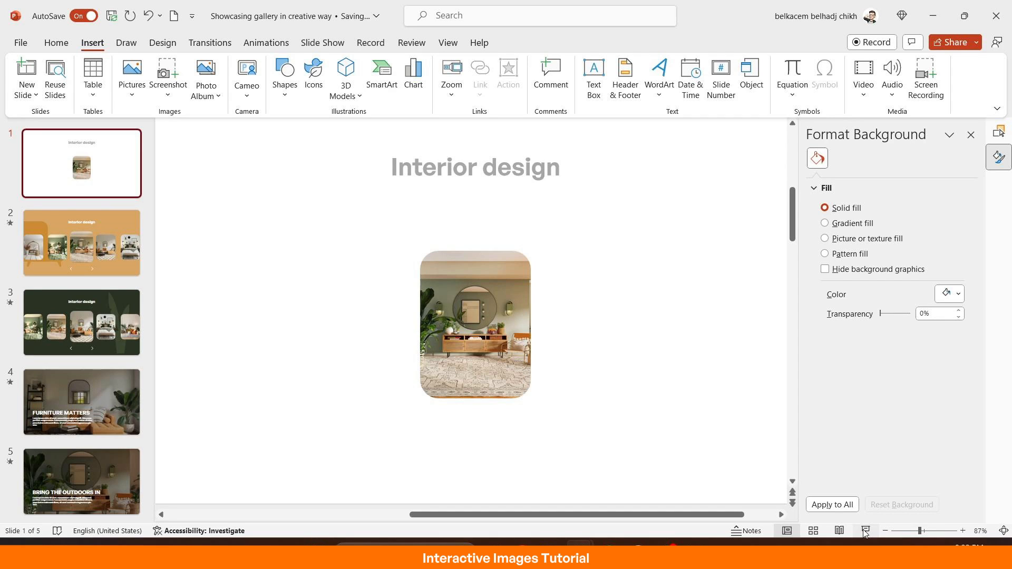
Play the gallery as a slideshow and use the dark carousel's left arrow to return to the orange carousel.
{"action": "left_click", "coordinate": [865, 530]}
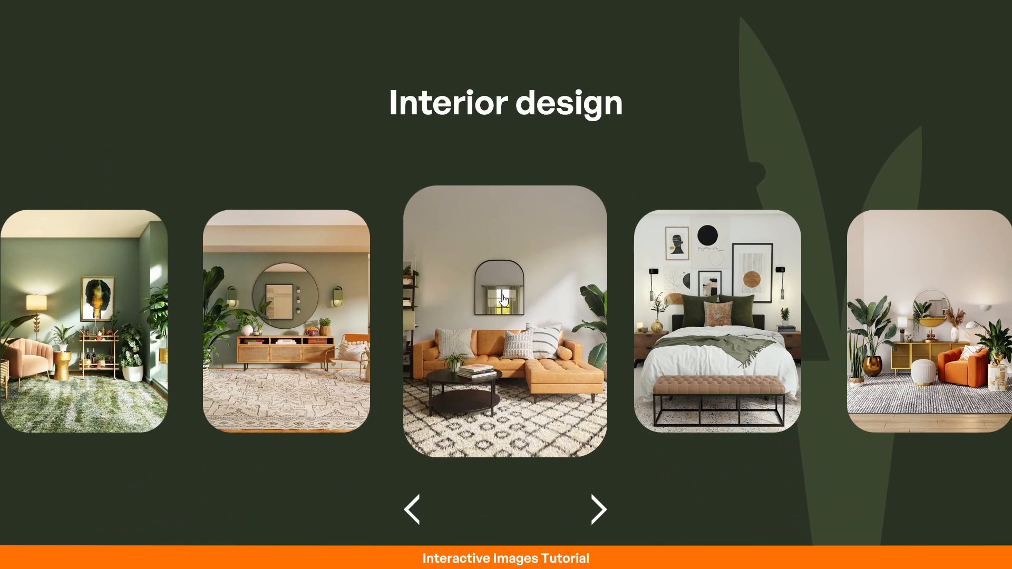
{"action": "mouse_move", "coordinate": [648, 391]}
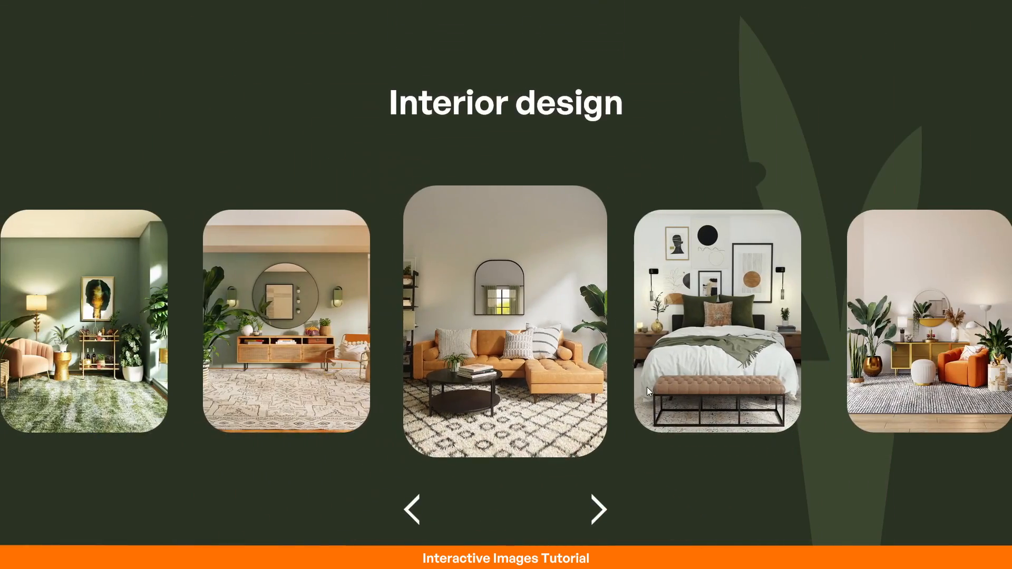
{"action": "left_click", "coordinate": [415, 510]}
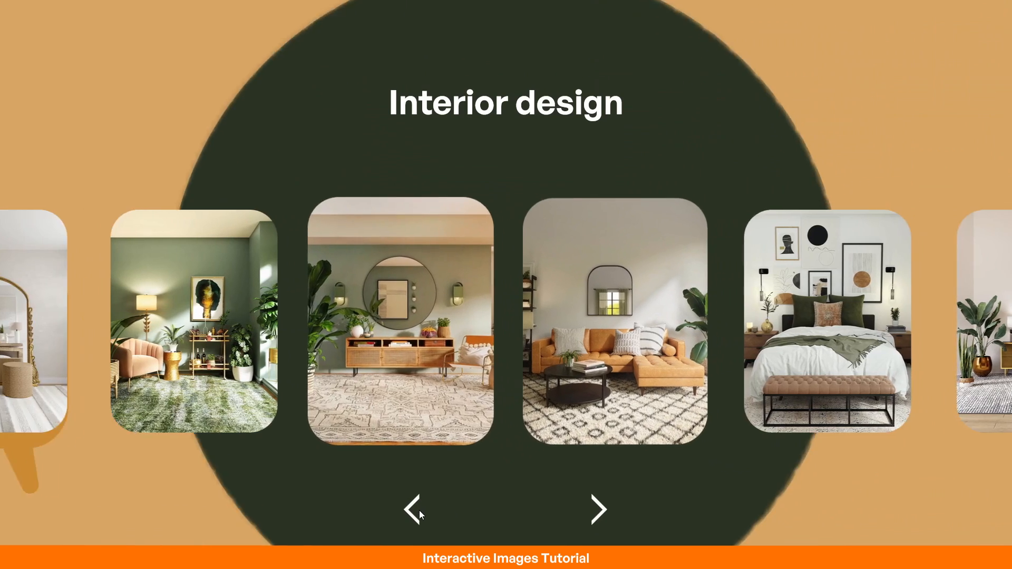